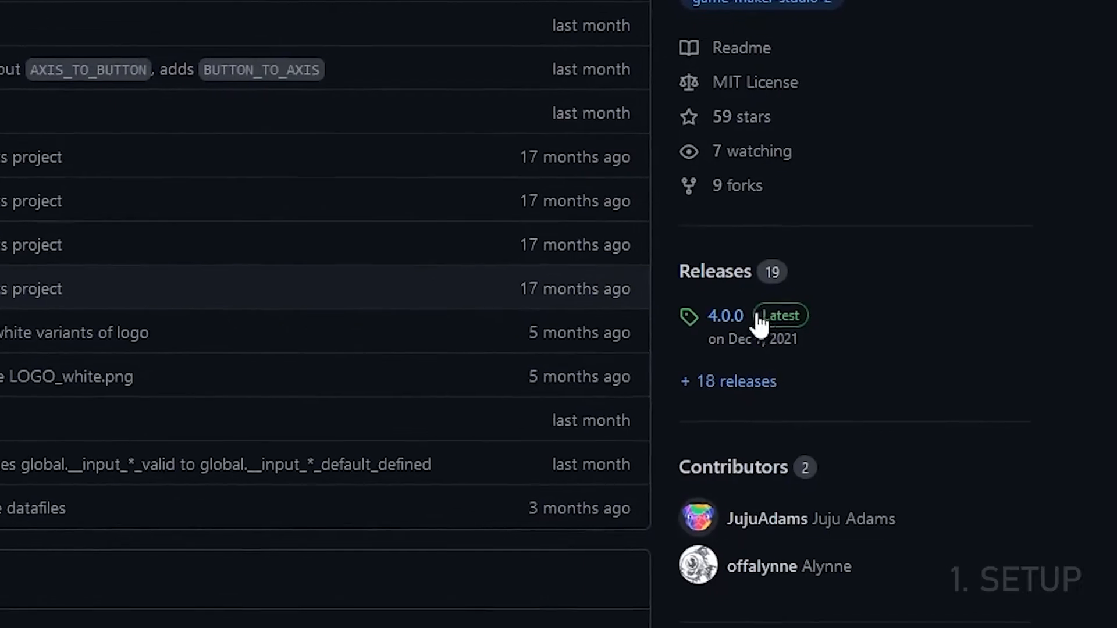
Step: View the Input 4.0.0 release notes and its input_4_0_0.yymps asset on GitHub
left_click(725, 315)
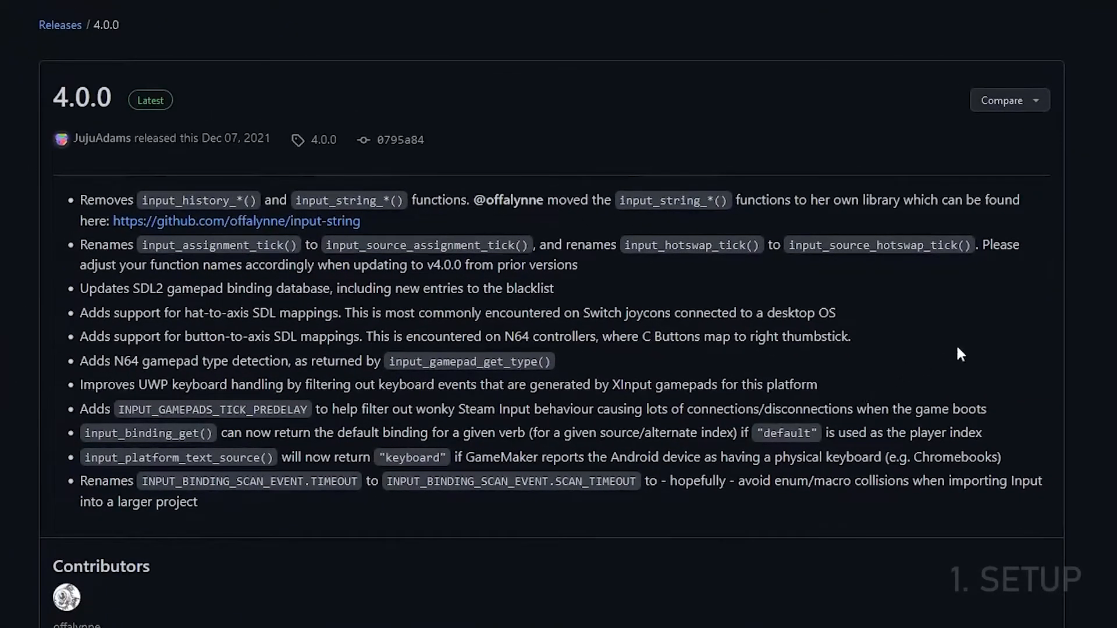
scroll("down", 3)
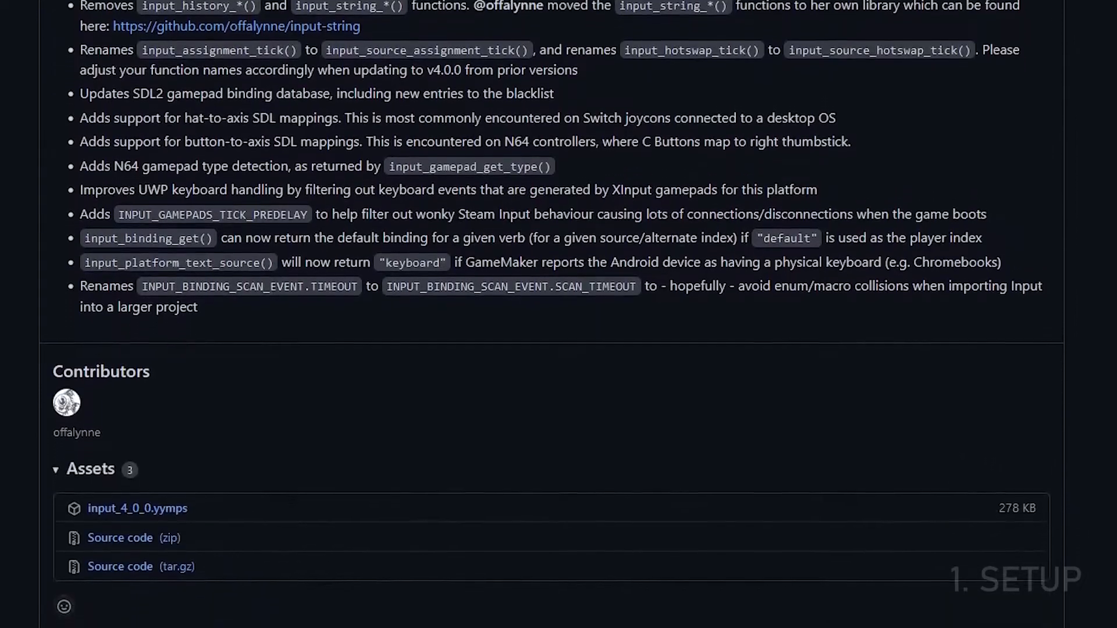
scroll("down", 3)
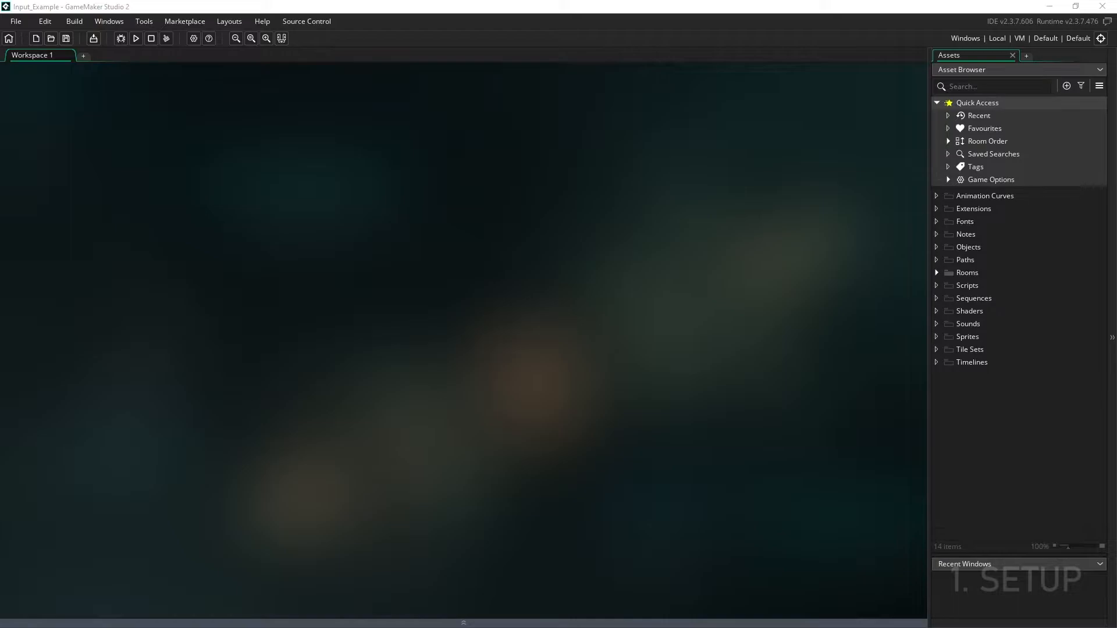
mouse_move(255, 312)
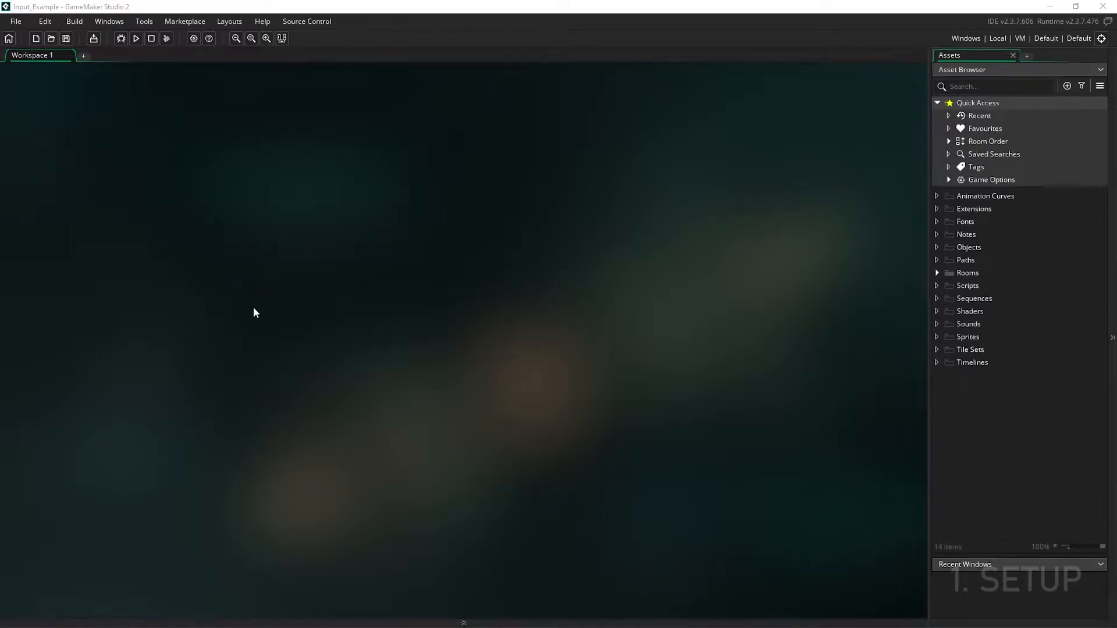
Step: Import the local package input_4_0_0.yymps with all its resources into the project
left_click(143, 21)
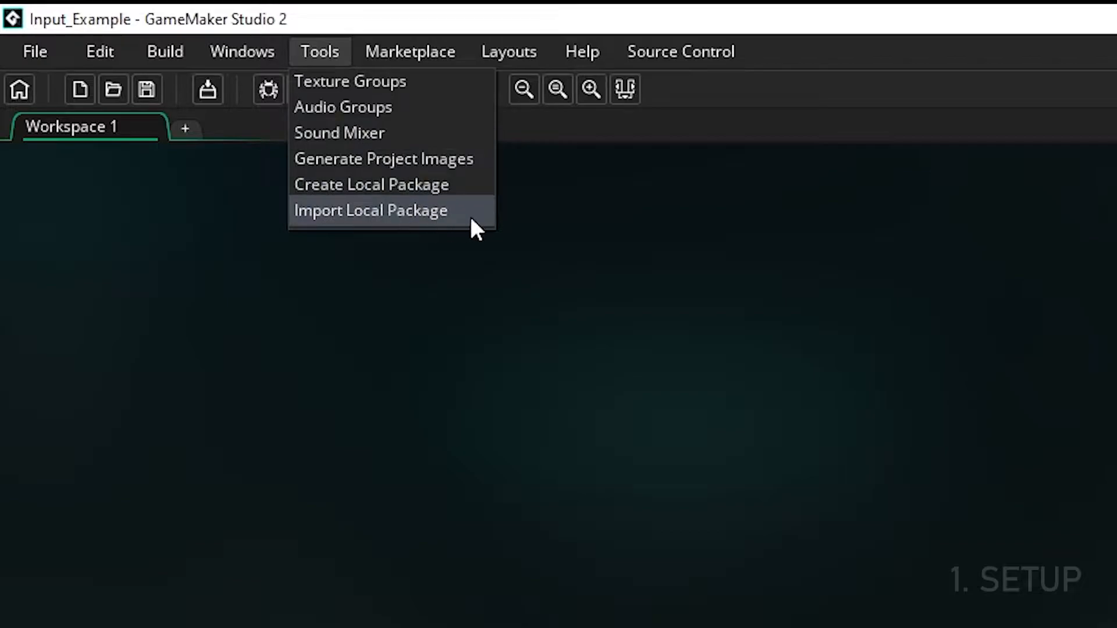
left_click(370, 211)
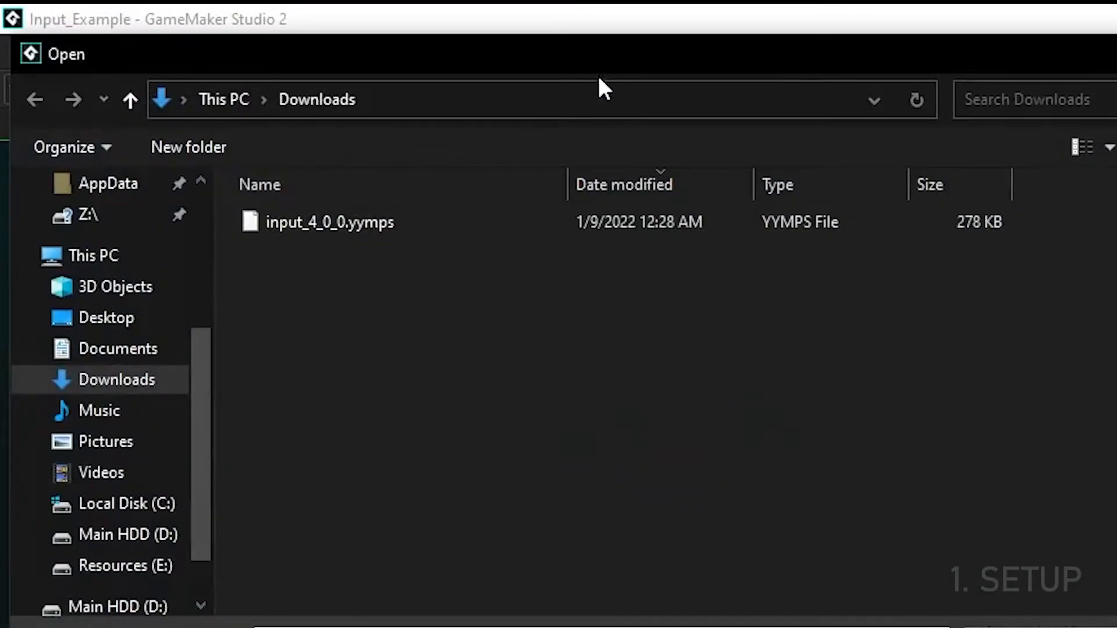
left_click(328, 221)
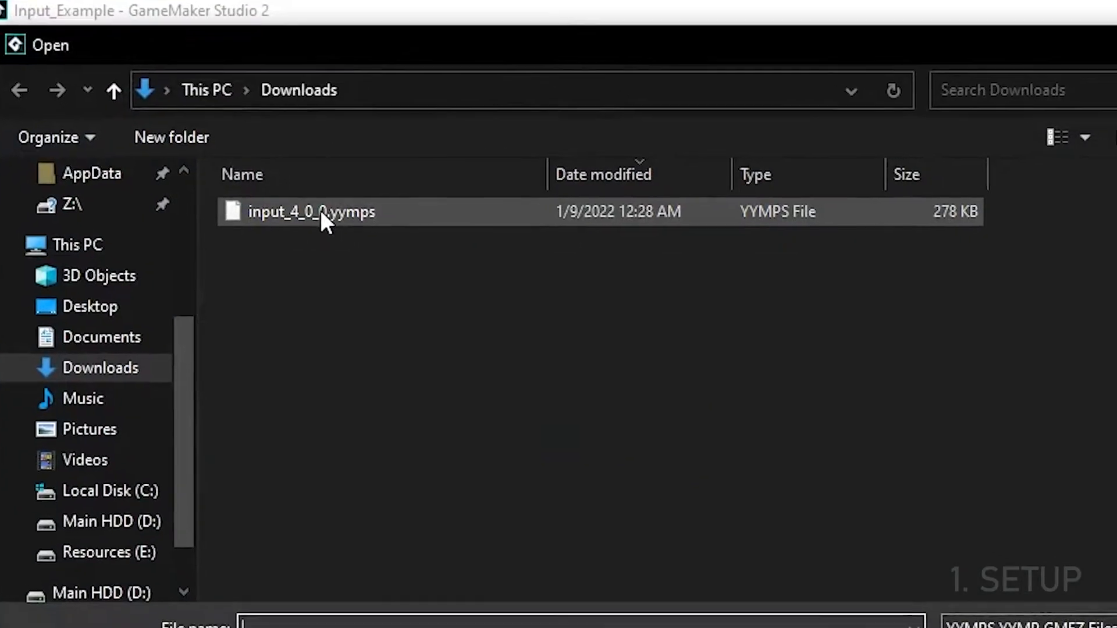
double_click(312, 212)
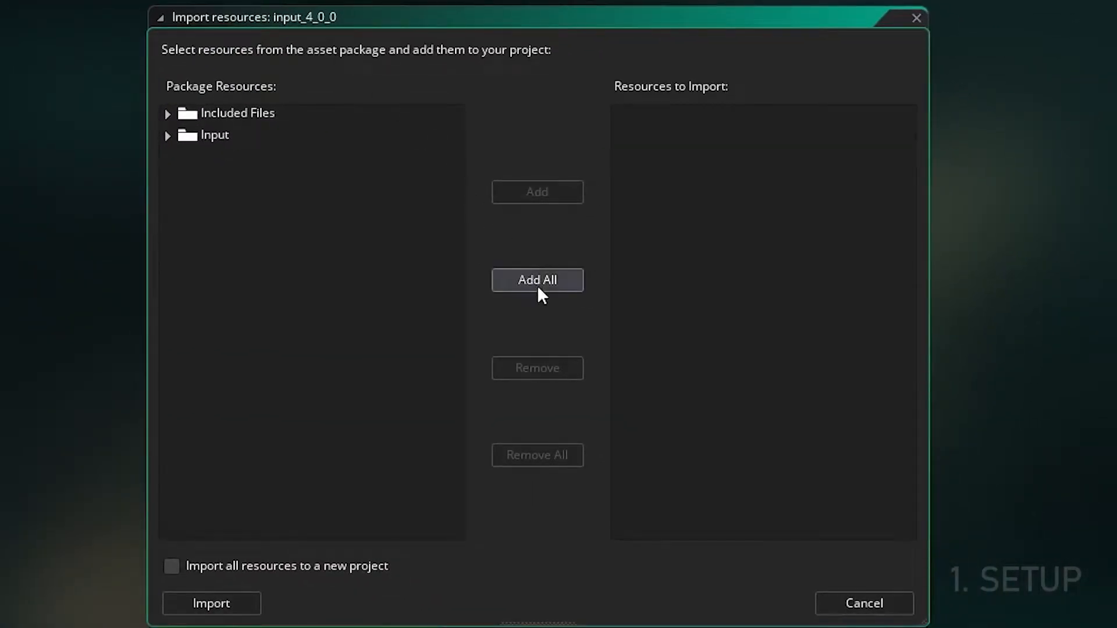
left_click(537, 279)
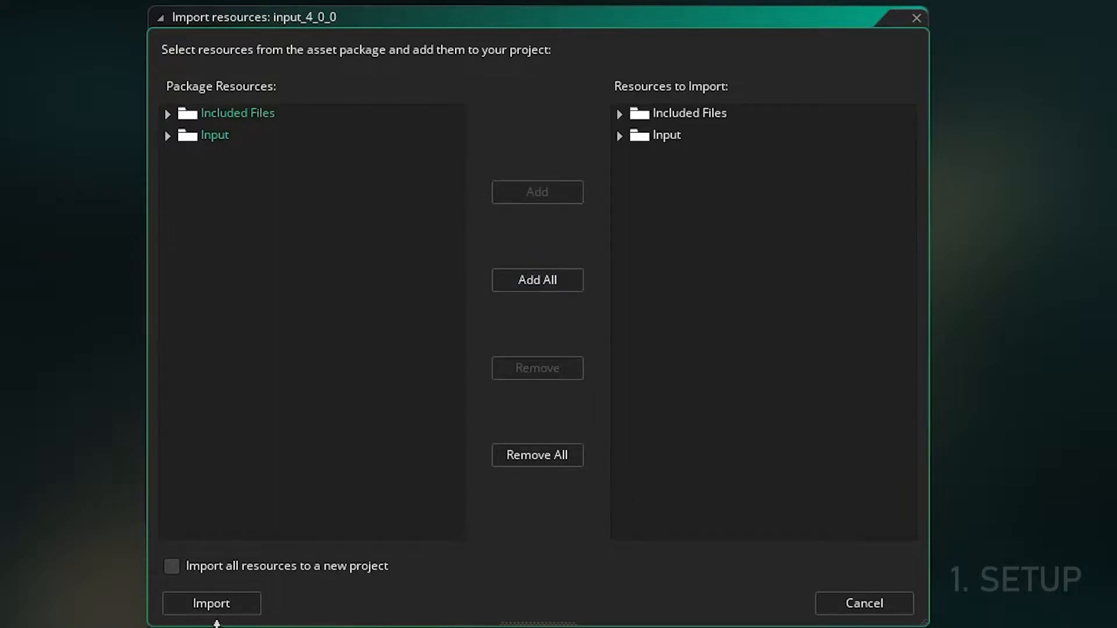
left_click(210, 603)
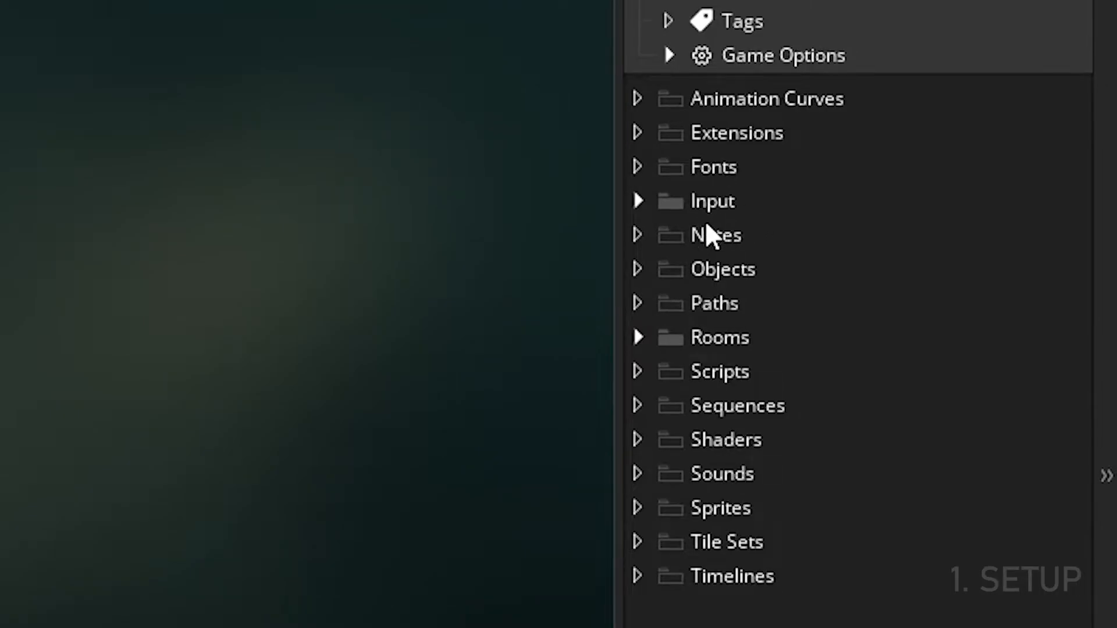
mouse_move(763, 284)
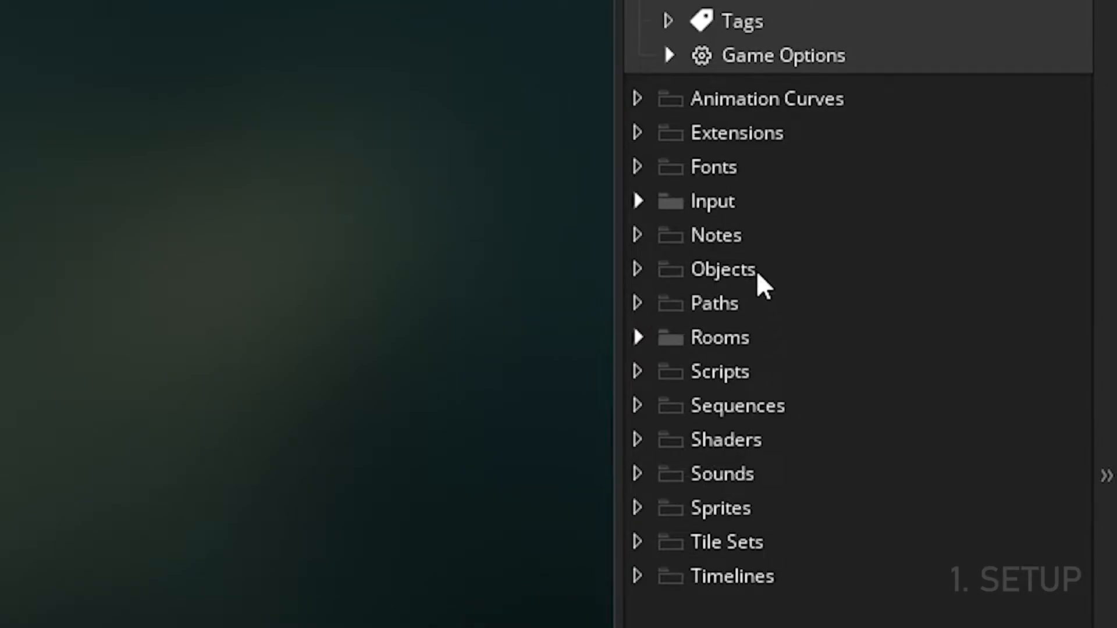
Step: Create a persistent object named obj_input_manager under Objects
right_click(721, 269)
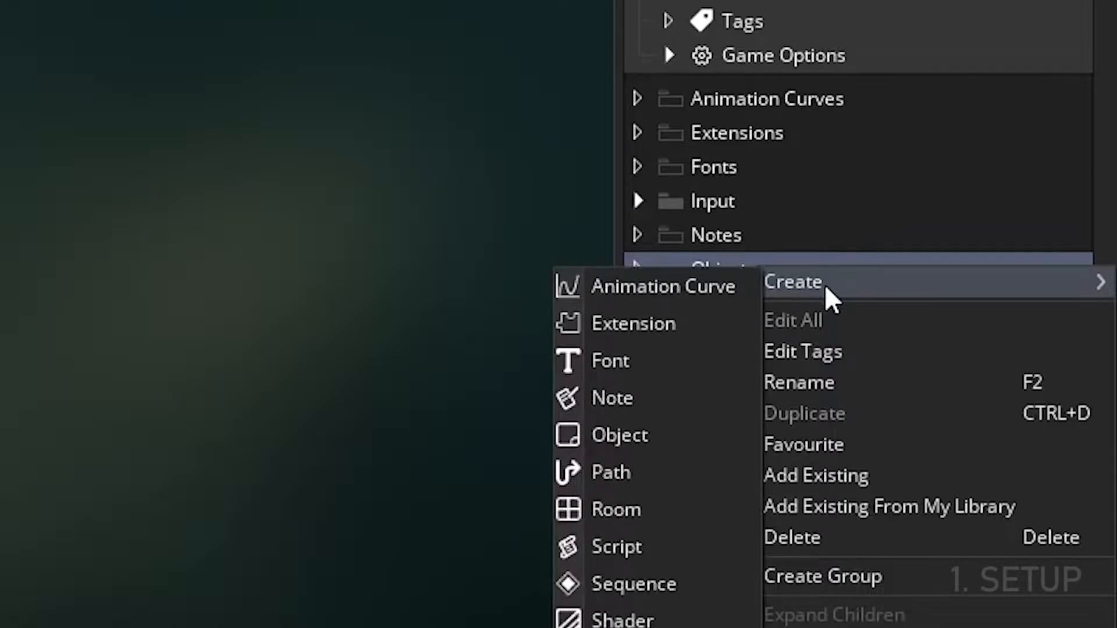
mouse_move(619, 435)
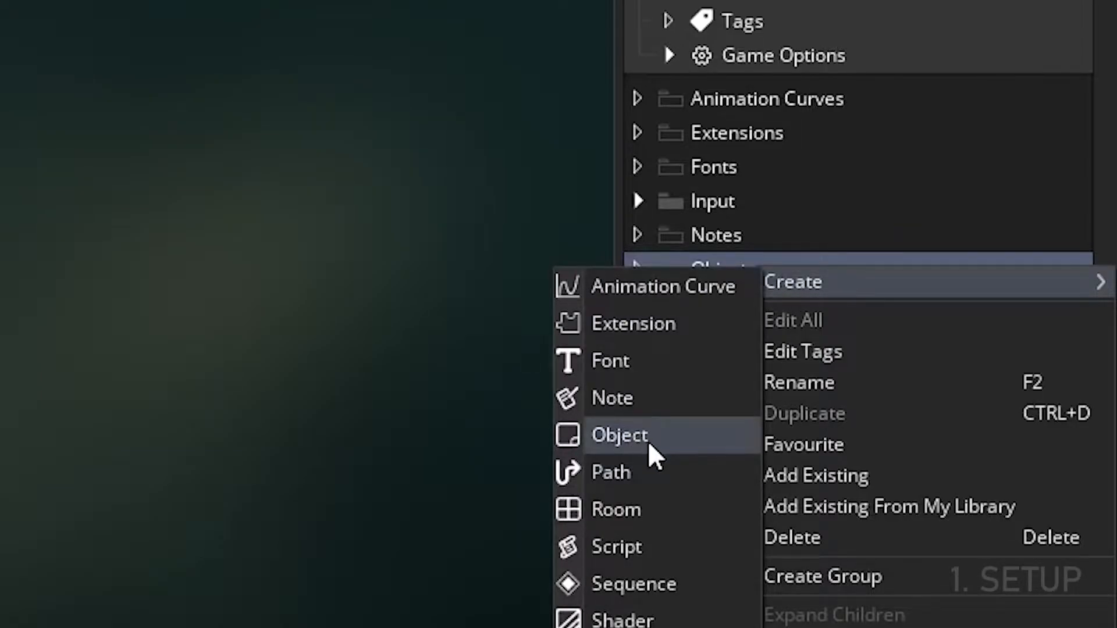
left_click(618, 435)
type("obj_input_ma")
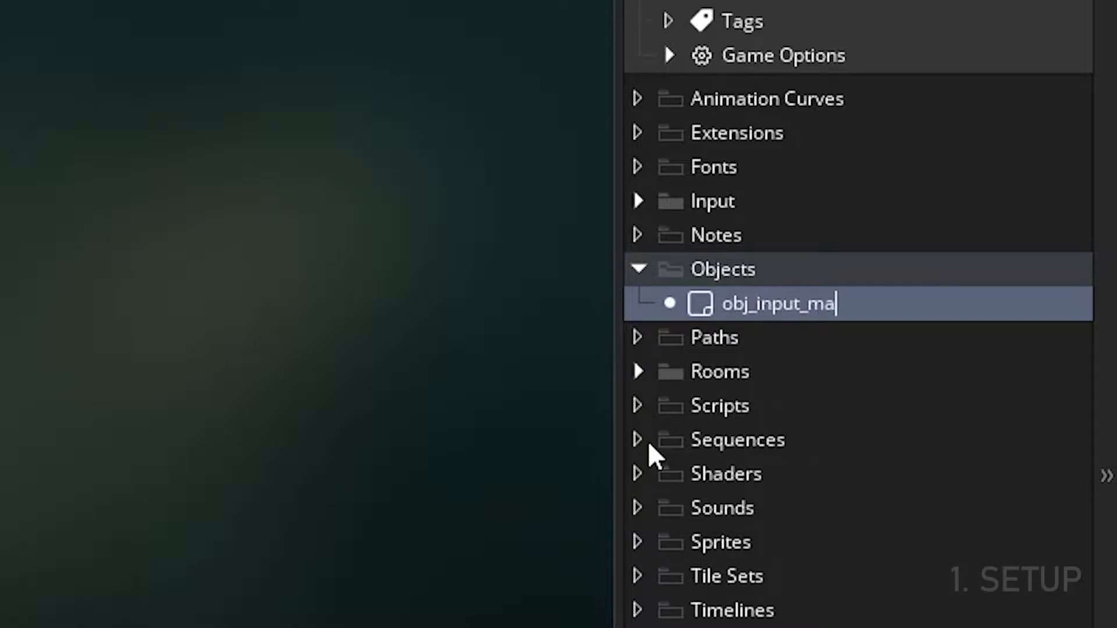
type("nager")
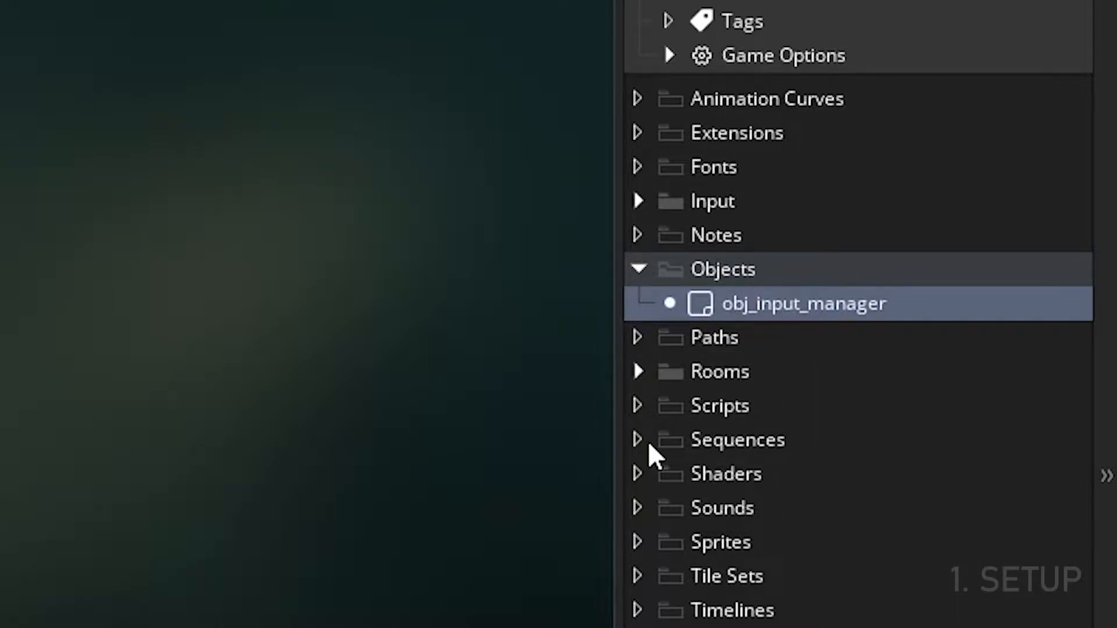
double_click(803, 303)
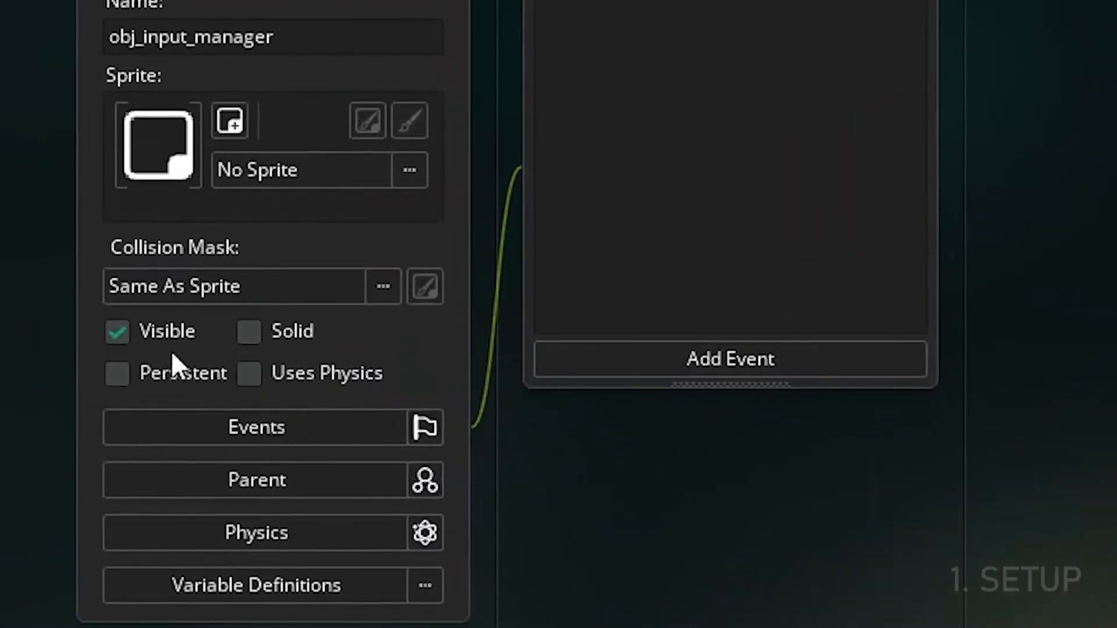
mouse_move(118, 372)
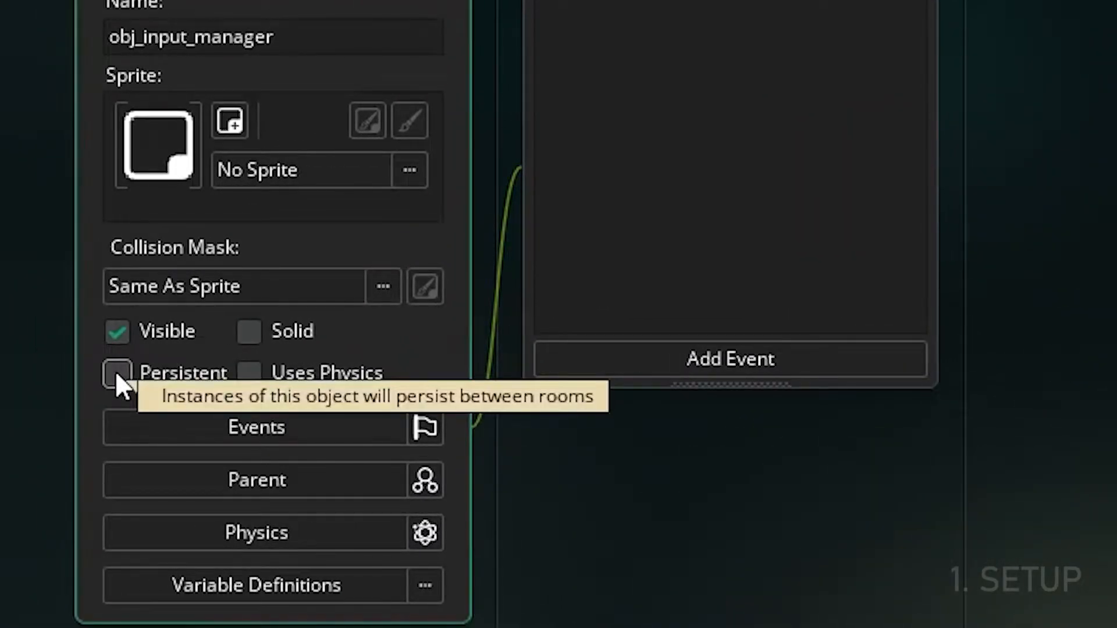
left_click(730, 359)
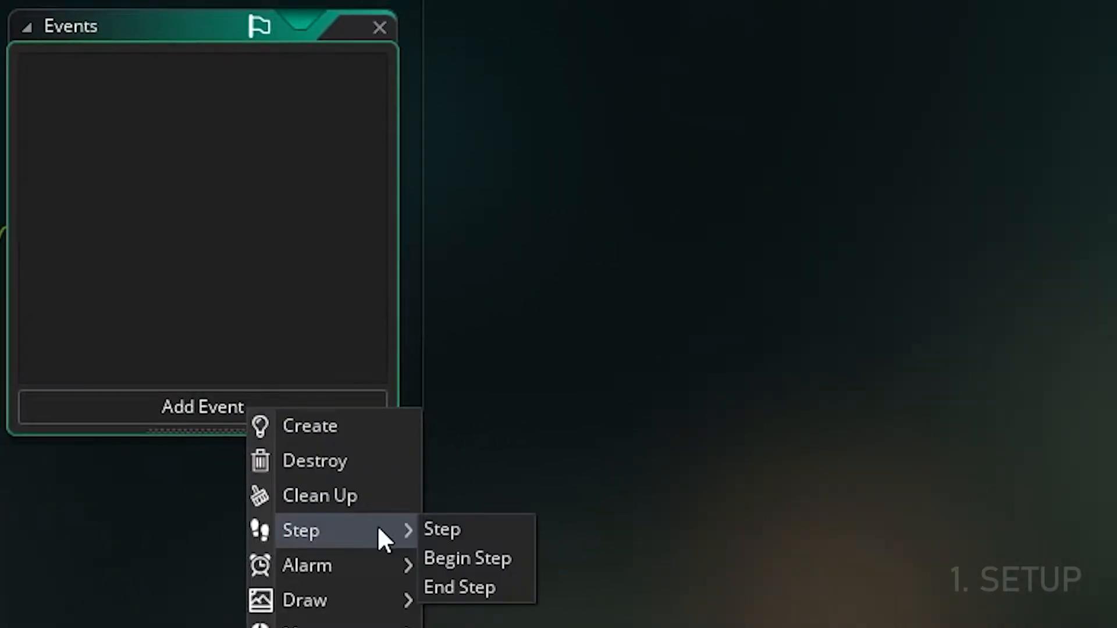
mouse_move(467, 557)
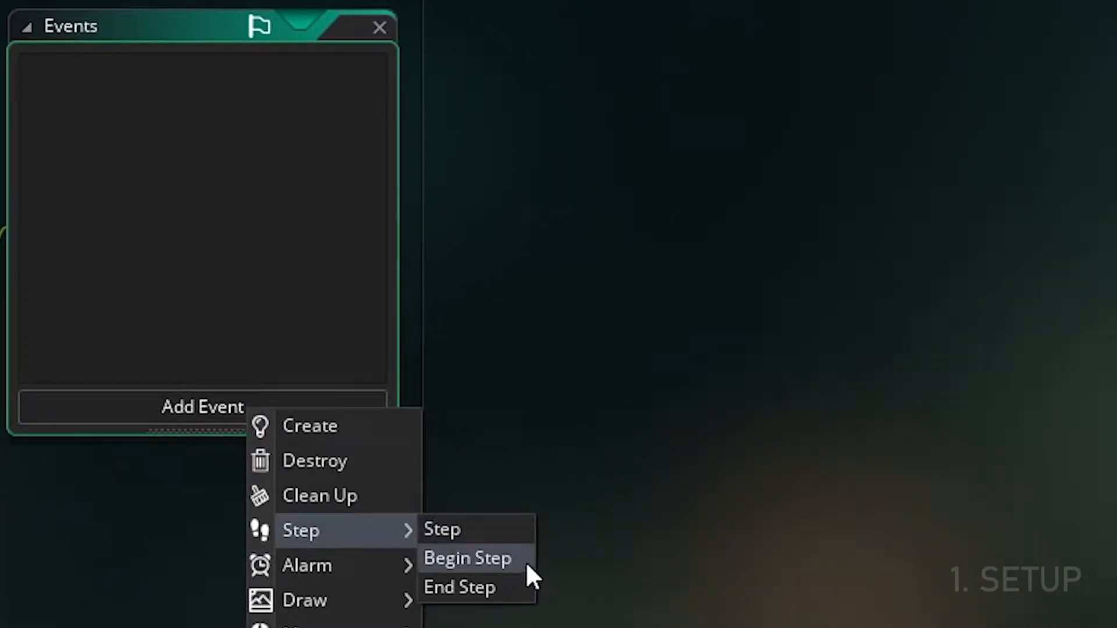
Step: Add a Begin Step event to obj_input_manager containing input_tick();
left_click(467, 557)
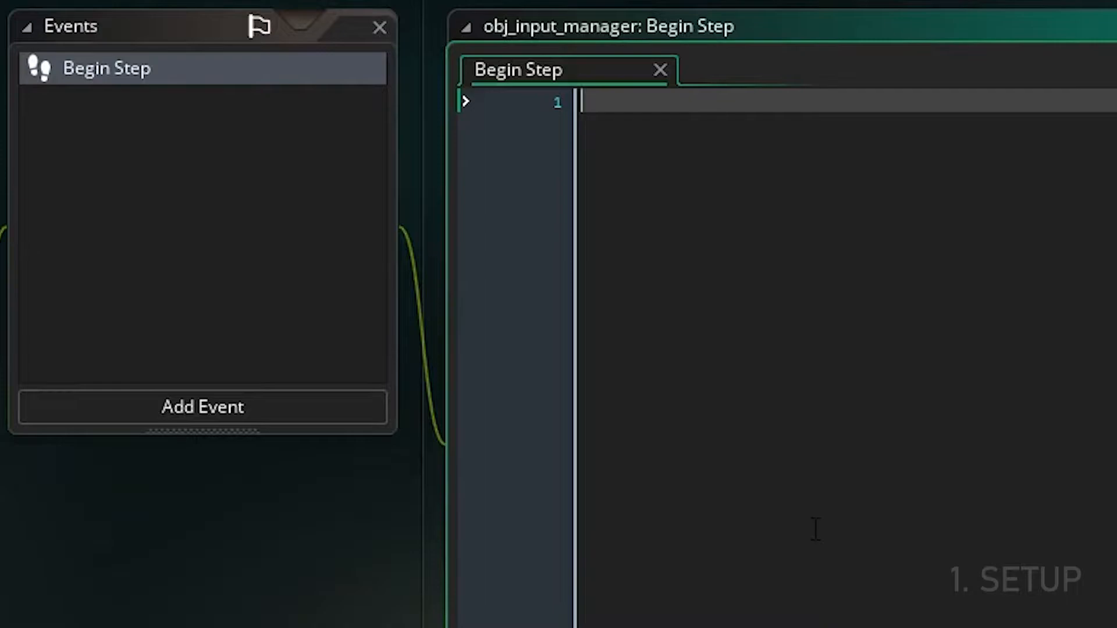
type("input_tick")
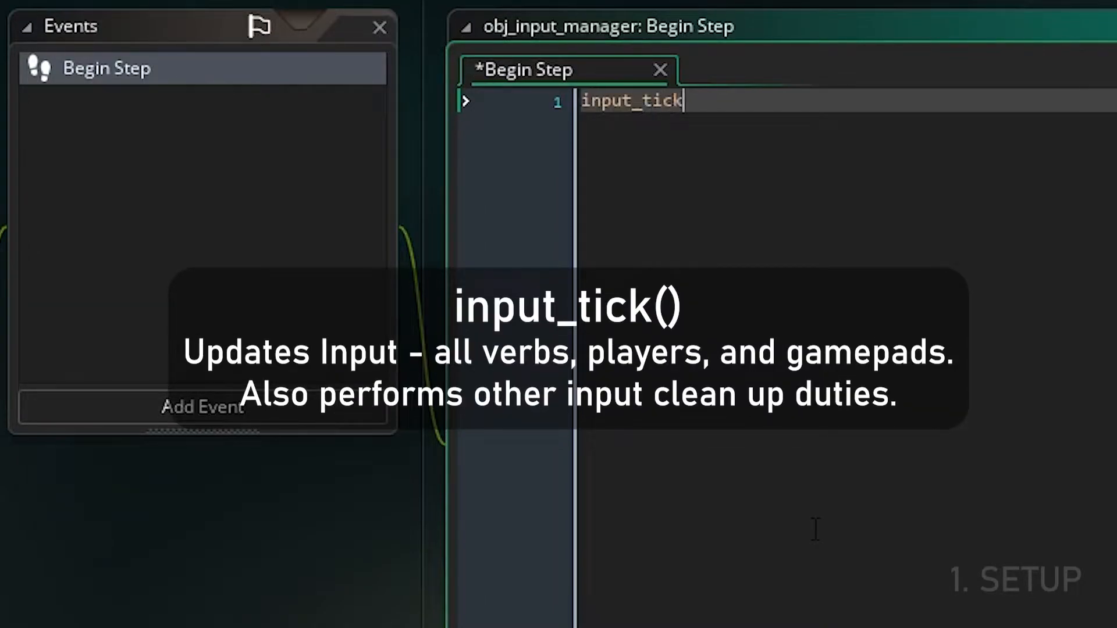
type("();")
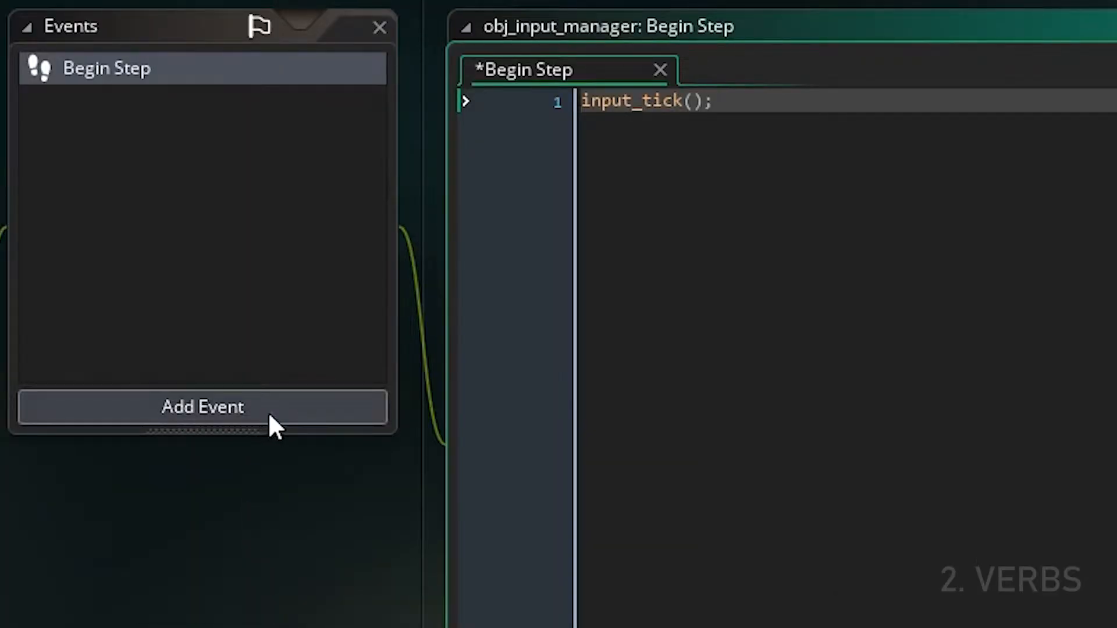
Step: Add a Create event binding W, A, S, D to up, left, down, right via input_default_key
left_click(201, 407)
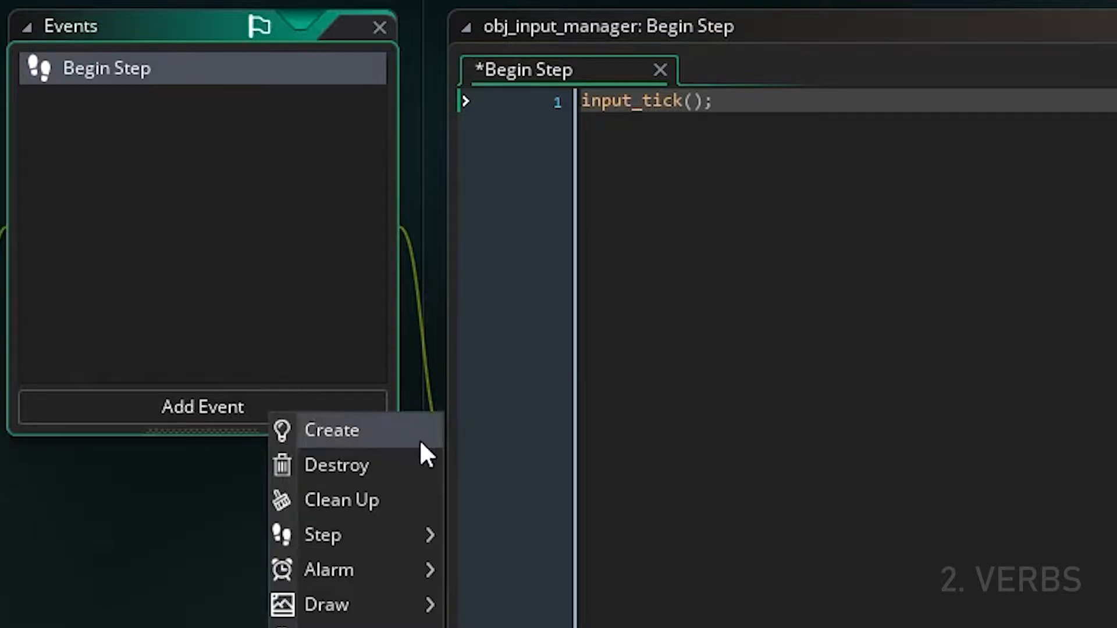
left_click(331, 431)
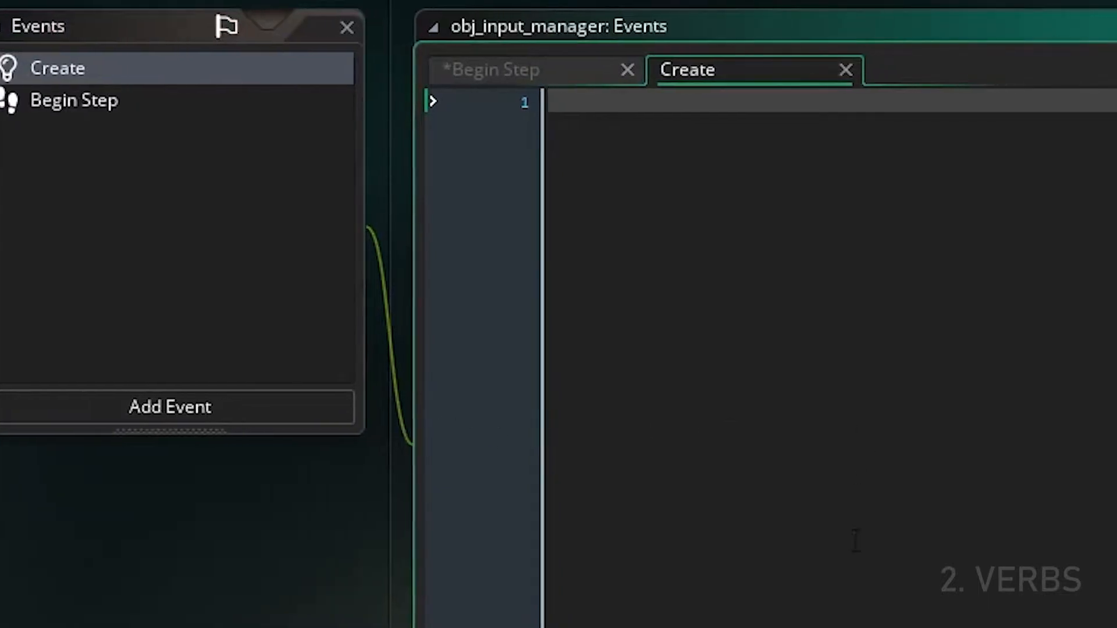
type("input_default_")
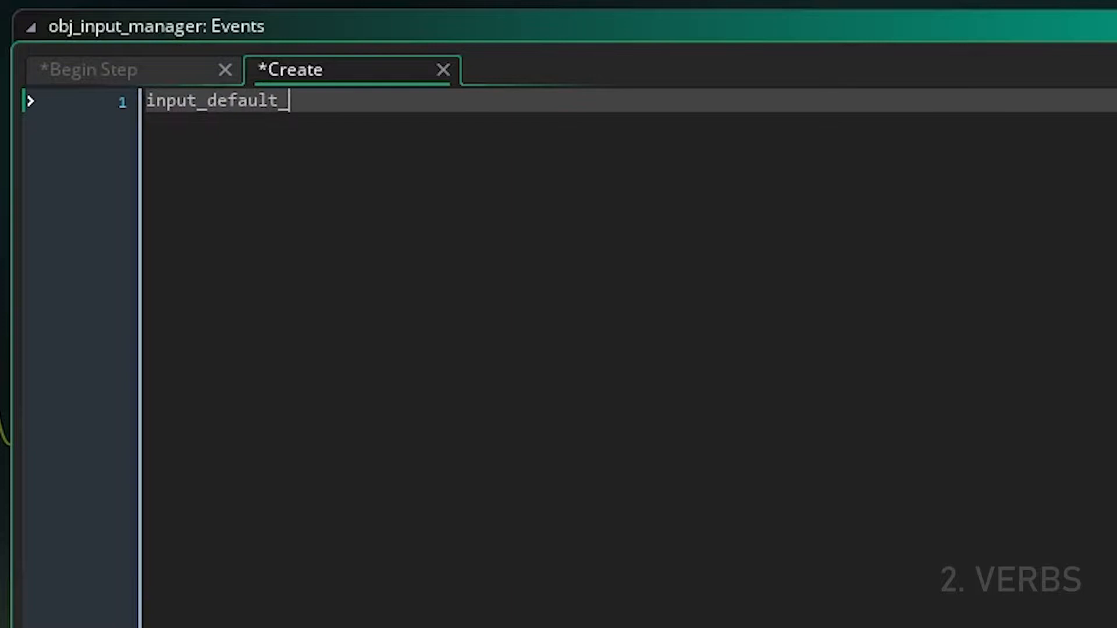
type("key(ord")
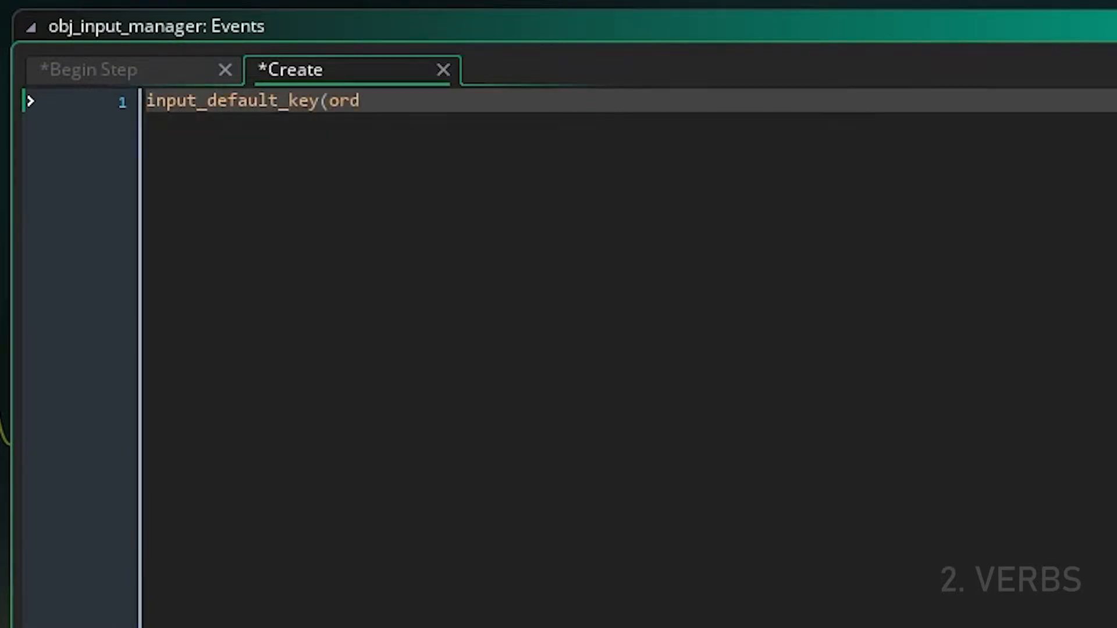
type("\"W\"), \"")
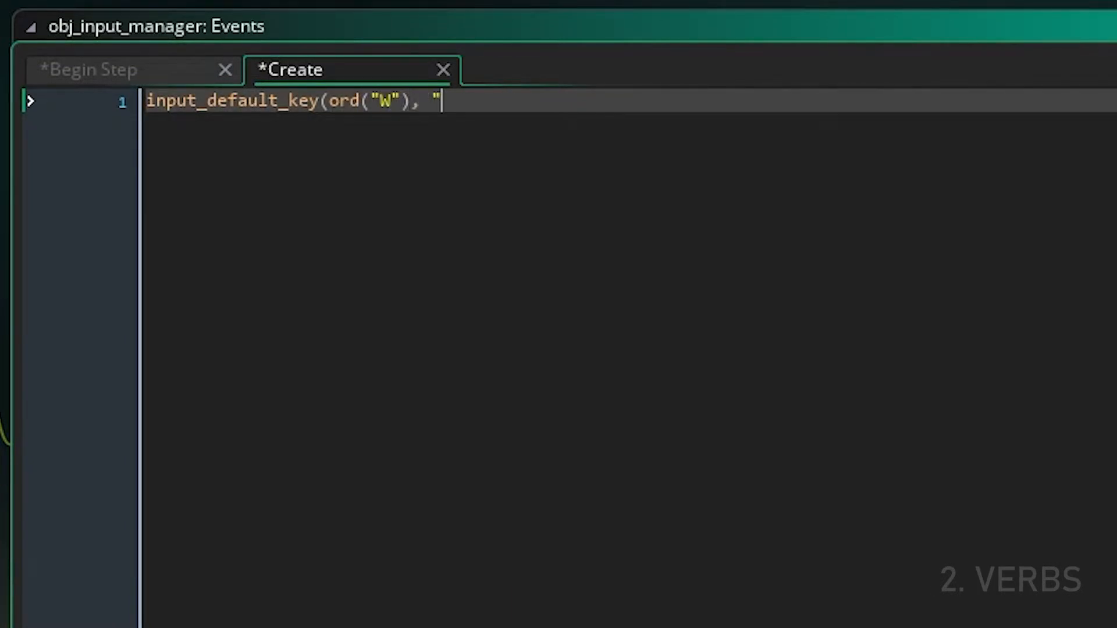
type("up\");")
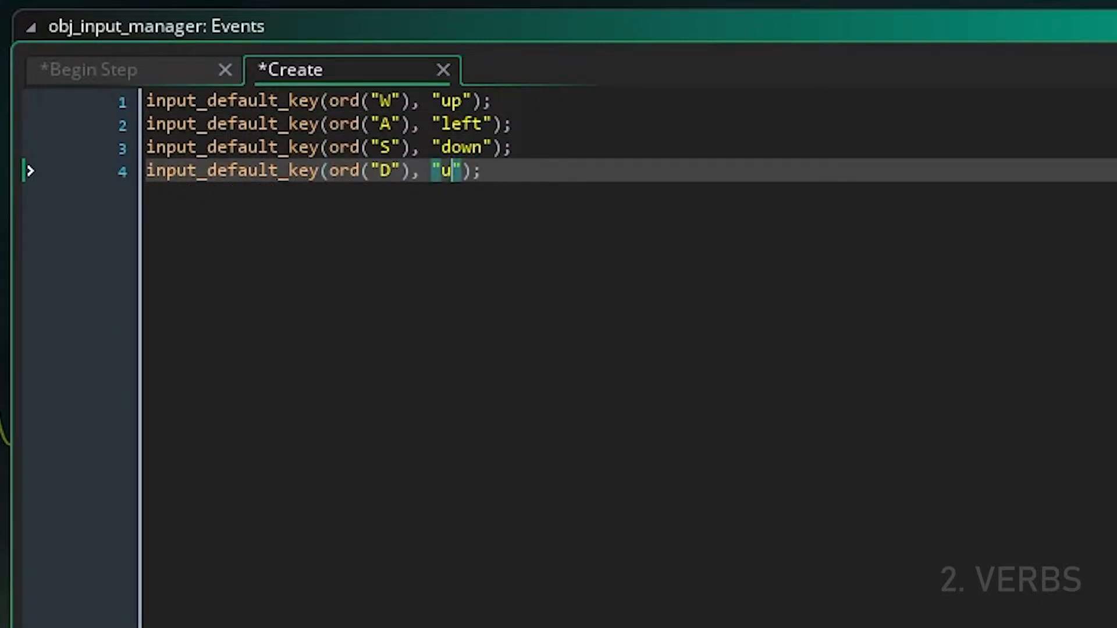
type("ight\");")
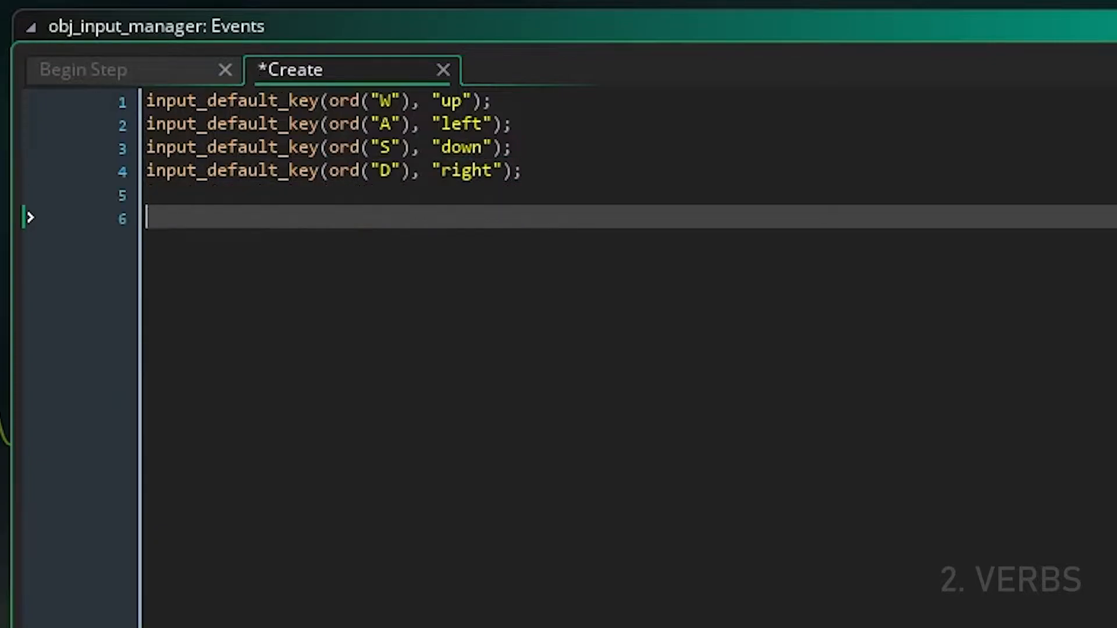
Step: Bind vk_enter to the shoot verb with input_default_key
type("input_default_key(ord(\"D\"), \"right\");")
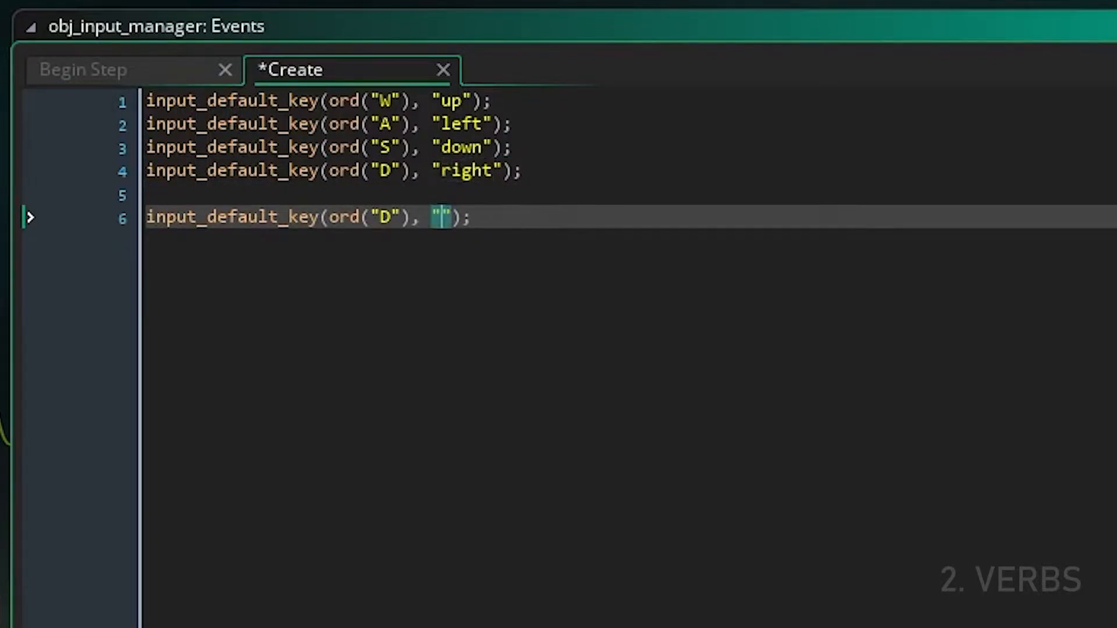
double_click(363, 218)
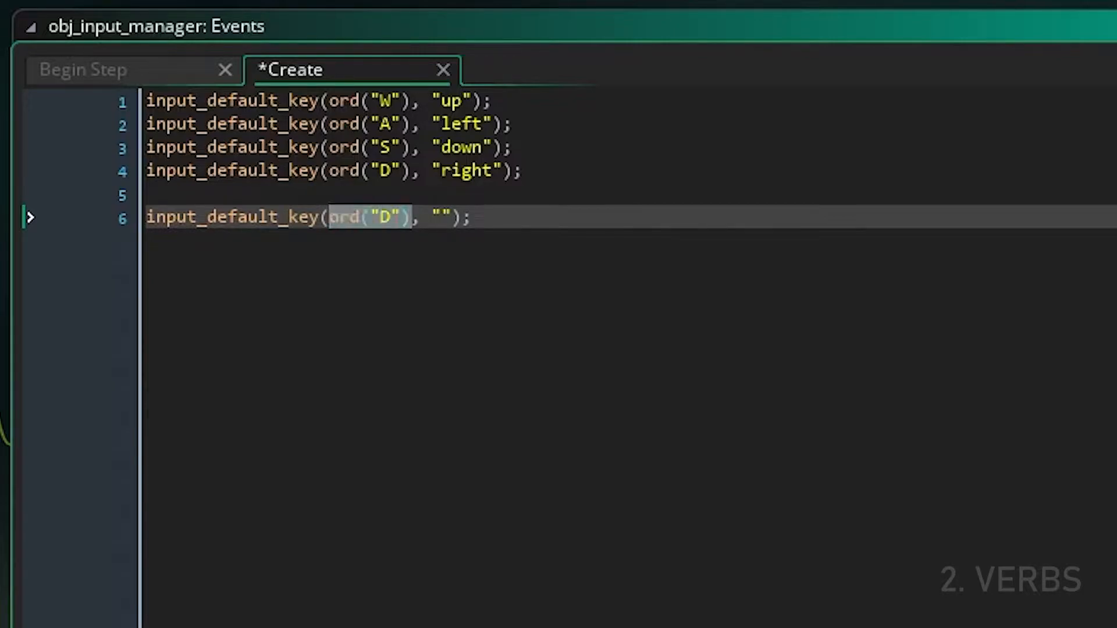
key("Delete")
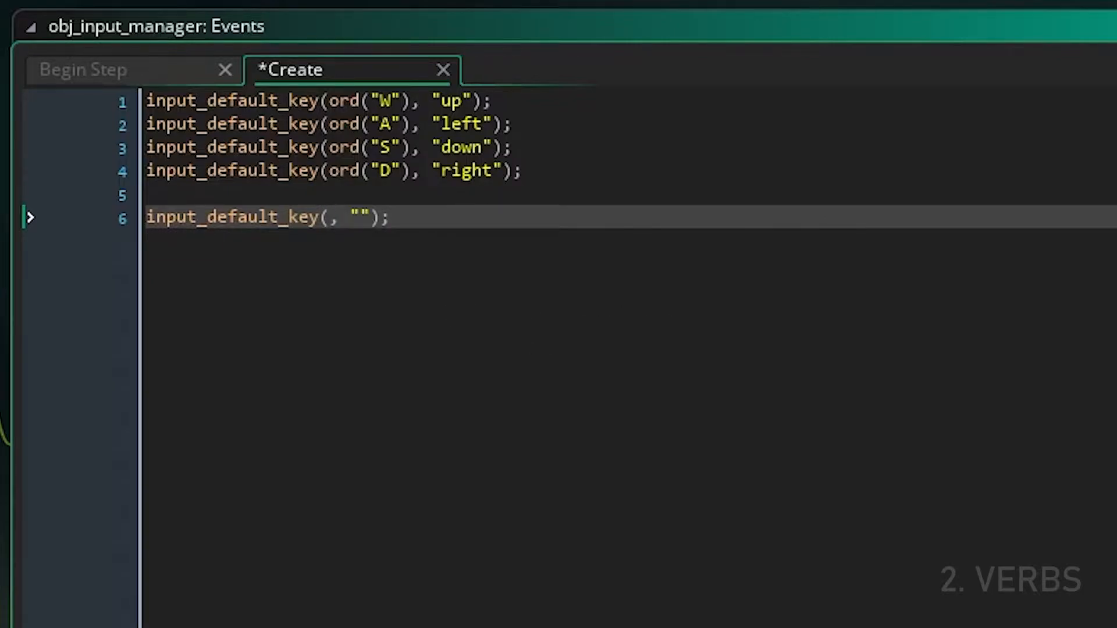
type("vk_enter")
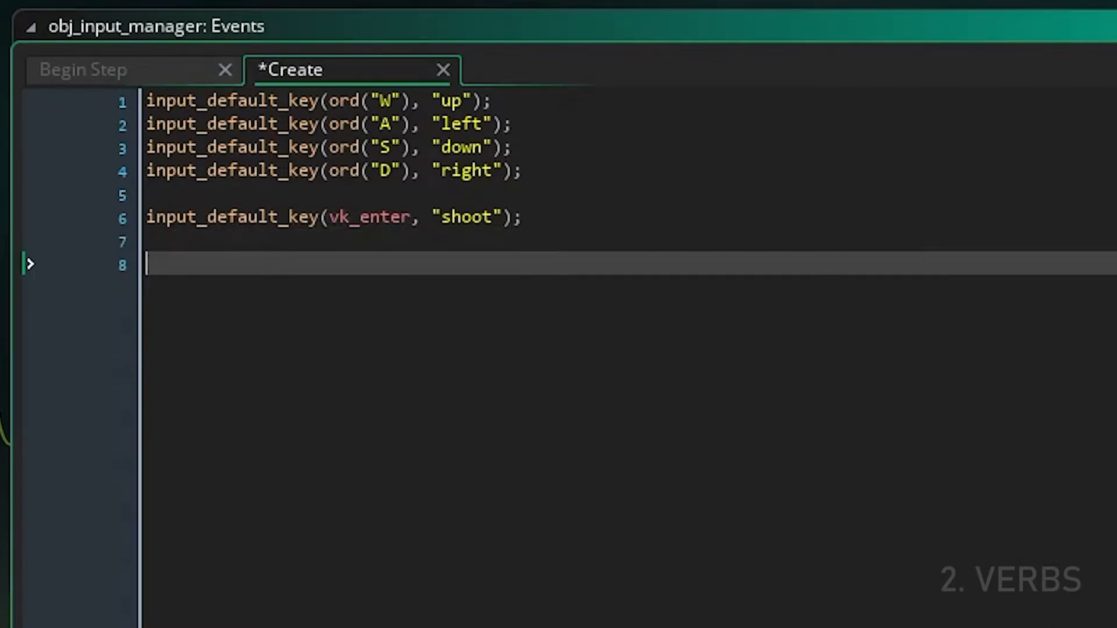
Step: Set the player source to INPUT_SOURCE.KEYBOARD_AND_MOUSE with input_player_source_set
type("input_play")
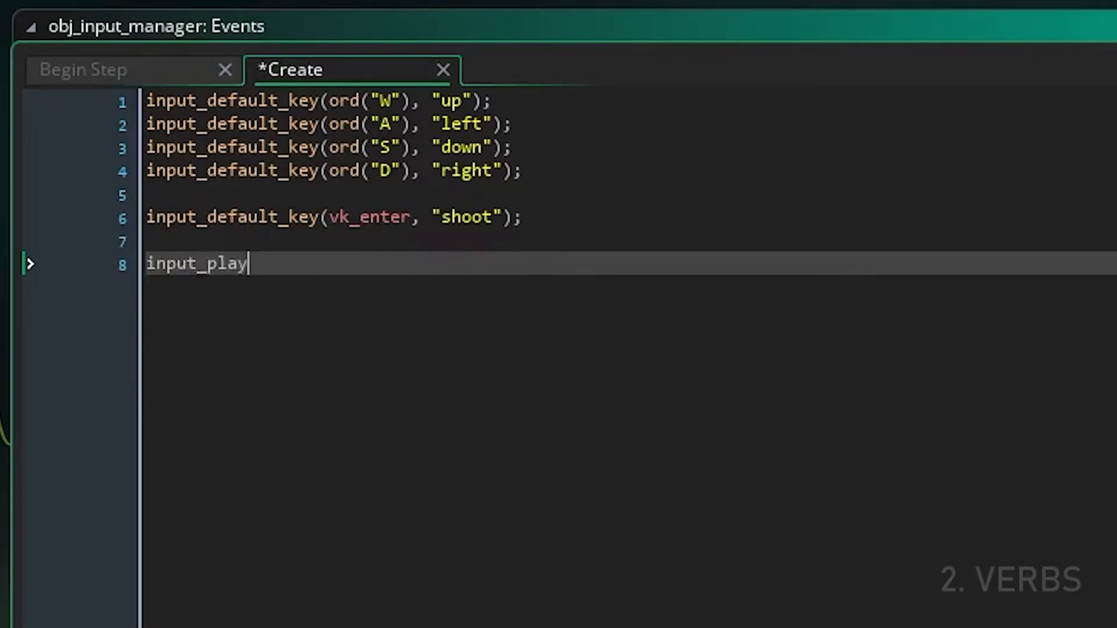
type("er_source_set")
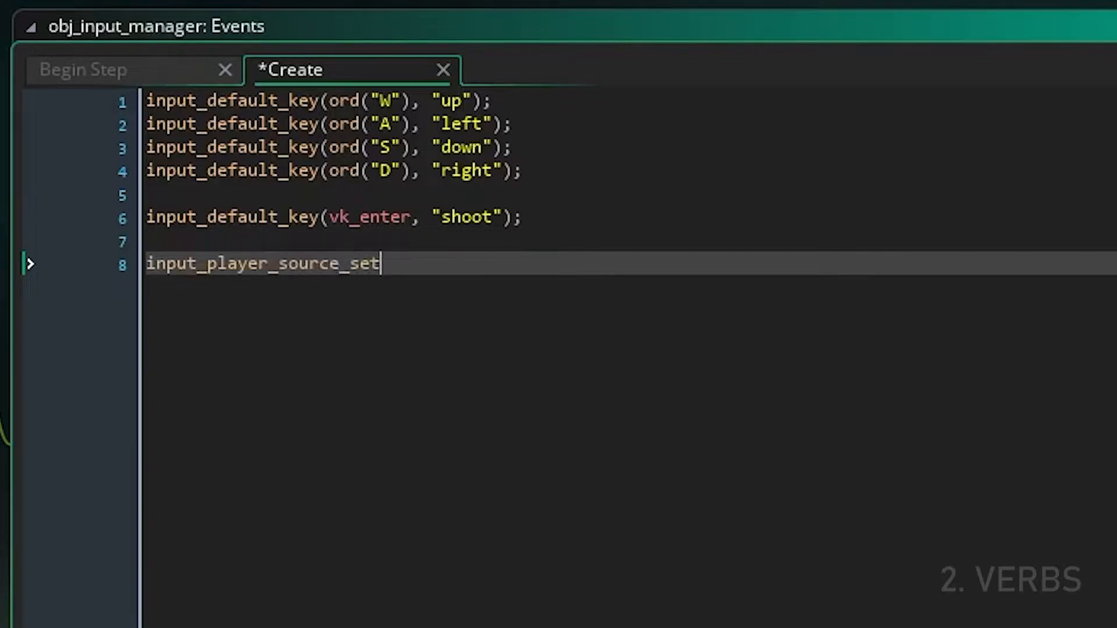
type("(I")
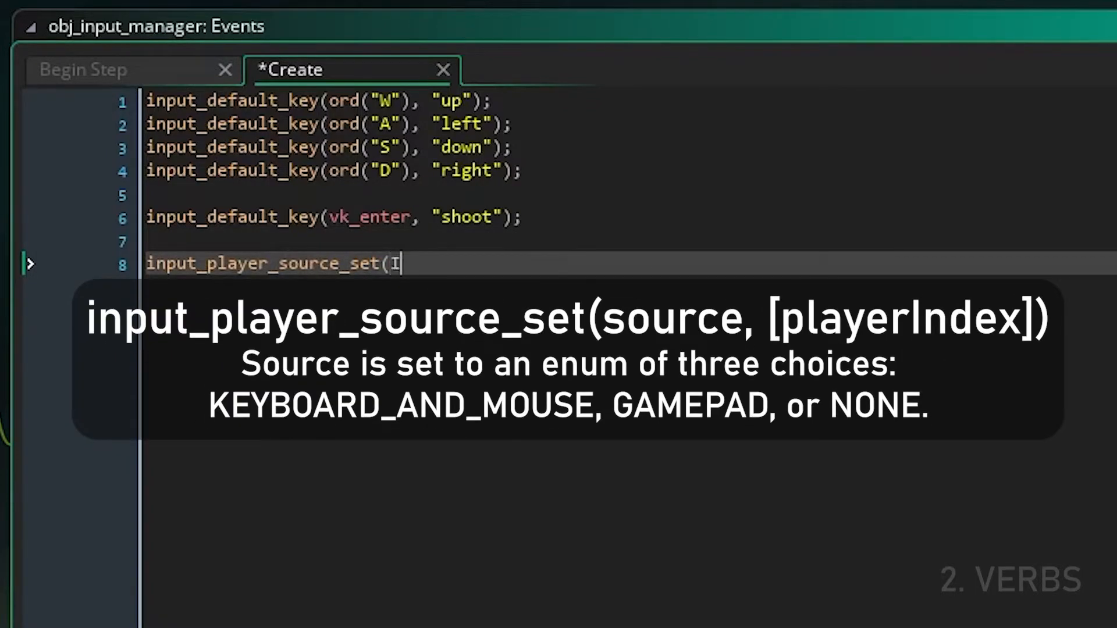
type("NPUT_SOURCE.")
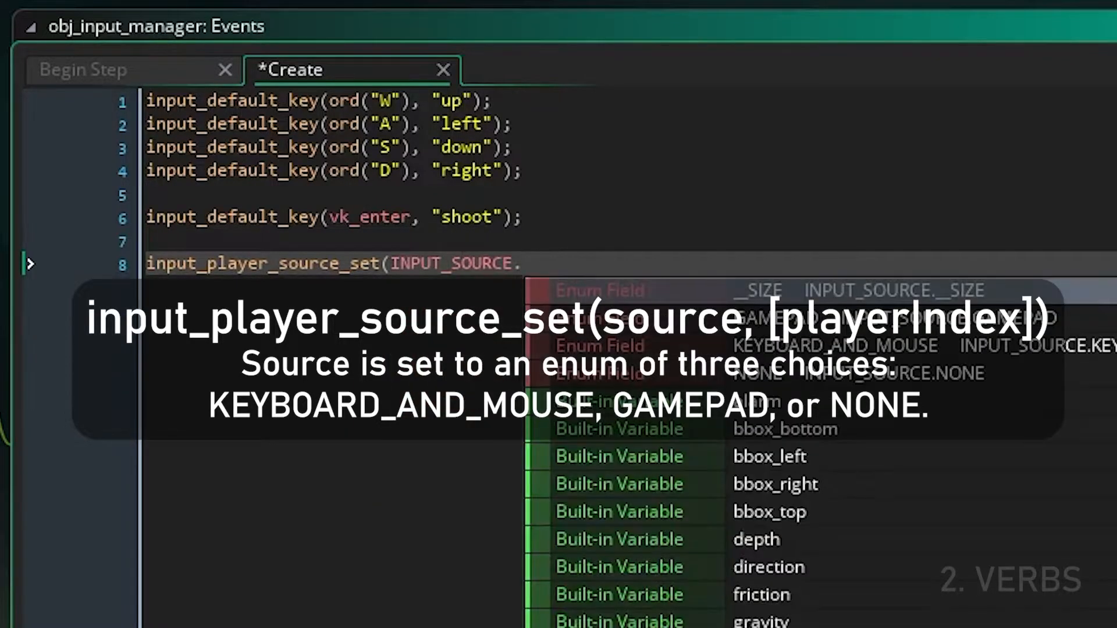
type("KEYBOARD_")
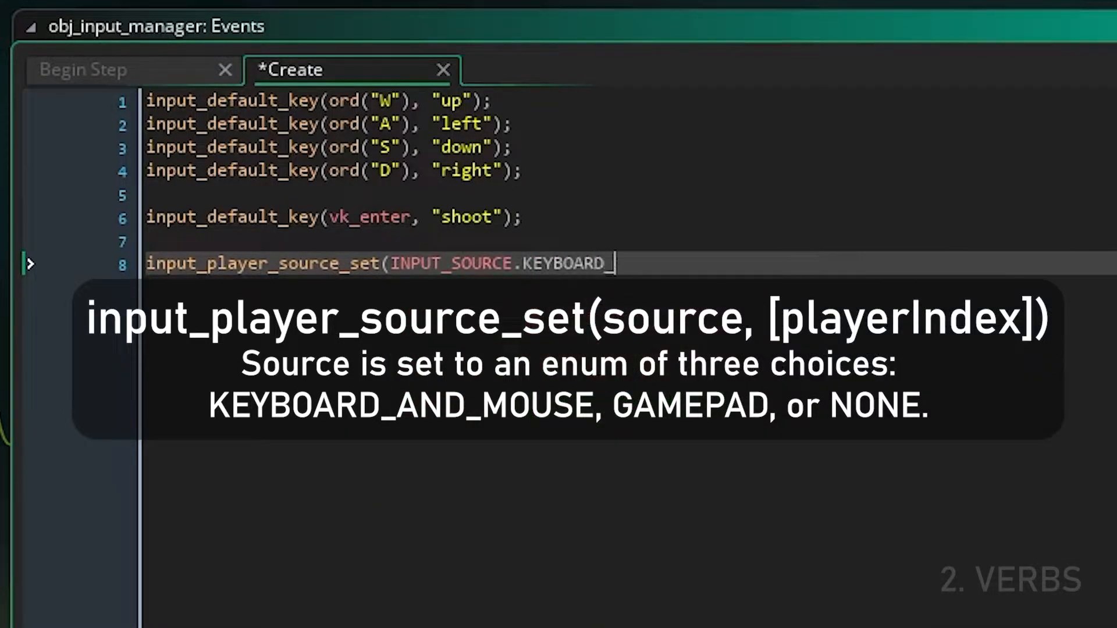
type("_AND_MOUSE")
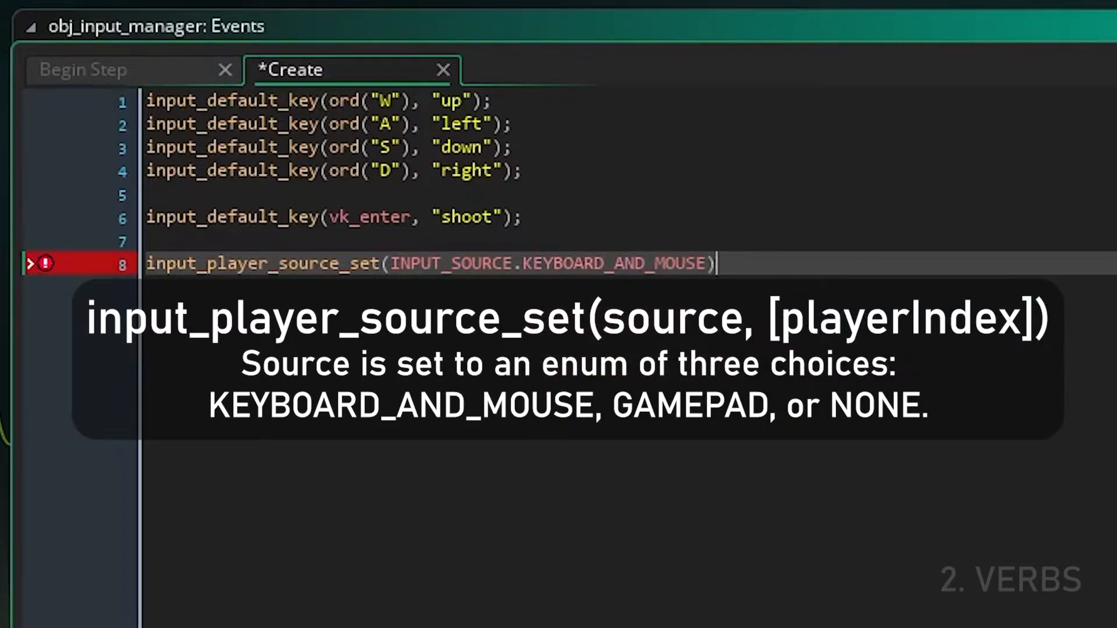
type(";")
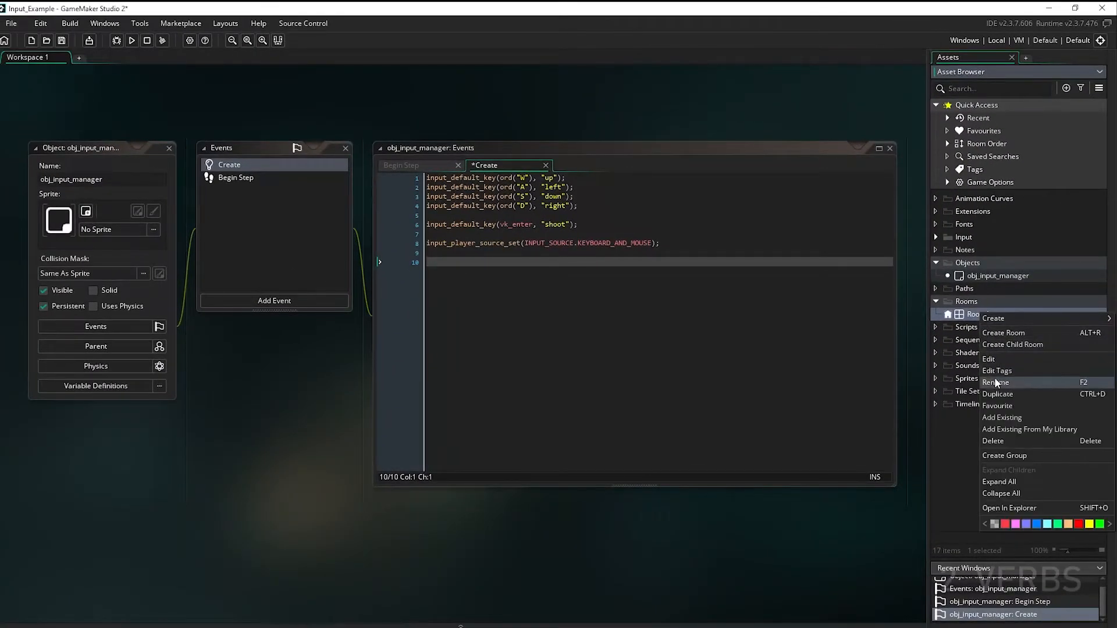
Step: Name the room rm_test, run the game and check the Output log for the detected gamepad
left_click(1003, 332)
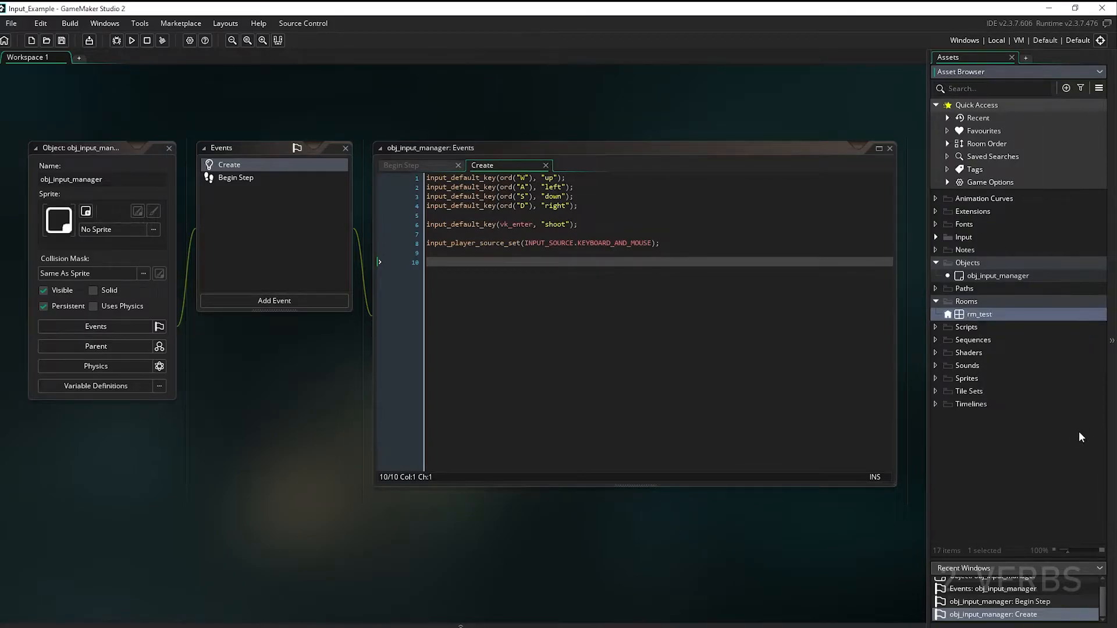
mouse_move(893, 621)
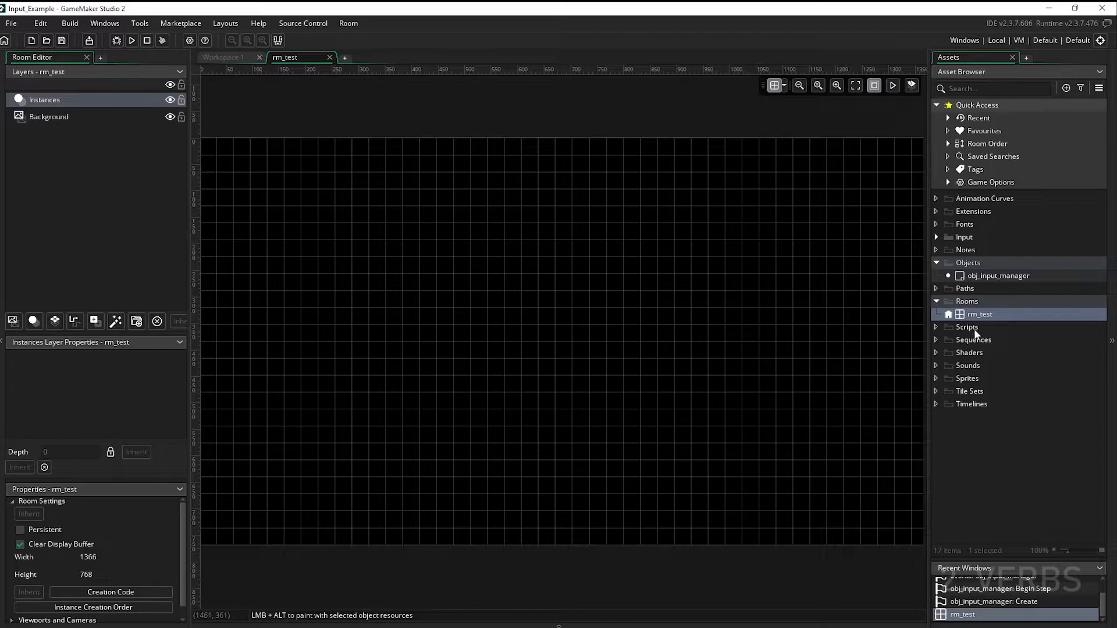
left_click(130, 40)
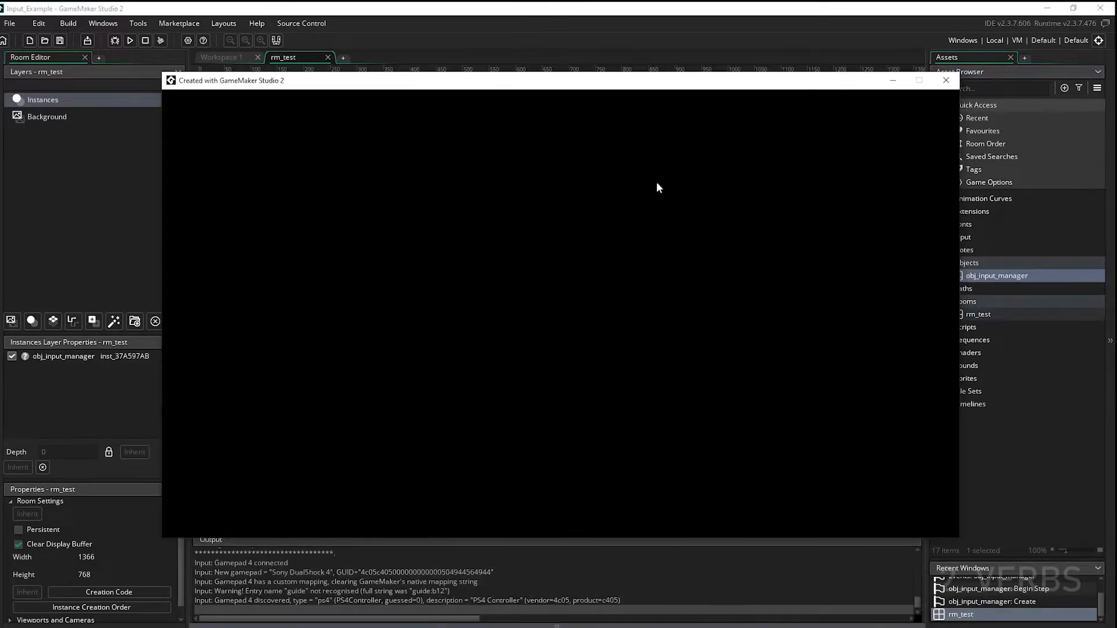
mouse_move(966, 227)
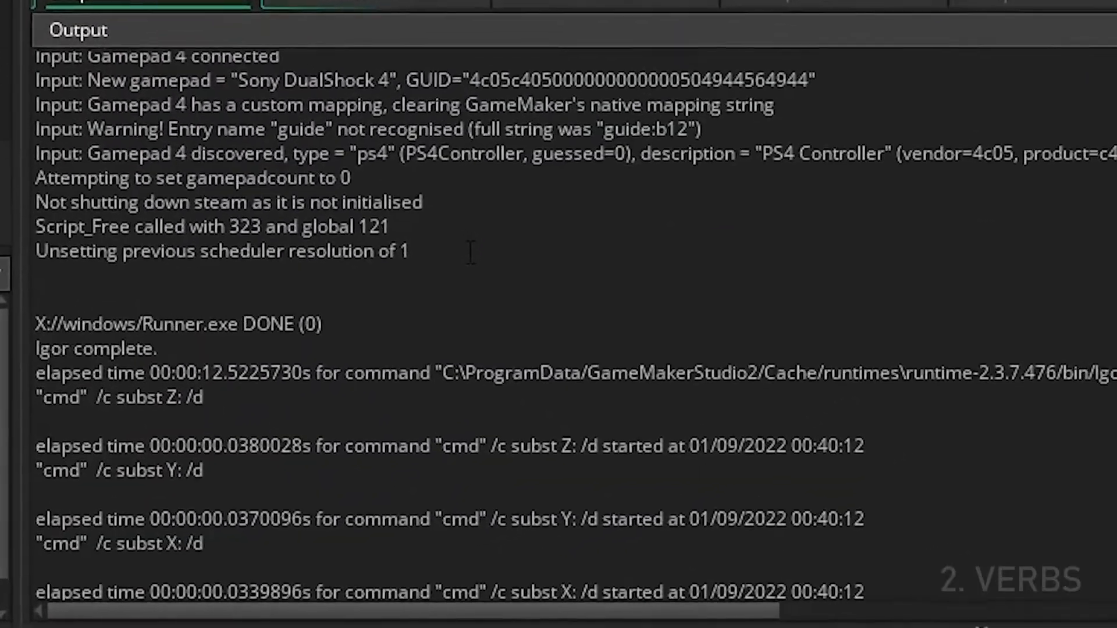
scroll("up", 3)
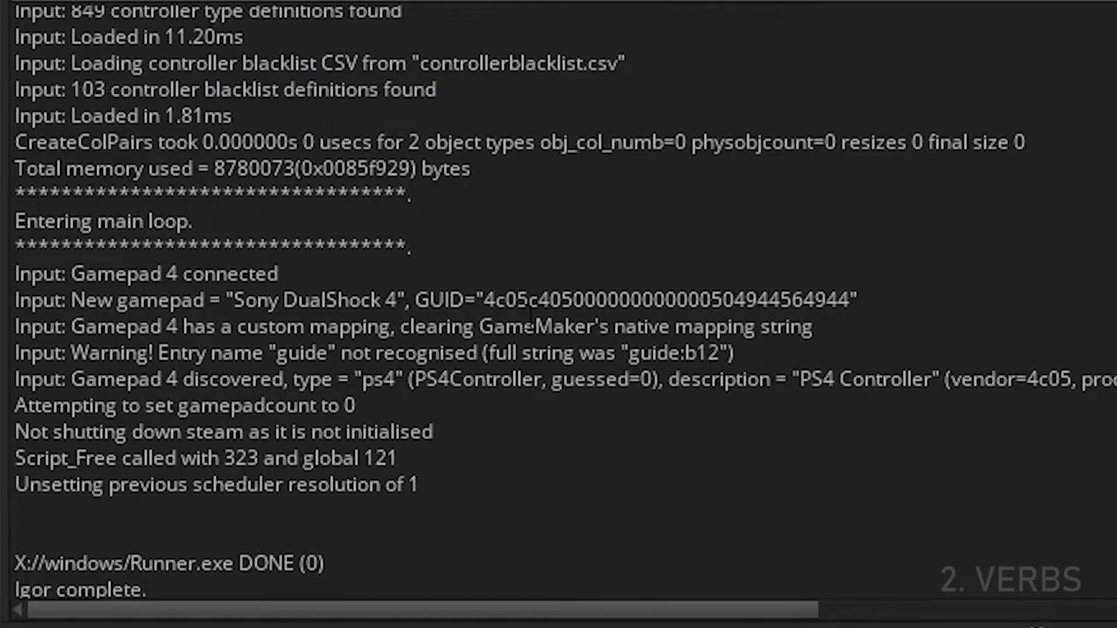
scroll("up", 3)
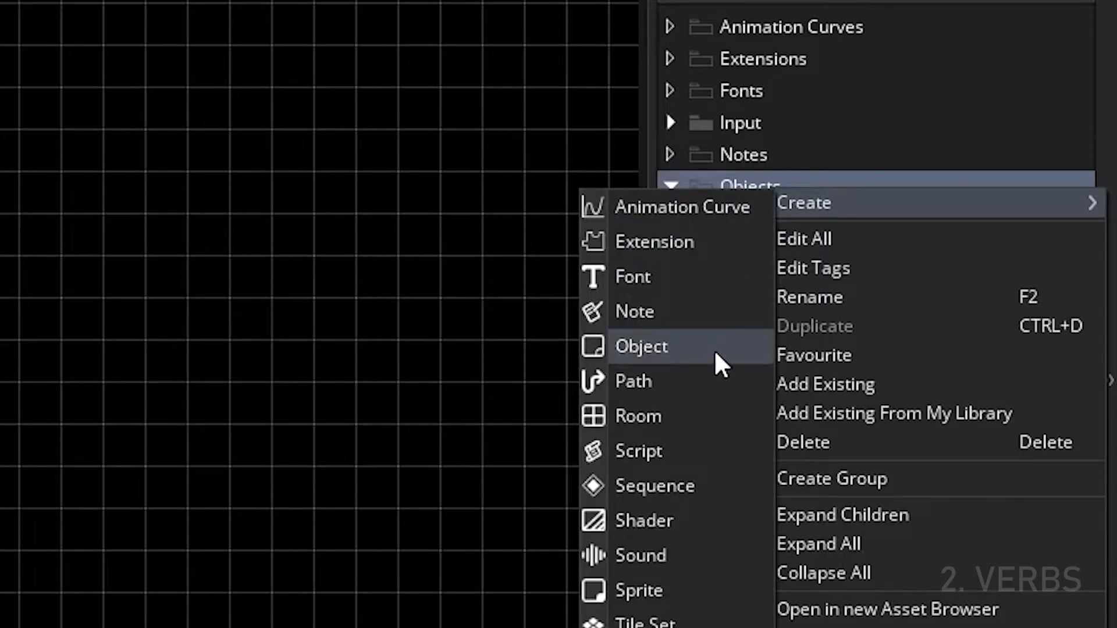
Step: Create obj_player with a Create event setting player_speed = 4;
left_click(640, 347)
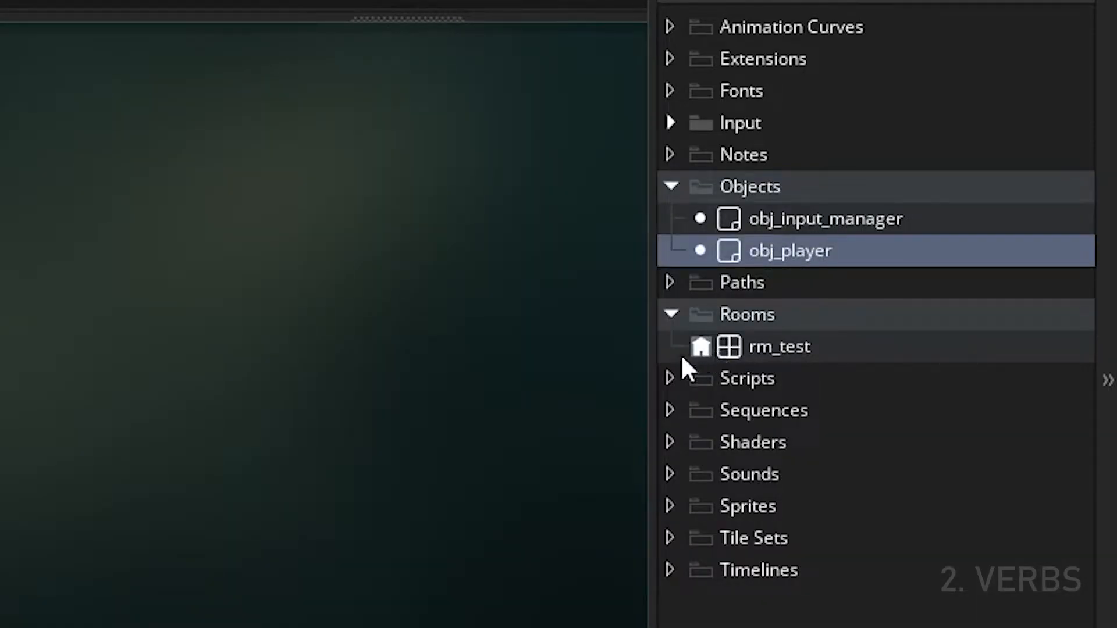
left_click(528, 354)
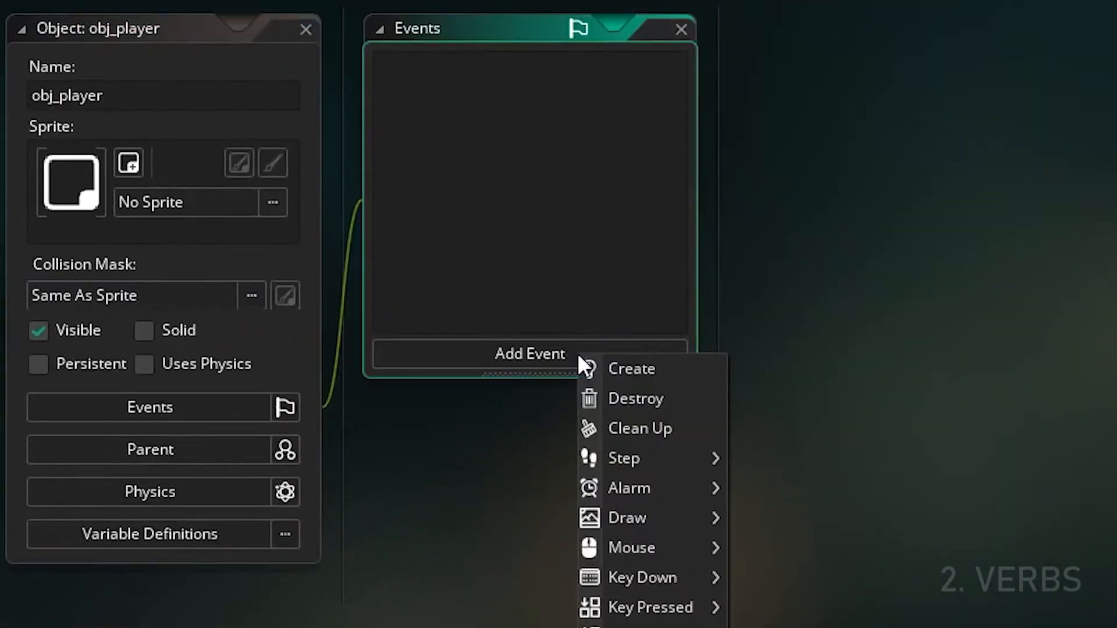
mouse_move(698, 377)
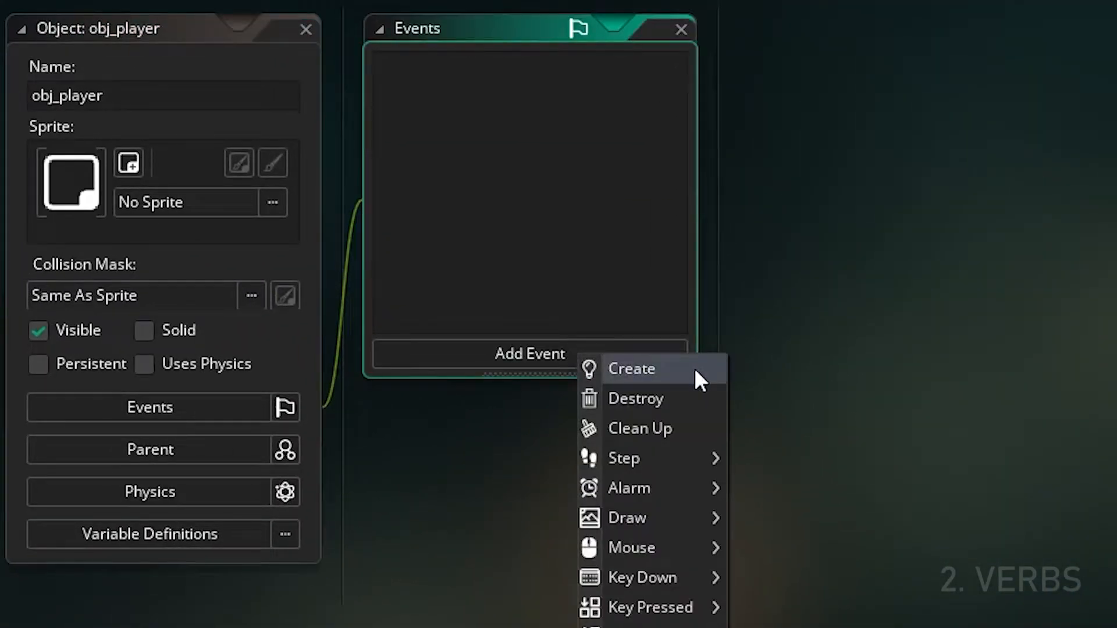
left_click(631, 369)
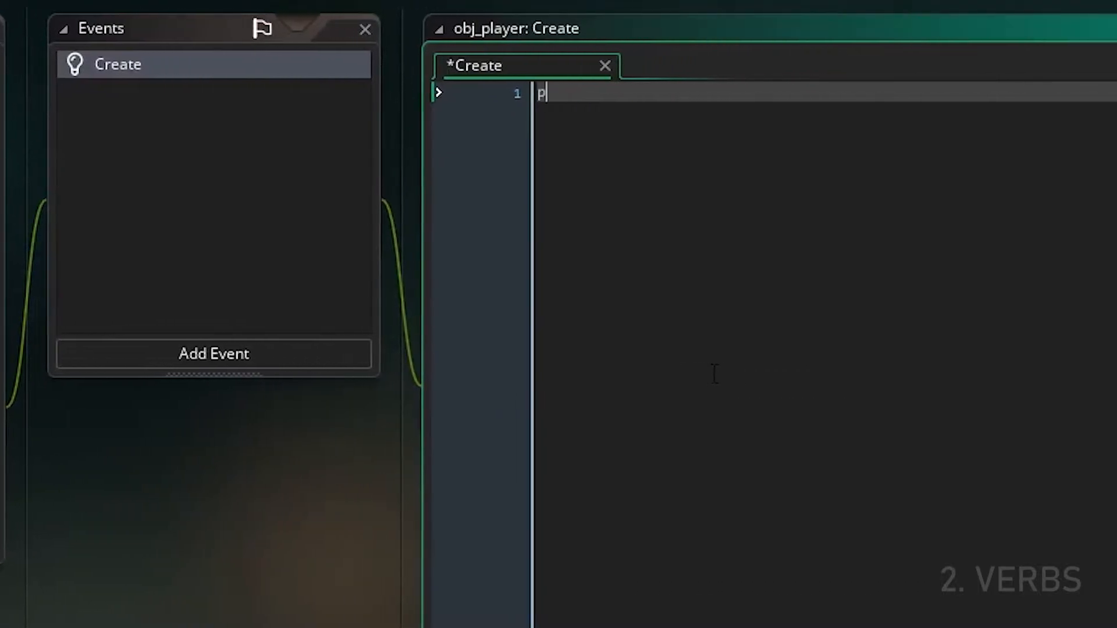
type("layer_speed =")
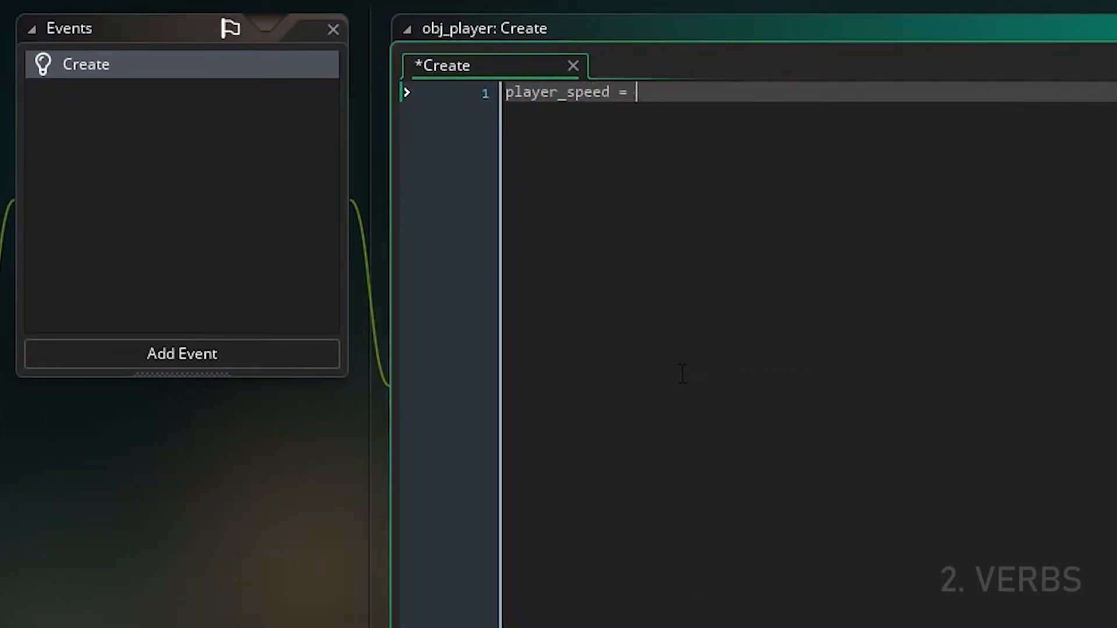
left_click(181, 353)
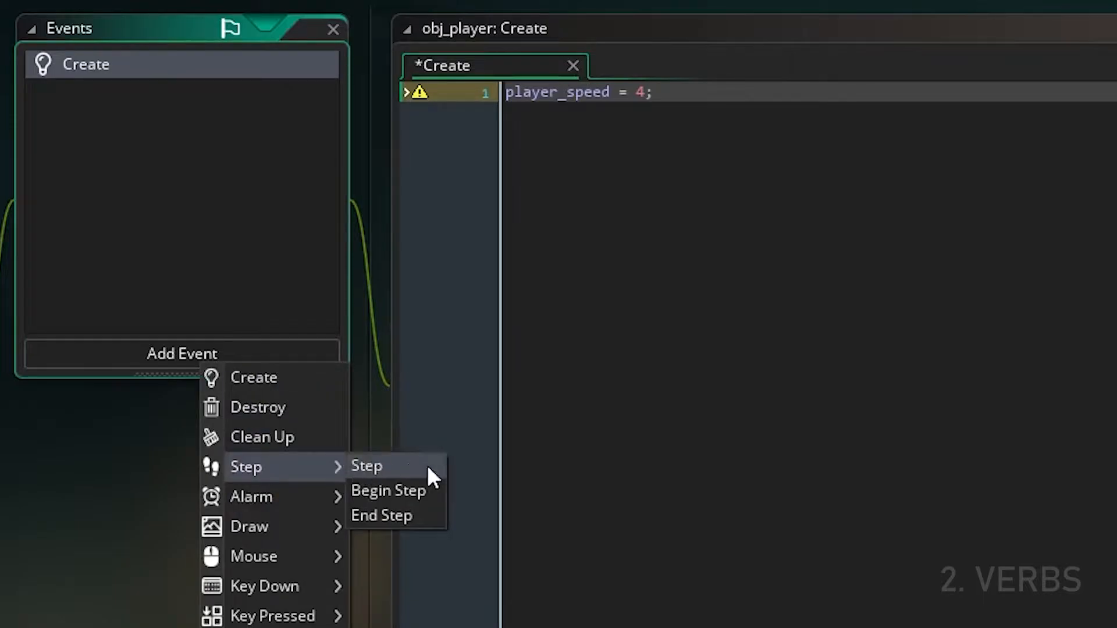
Step: Add a Step event moving obj_player by player_speed on input_check of up, left, down, right
left_click(366, 465)
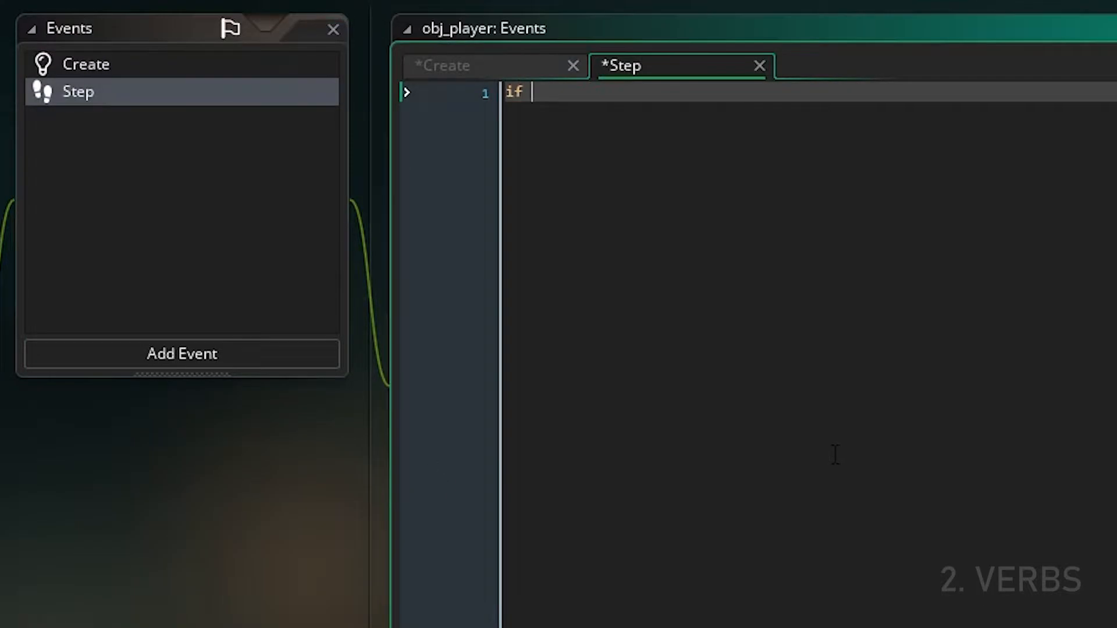
type("(input_check")
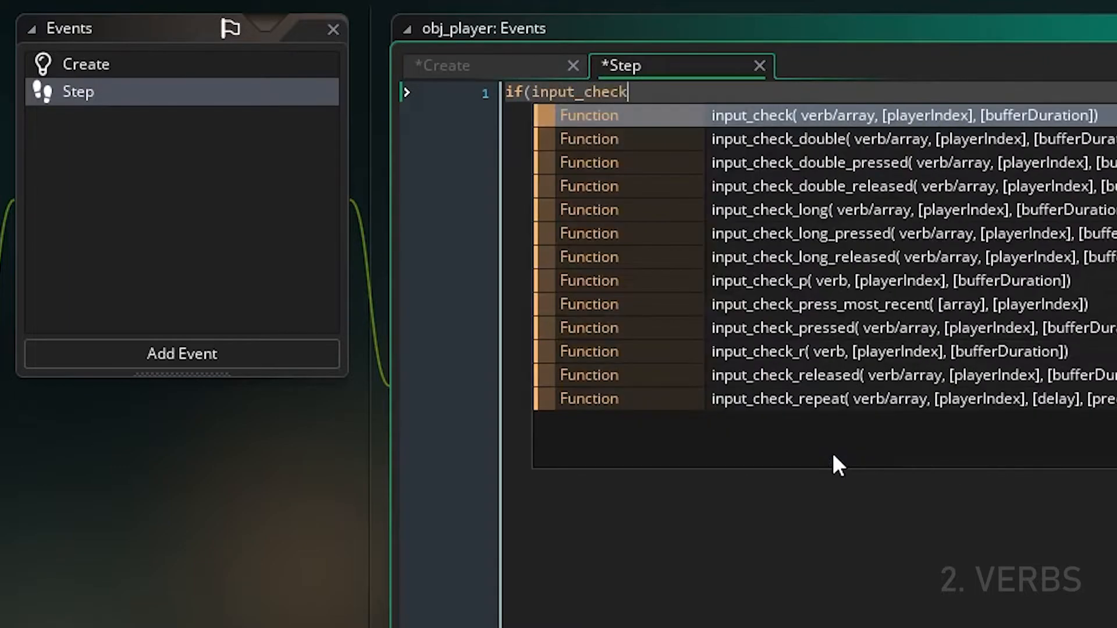
type("(\"up\")) y -")
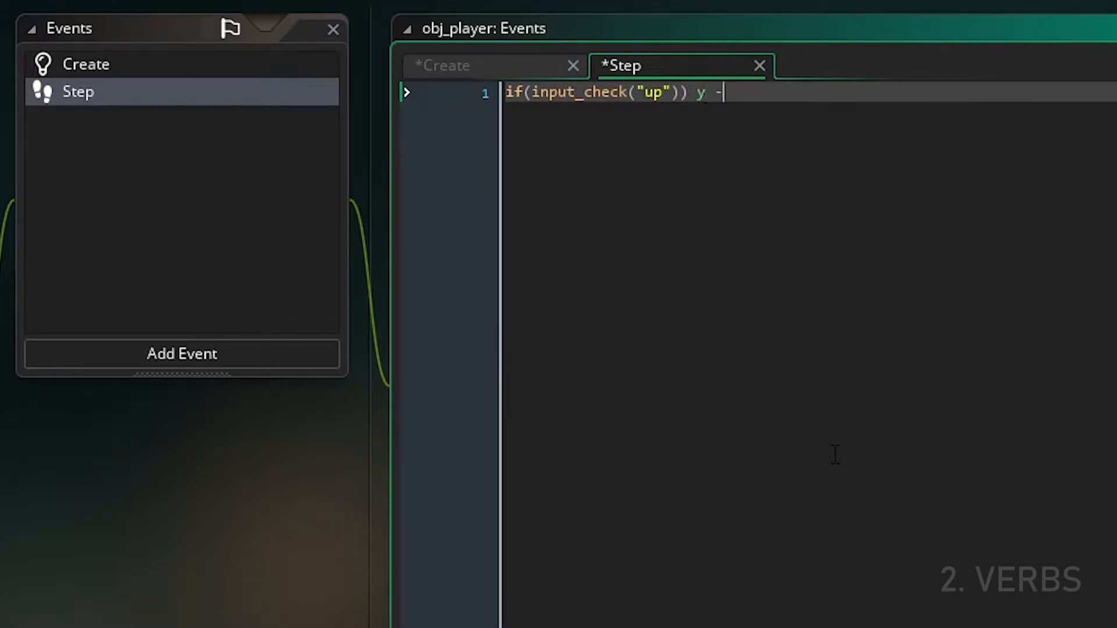
type("= player_speed")
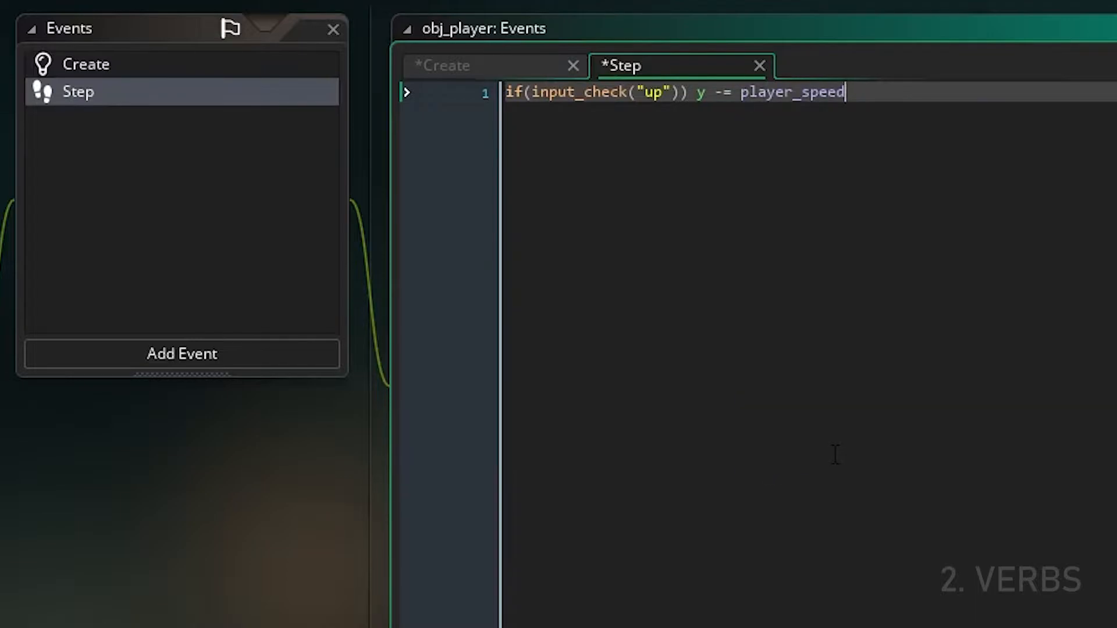
type(";")
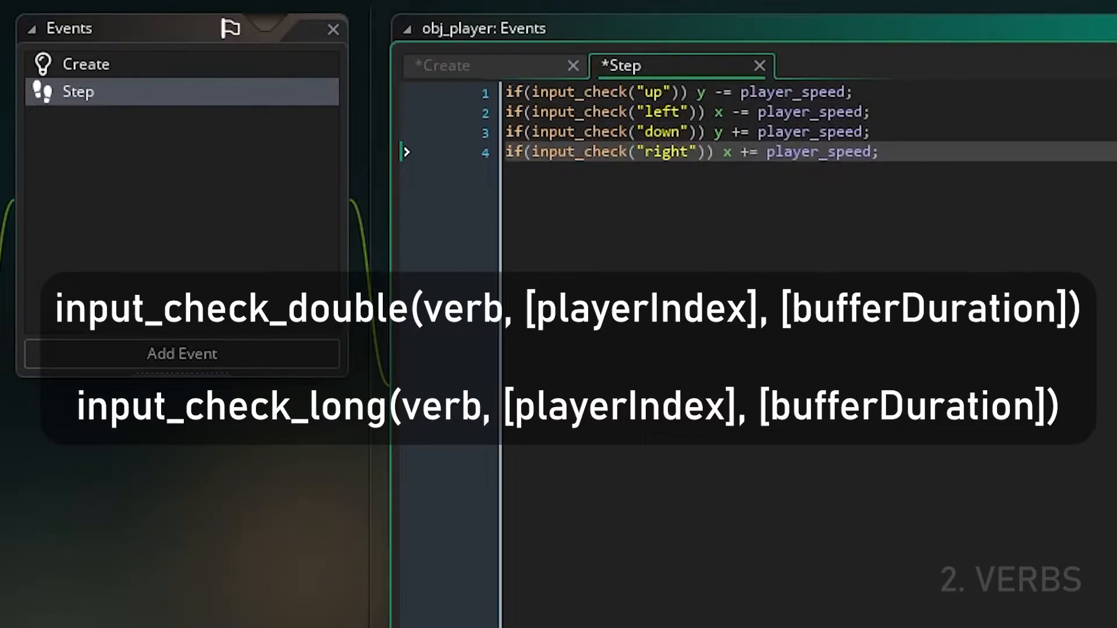
Step: Show the debug message "Bang!" when input_check_pressed("shoot") fires
type("if (")
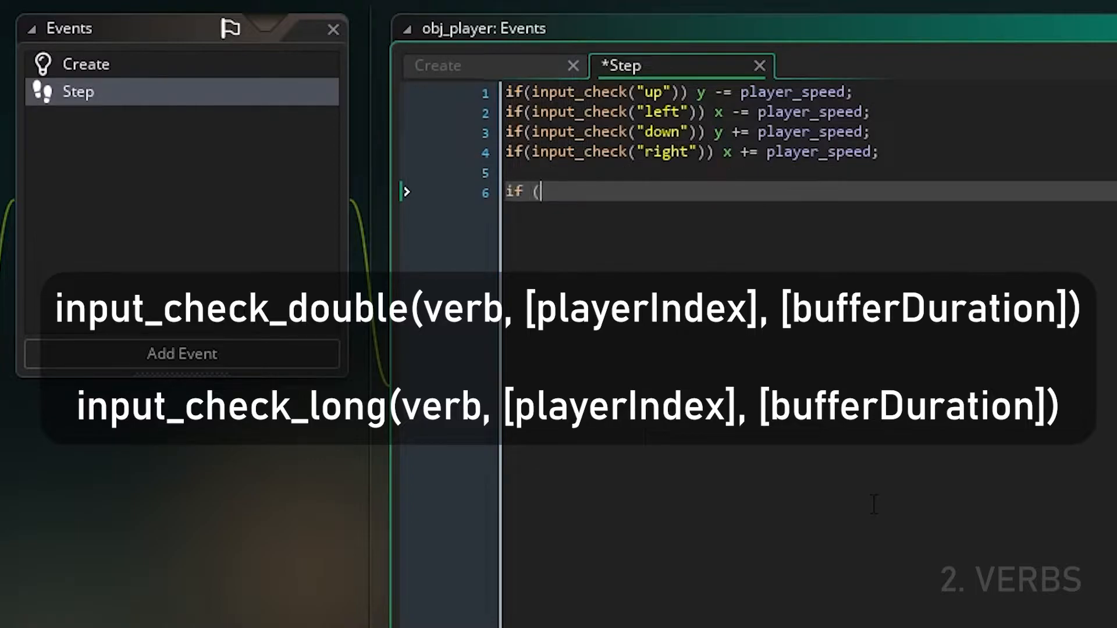
type("input_check_pressed(")
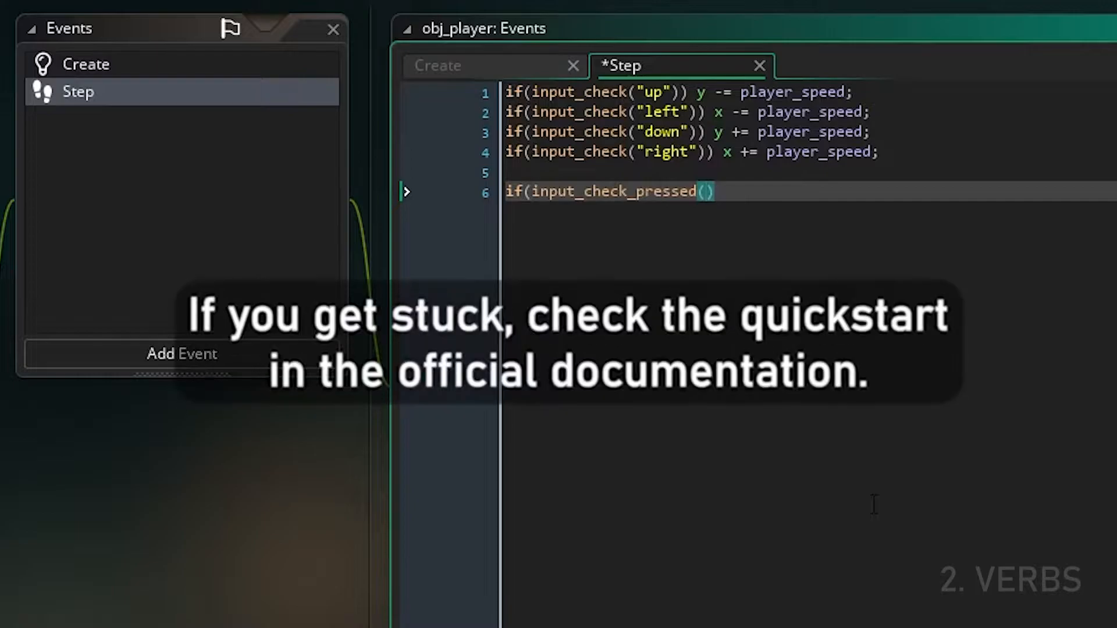
type("\"shoot\"")
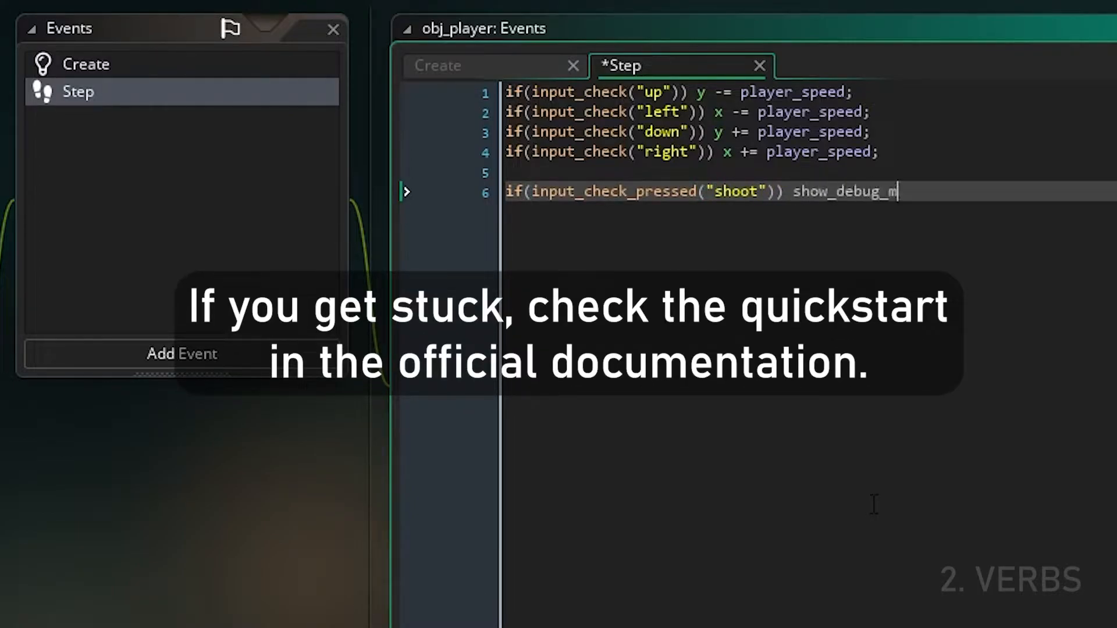
type("essage(\"Bang!\");")
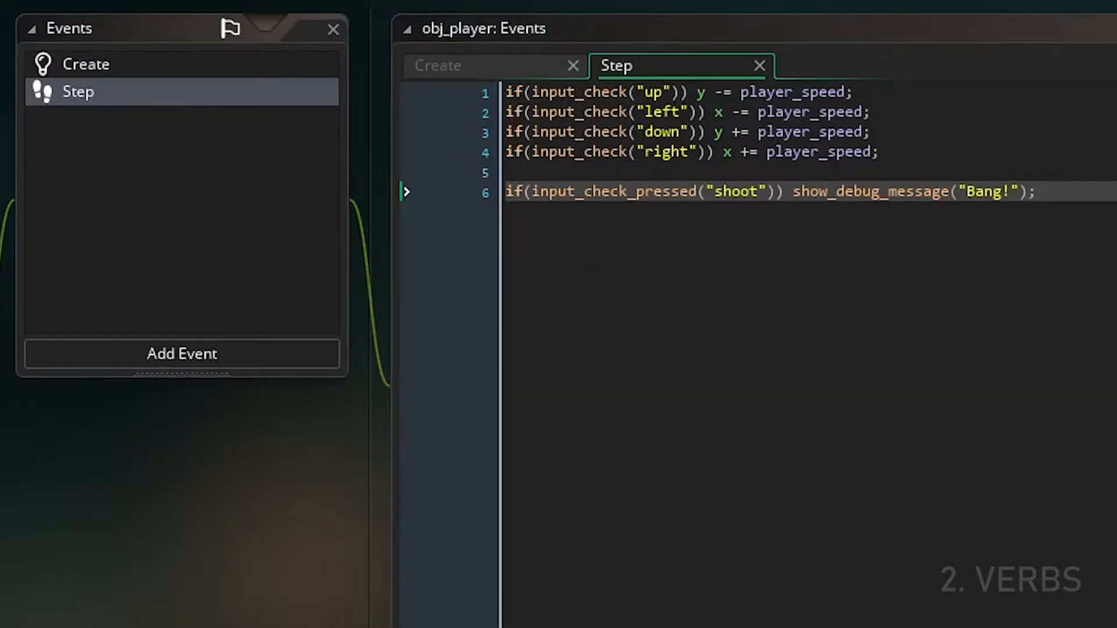
Step: Add a Draw event drawing draw_circle(x, y, 10, false); at the player's position
left_click(182, 354)
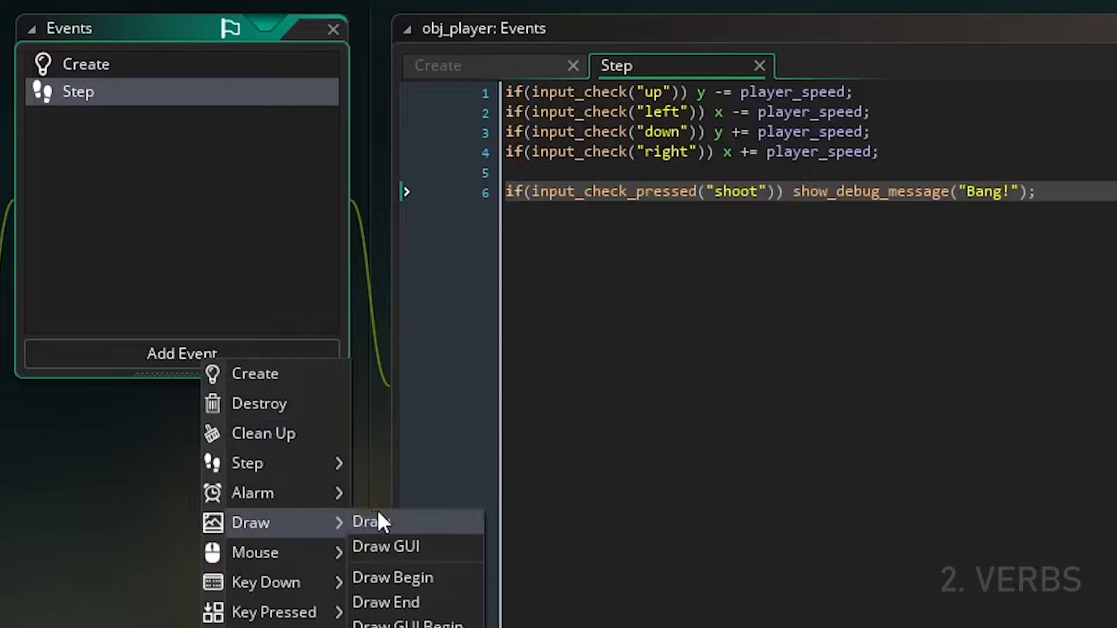
left_click(368, 522)
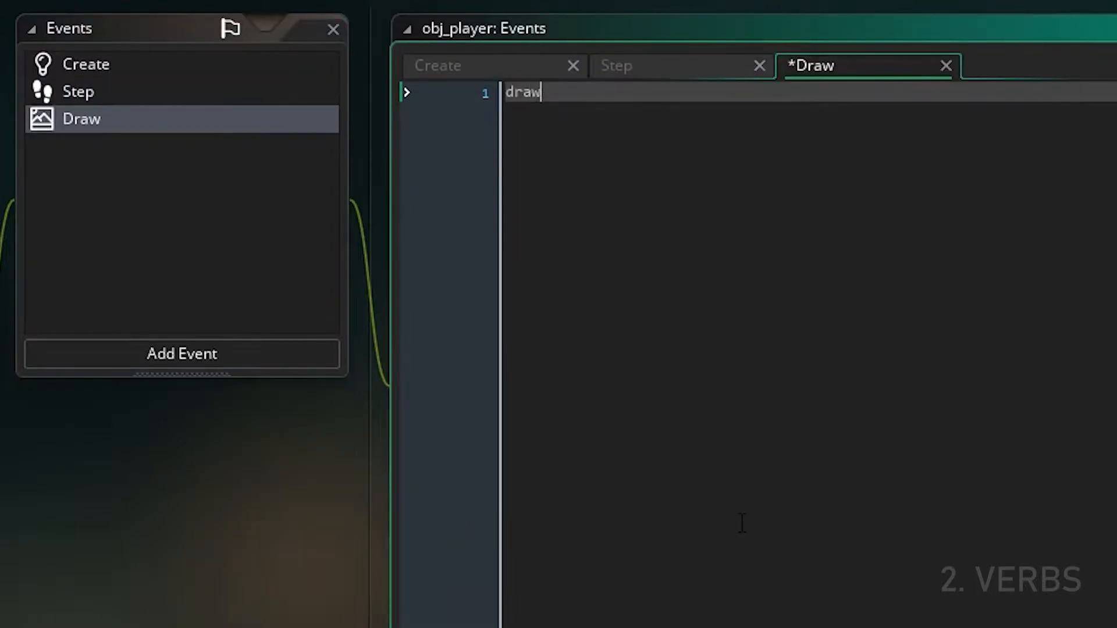
type("_circle()")
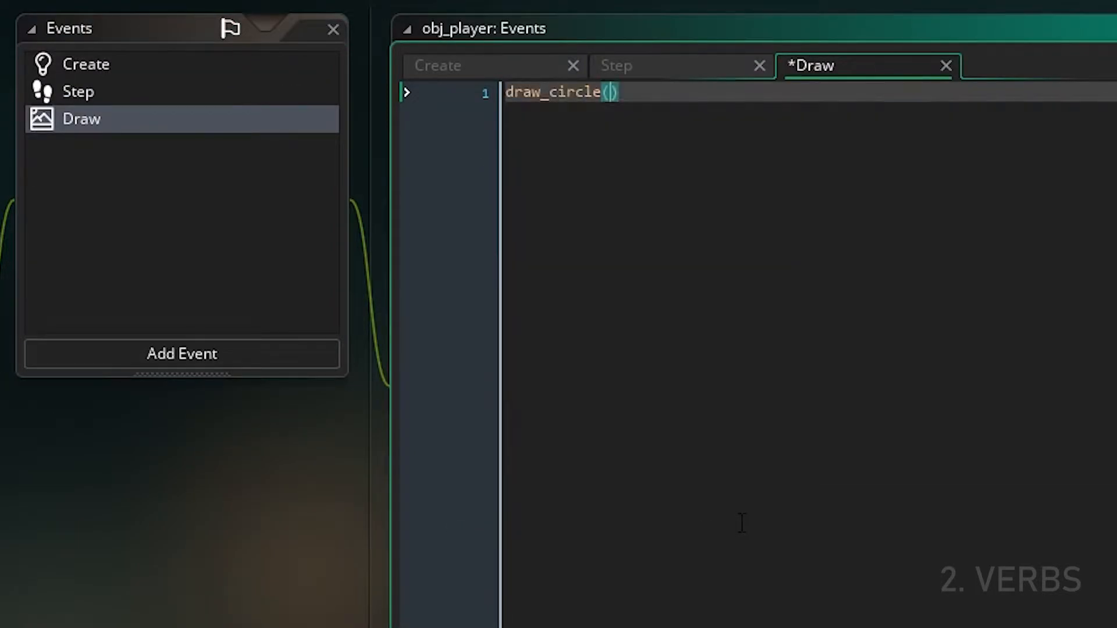
type("x, y,")
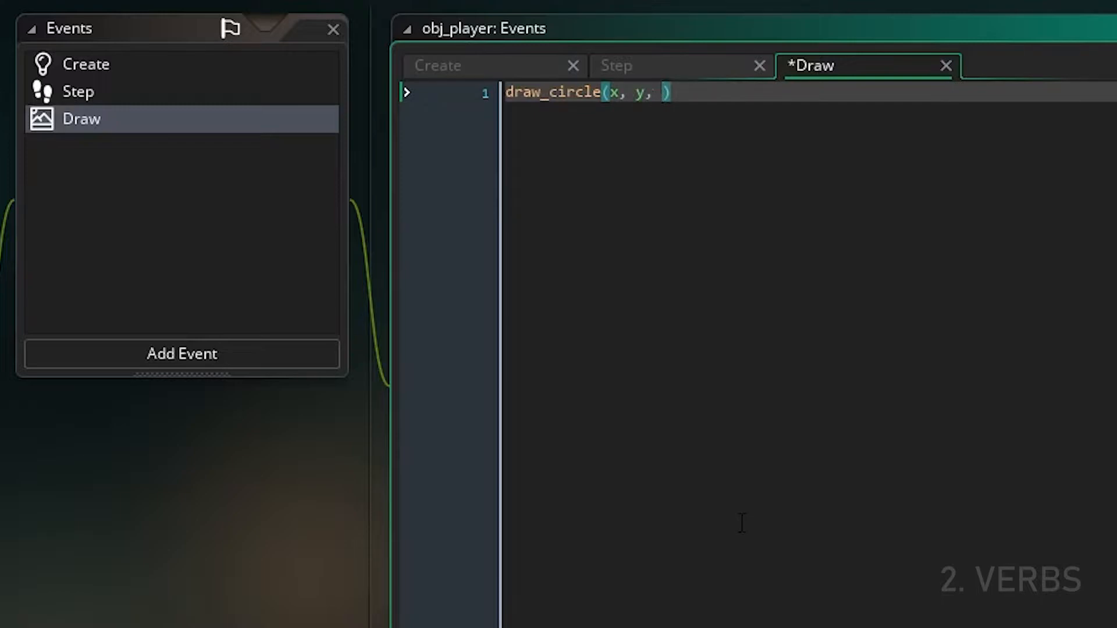
type("10, false")
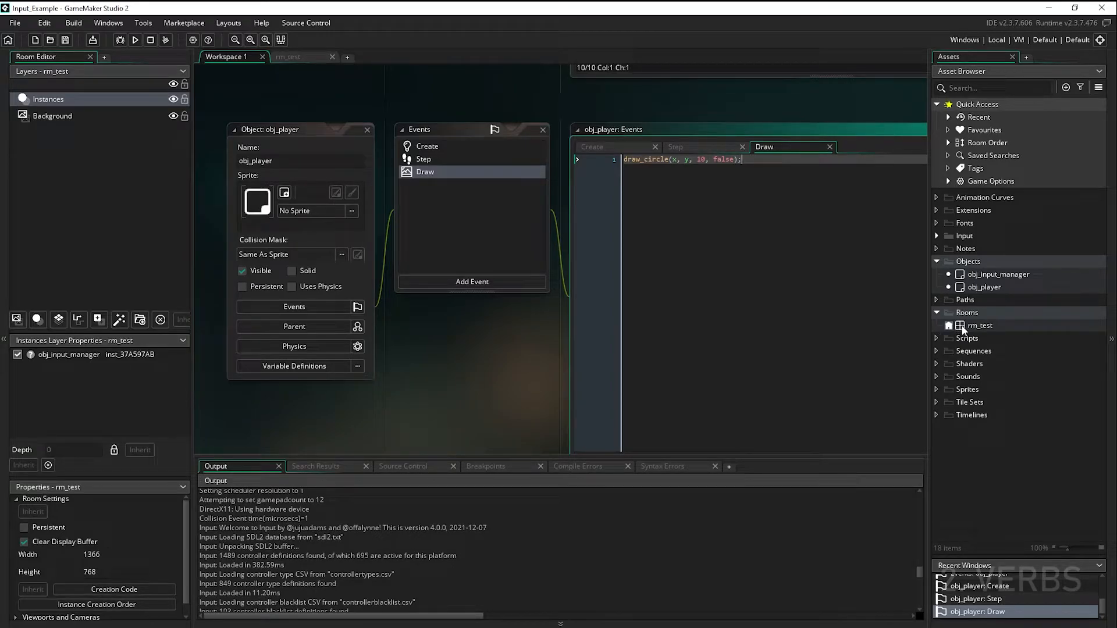
Step: Place an obj_player instance in rm_test and test-run the game to see the player circle
left_click(288, 56)
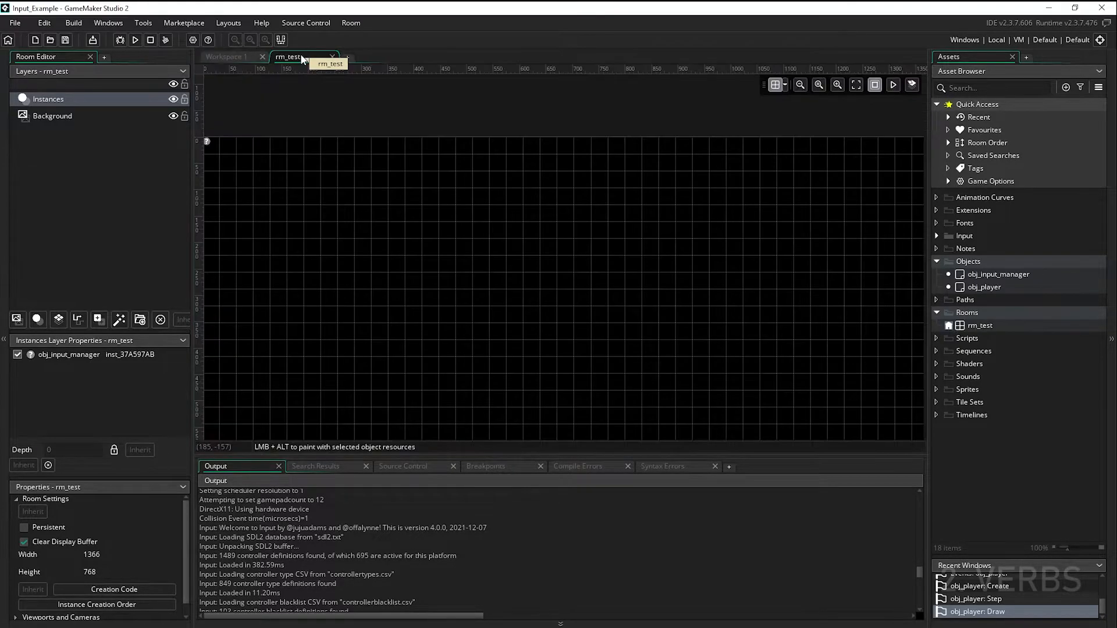
left_click(984, 286)
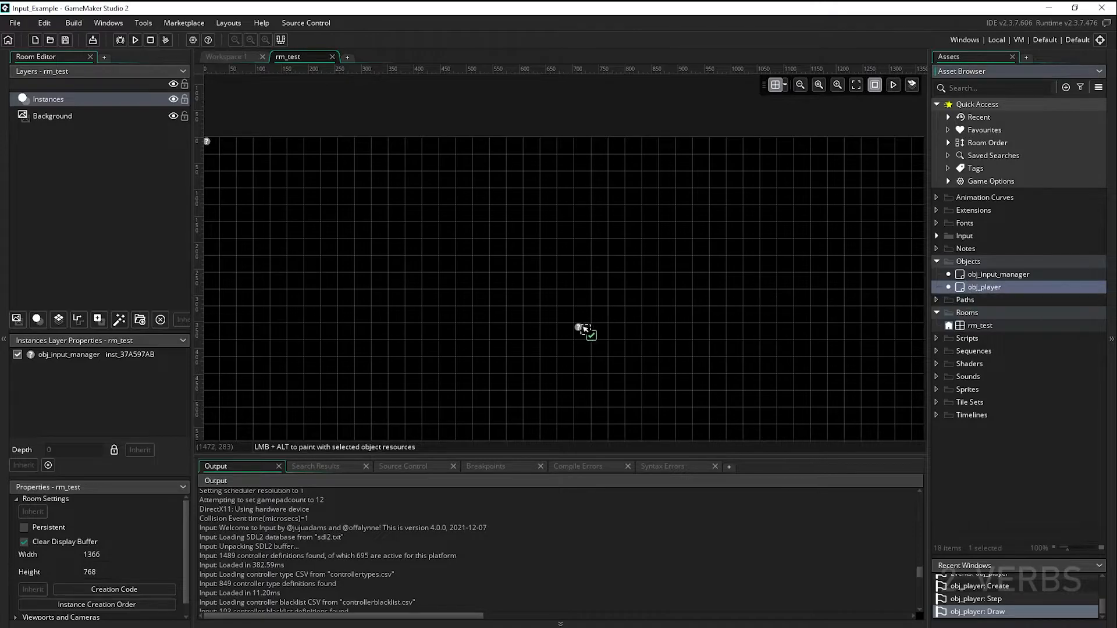
left_click(135, 39)
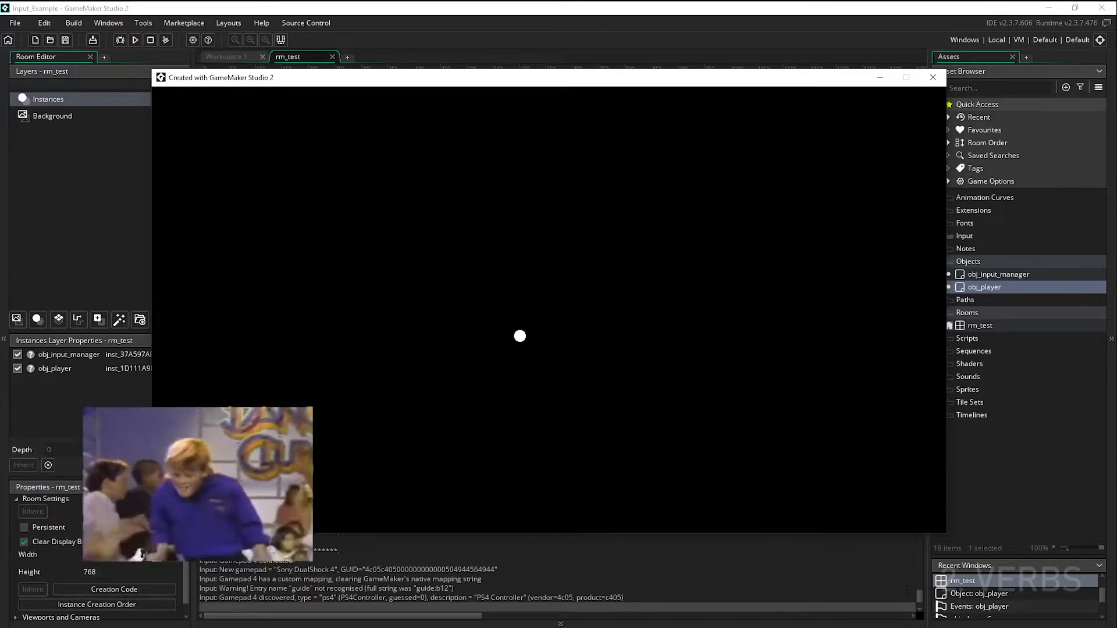
left_click(932, 77)
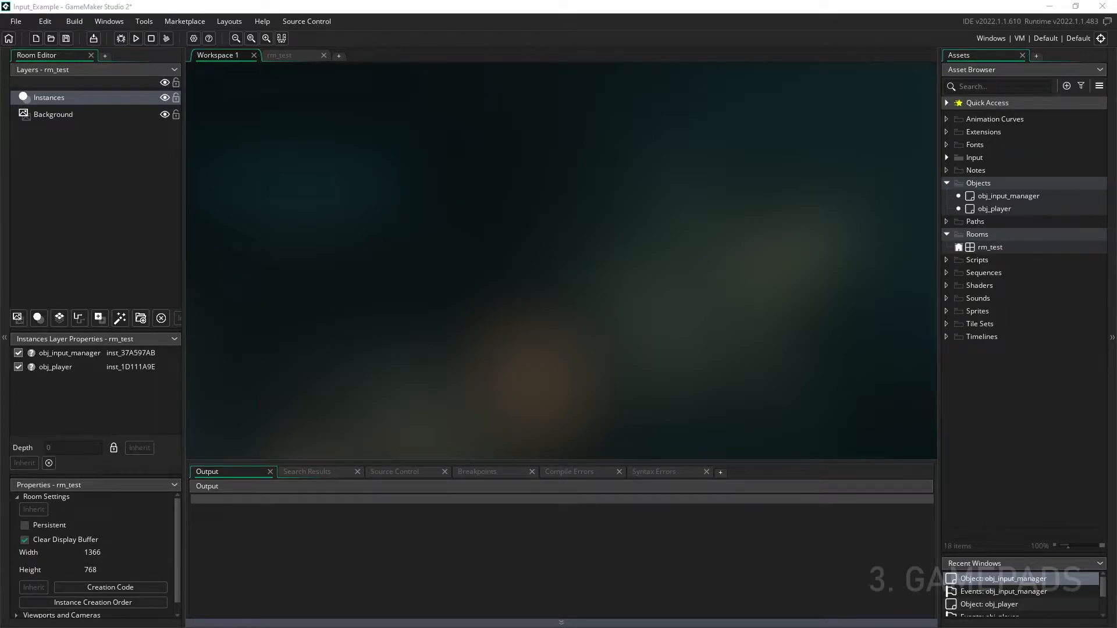
mouse_move(798, 305)
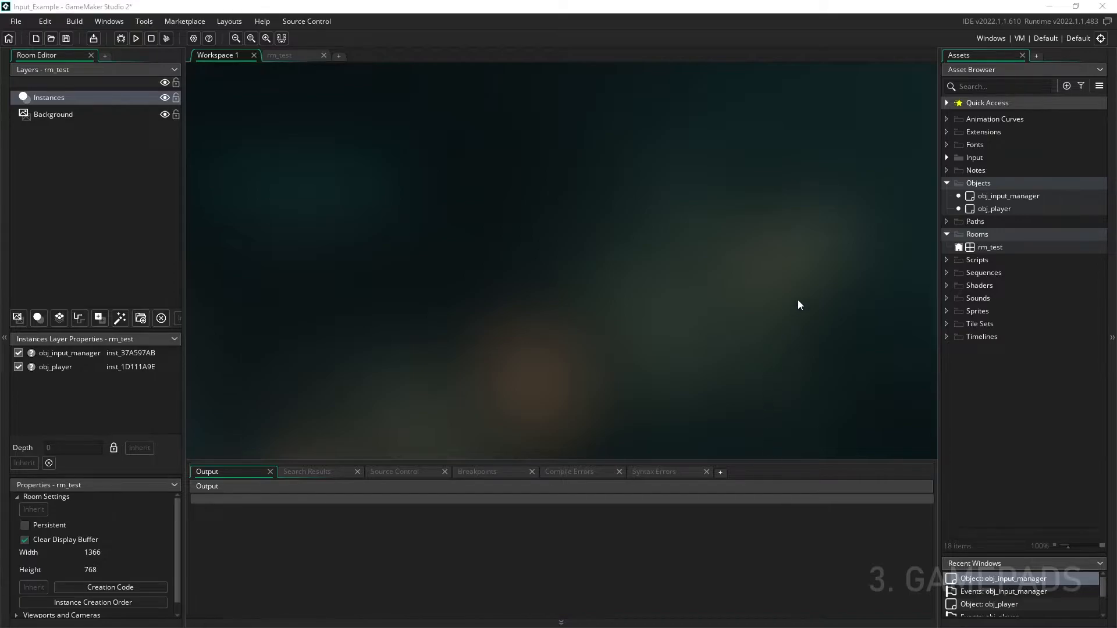
Step: Reopen obj_input_manager's Create event with its key bindings
double_click(1008, 196)
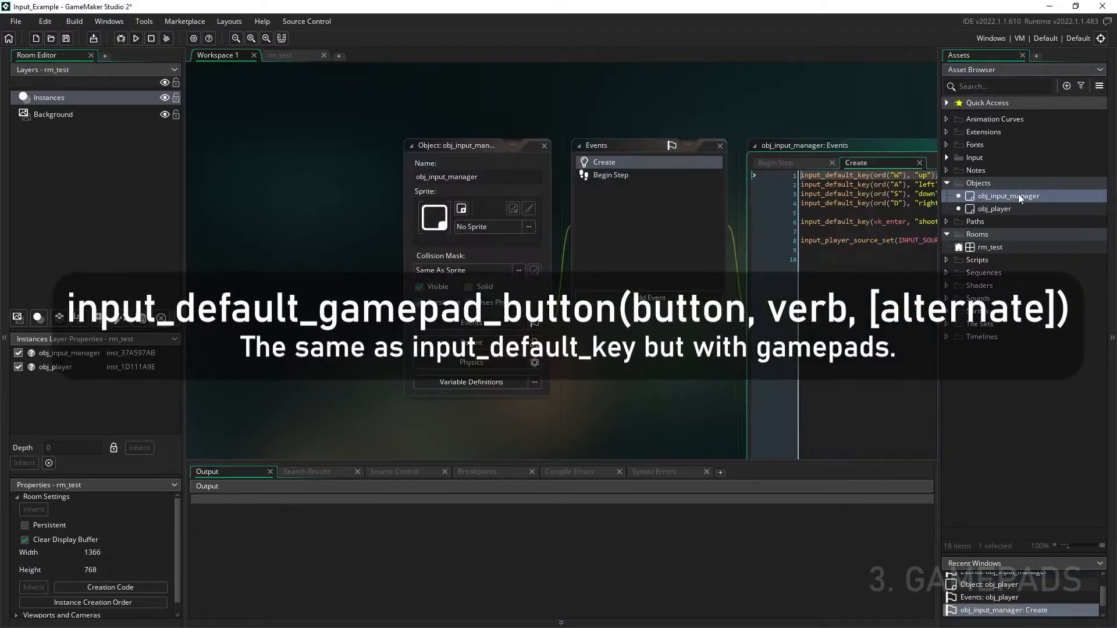
mouse_move(878, 148)
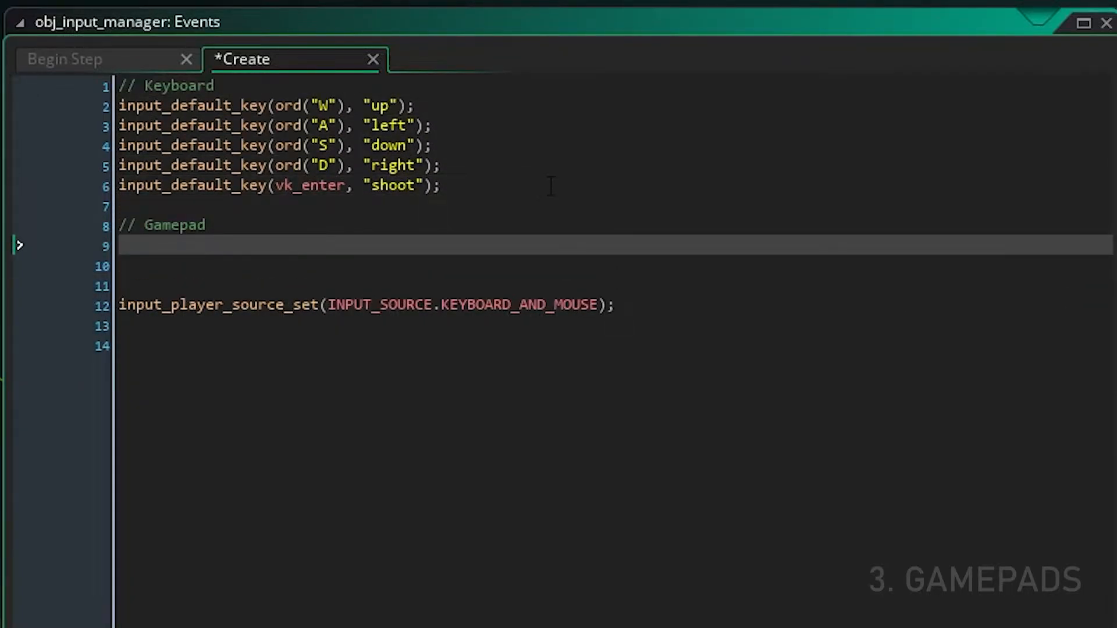
Step: Bind gp_padu, gp_padl, gp_padd, gp_padr and gp_face1 to up, left, down, right and shoot
type("input_default_gamepad_button(")
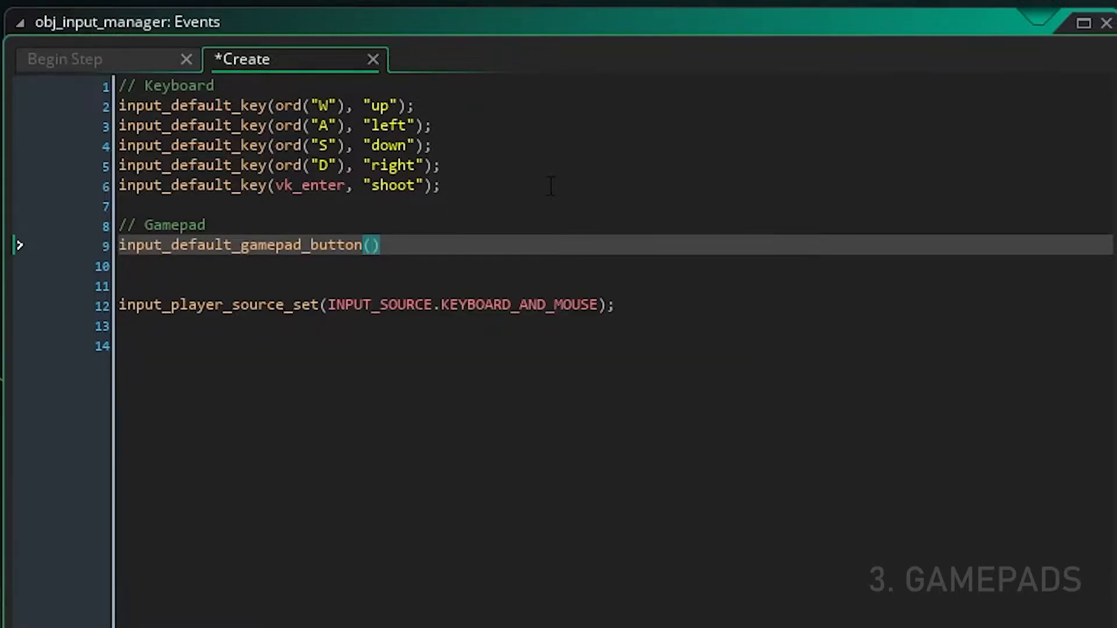
type("gp_padu")
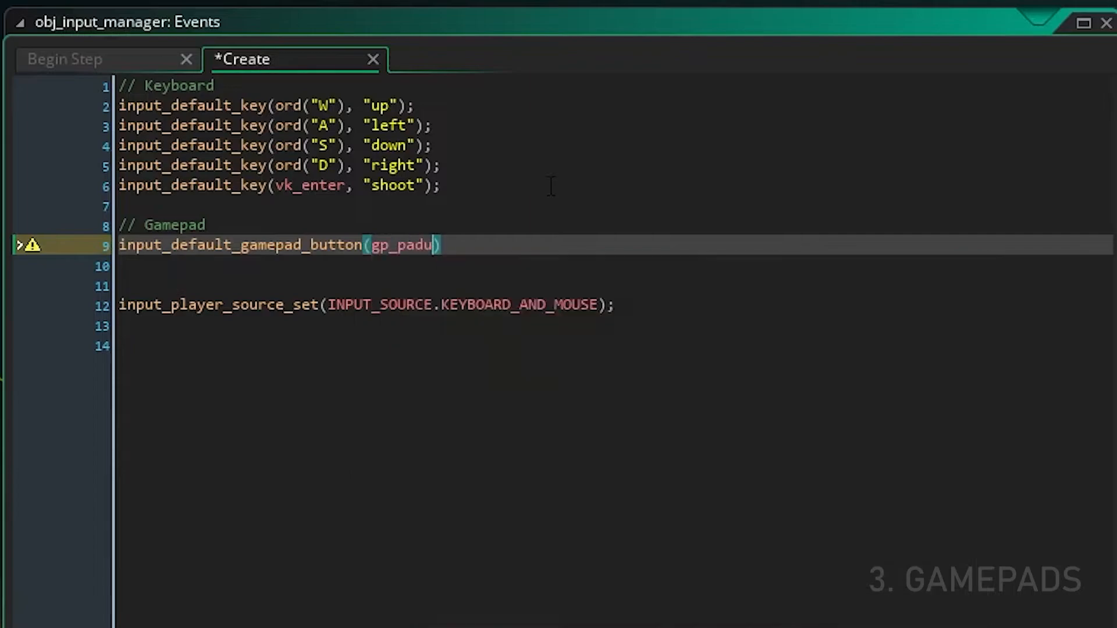
type(", \"\"")
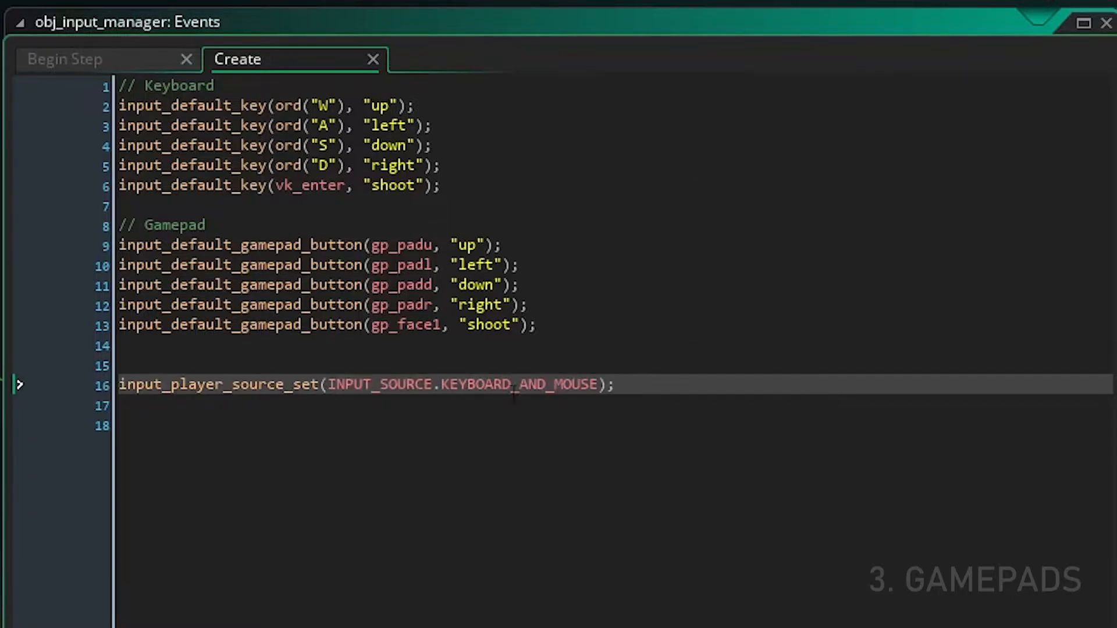
Step: Change the player source from KEYBOARD_AND_MOUSE to INPUT_SOURCE.GAMEPAD
double_click(520, 384)
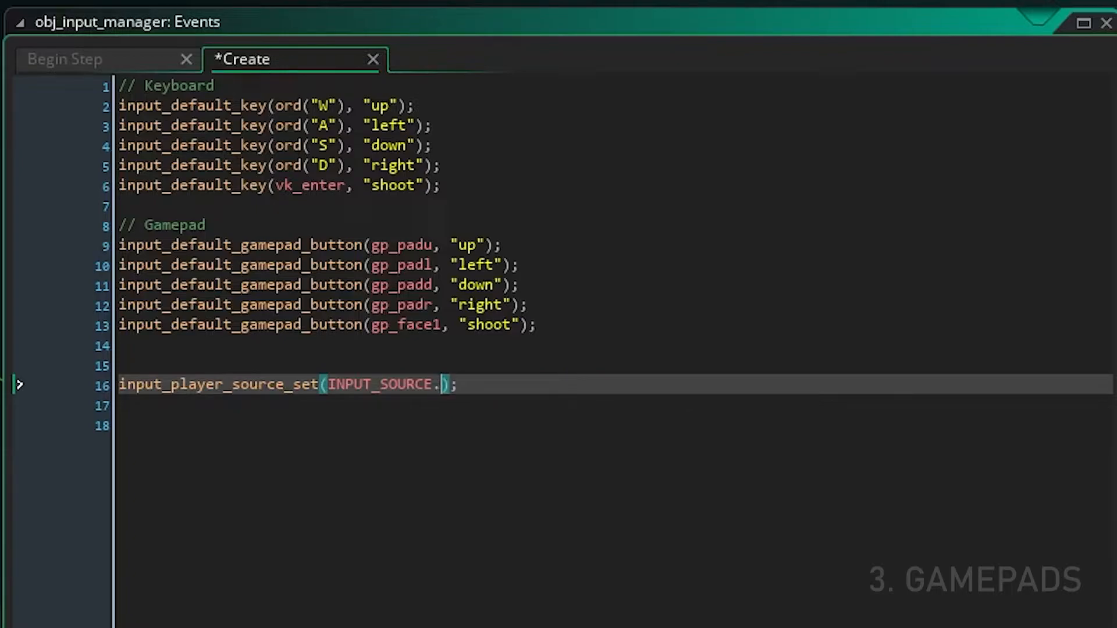
type(".")
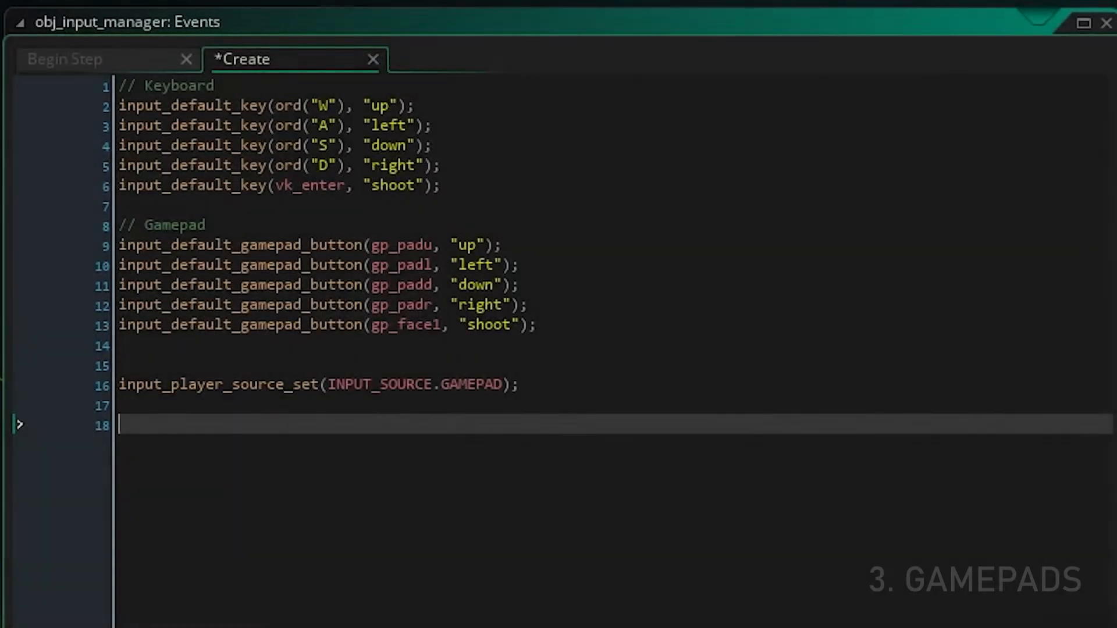
Step: Add input_player_gamepad_set(4); on line 18
type("input_pla")
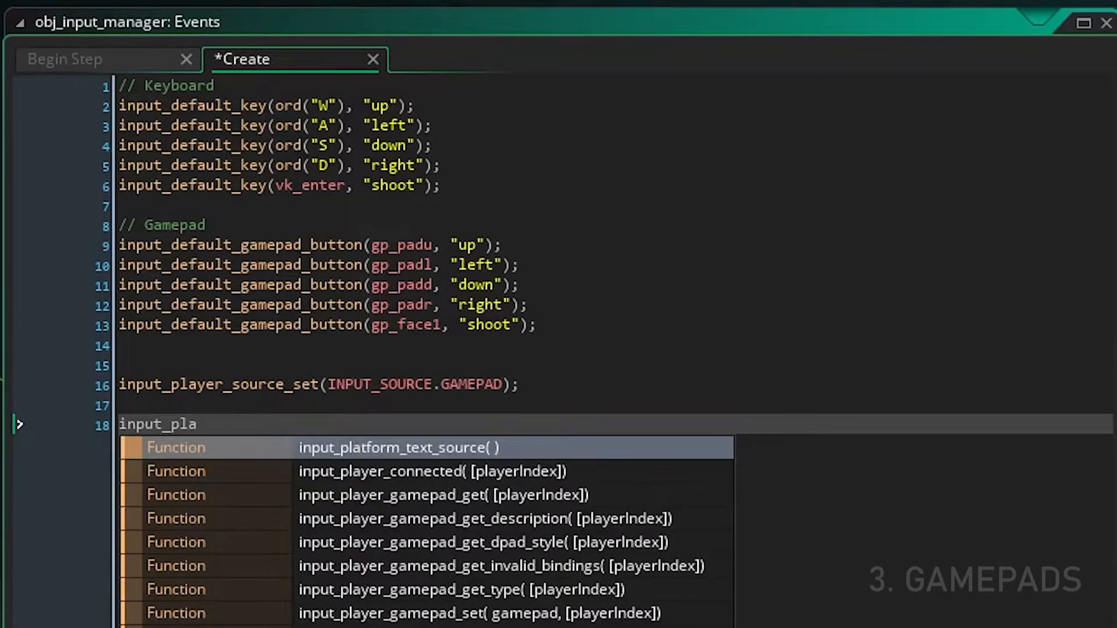
type("yer_gamepad_set(")
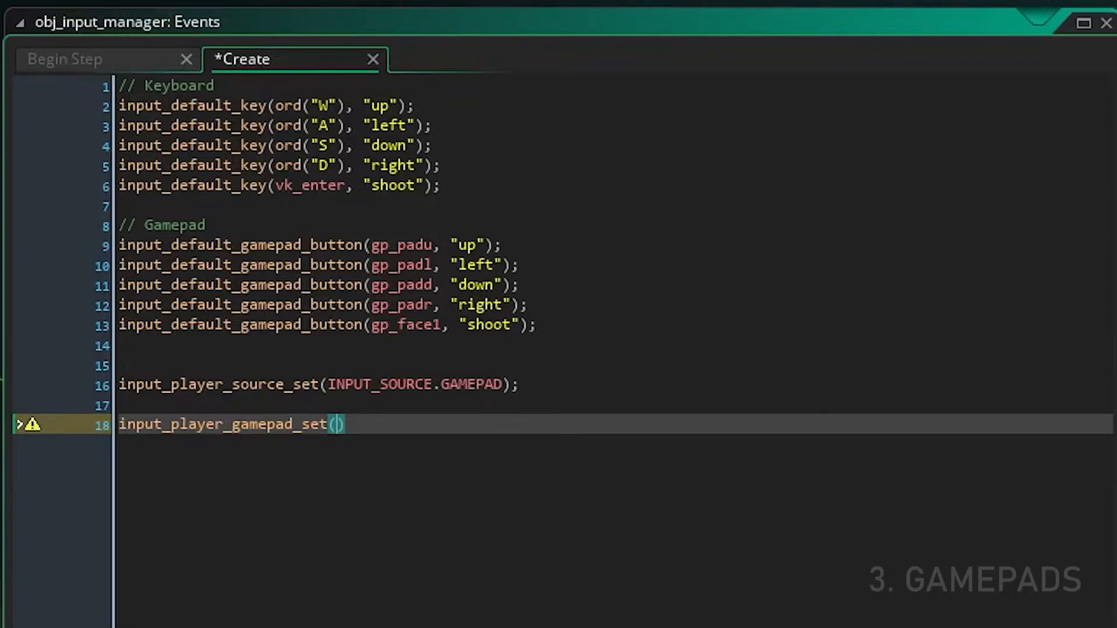
type("4")
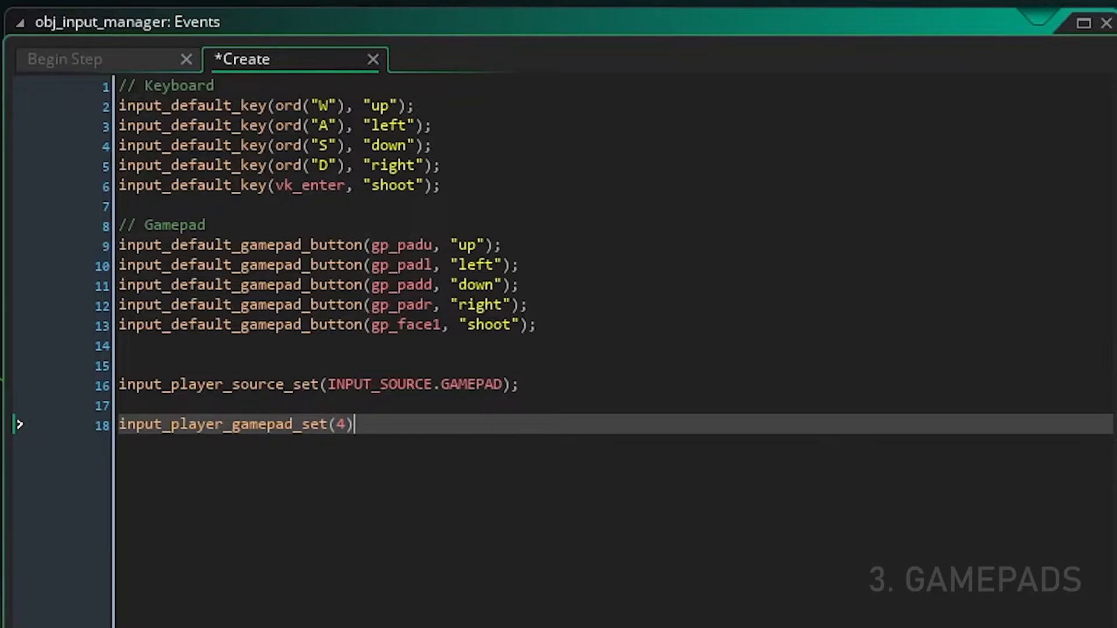
type(");")
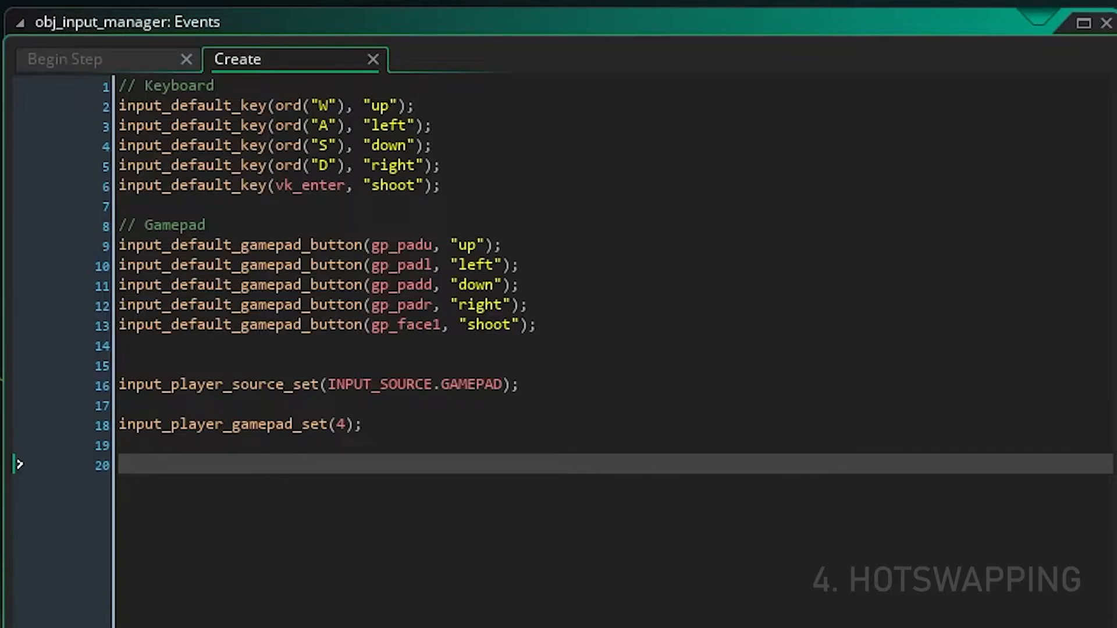
Step: Add input_source_hotswap_tick(); after input_tick() in Begin Step and save
left_click(64, 58)
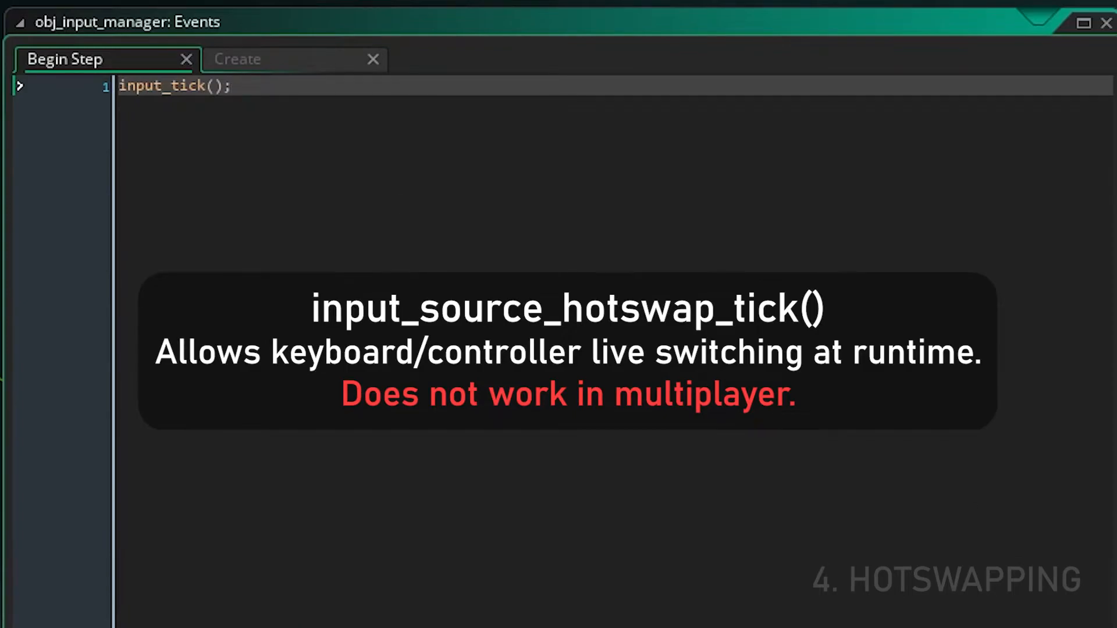
type("input")
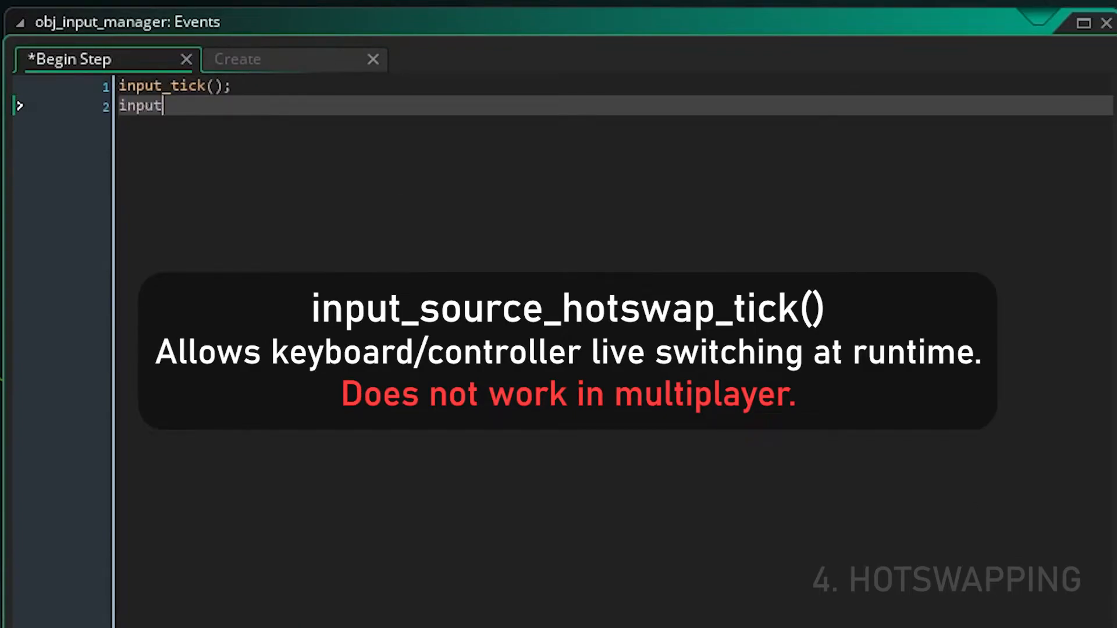
type("_source_hotswap_tick")
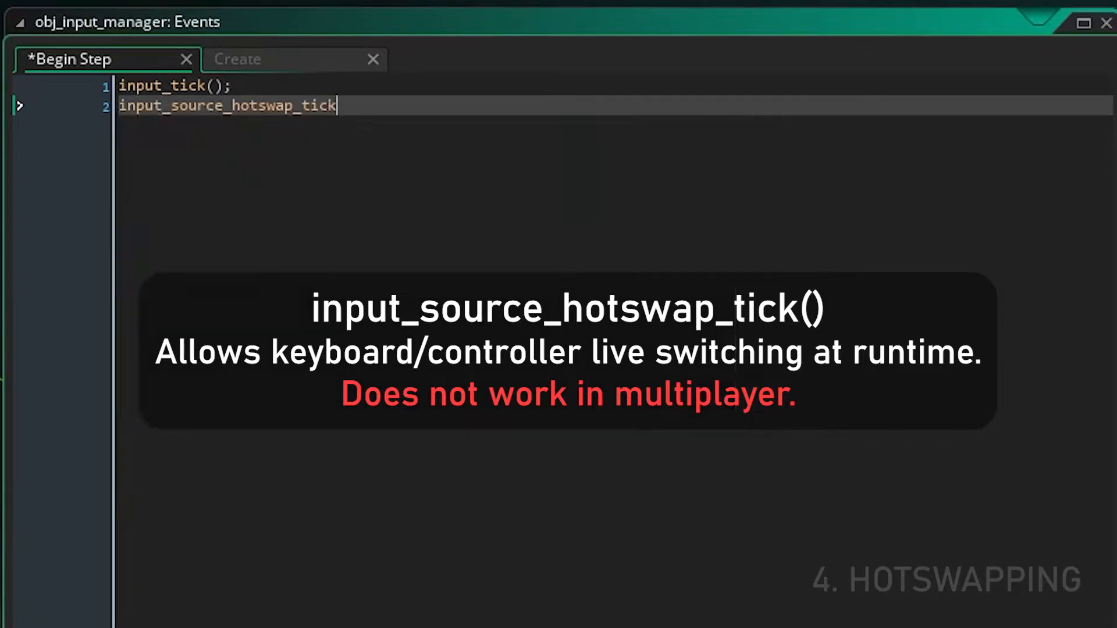
type("();")
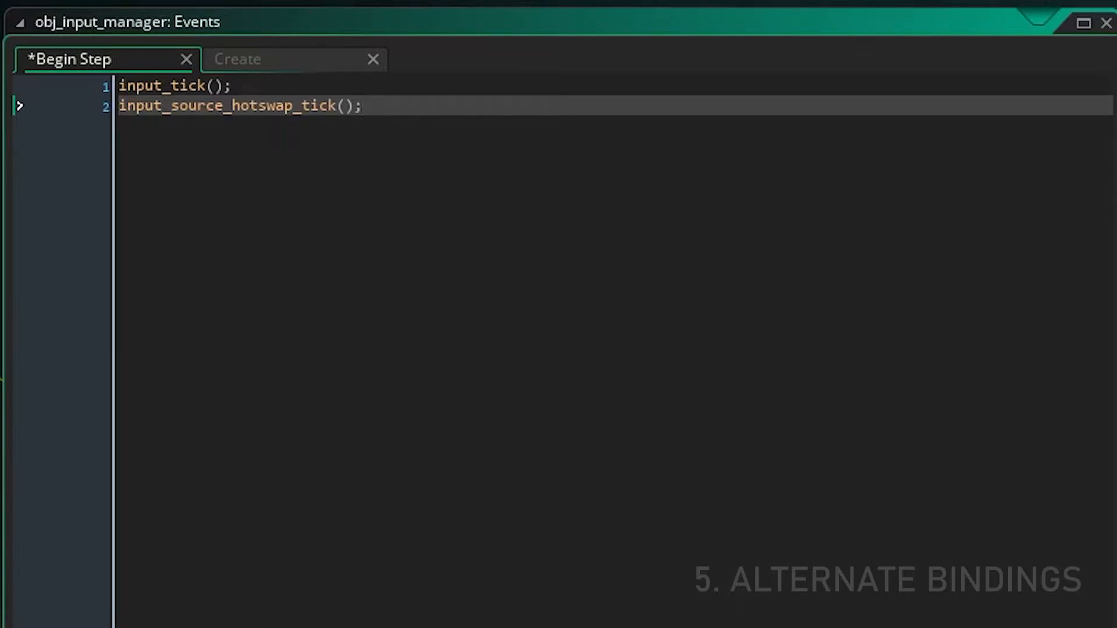
key("ctrl+s")
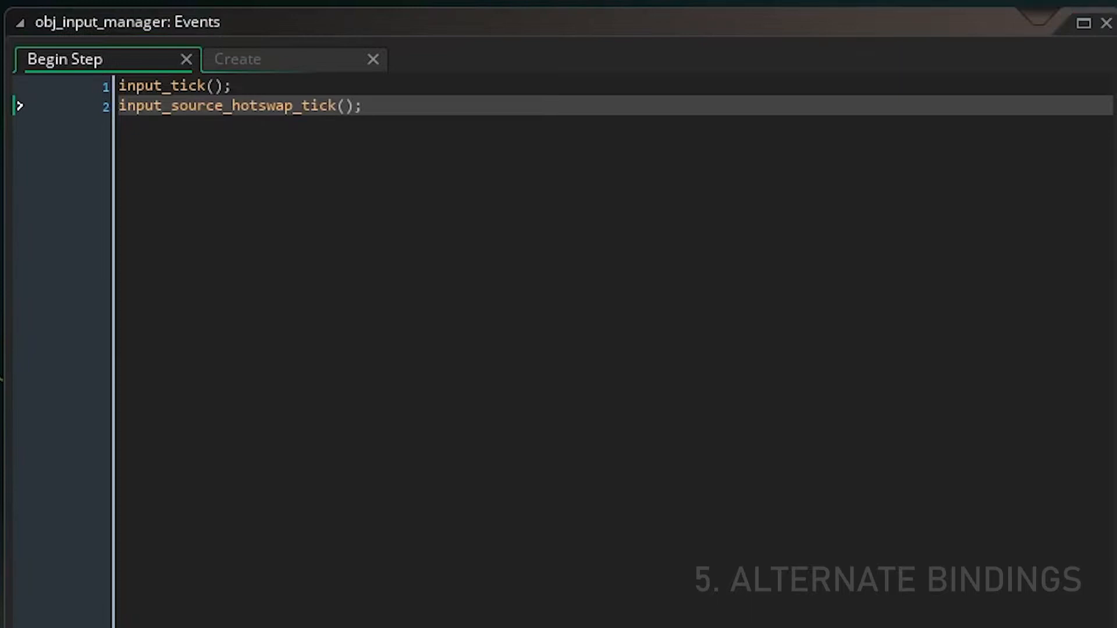
Step: Add input_default_key(vk_up, "up", 1); as alternate Binding 1 with a comment noting 0 is the default
left_click(238, 58)
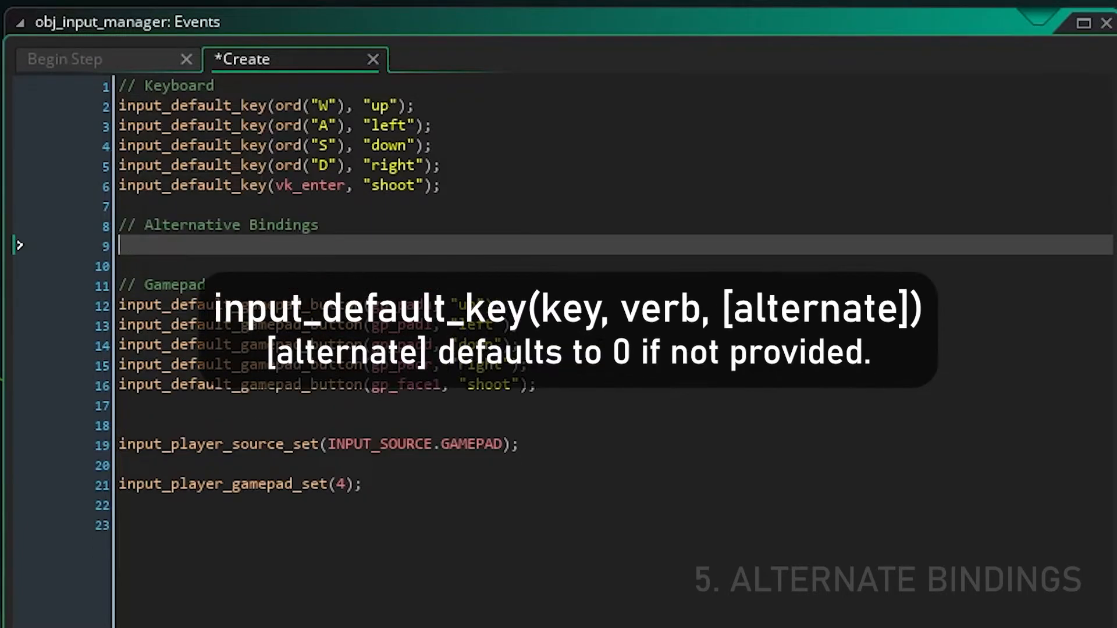
type("input_default_key(\"up\");")
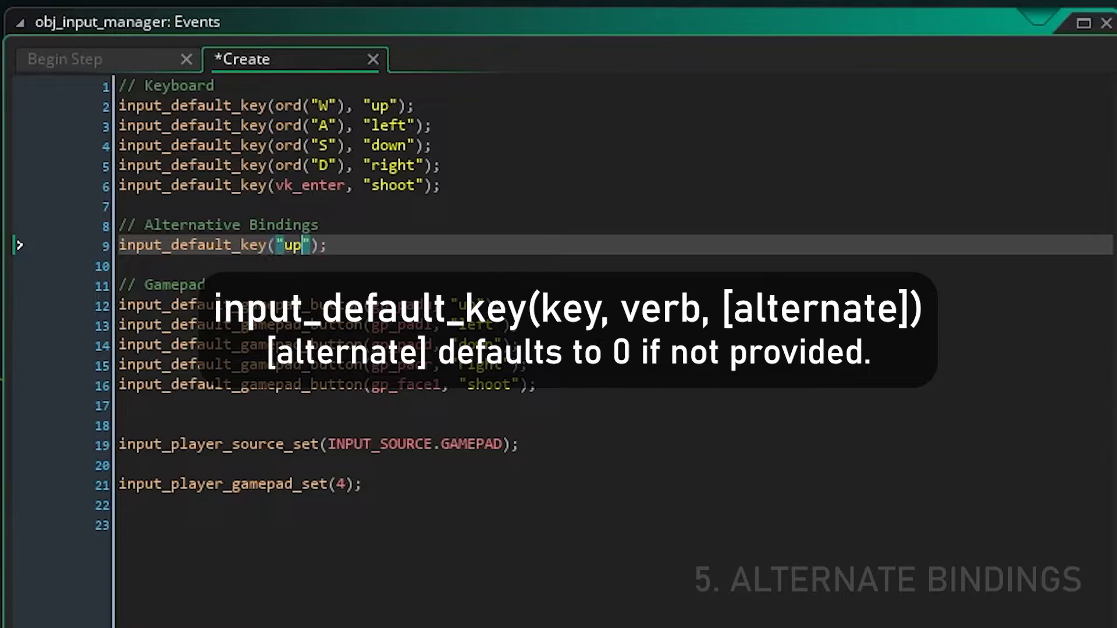
type("vk_up")
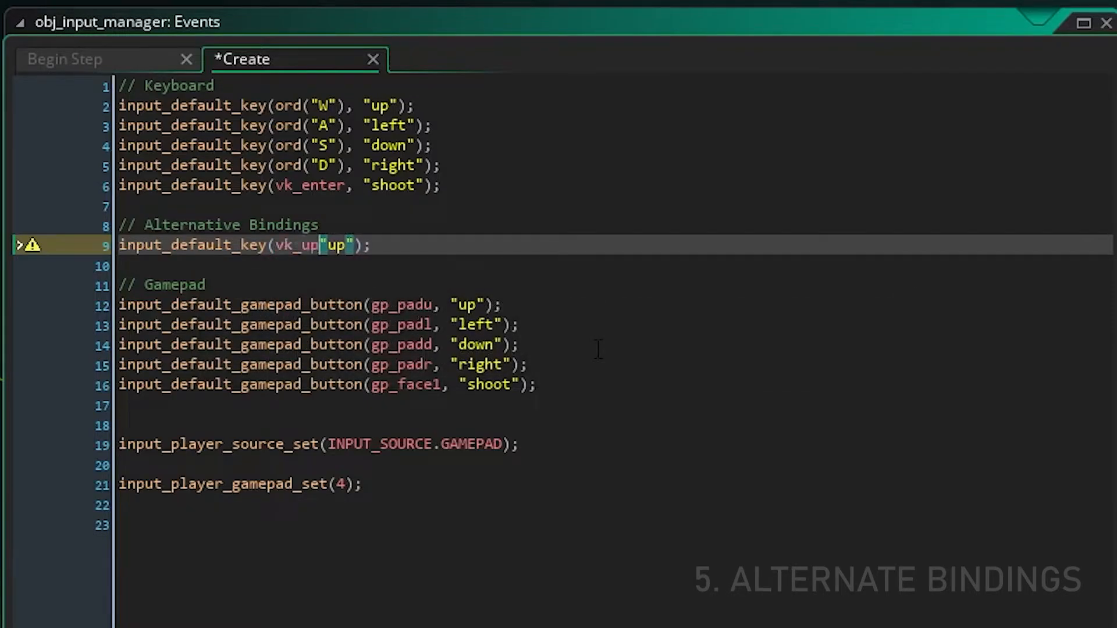
type(", 1); // Binding 1")
left_click(615, 105)
type(" // Binding 0 (")
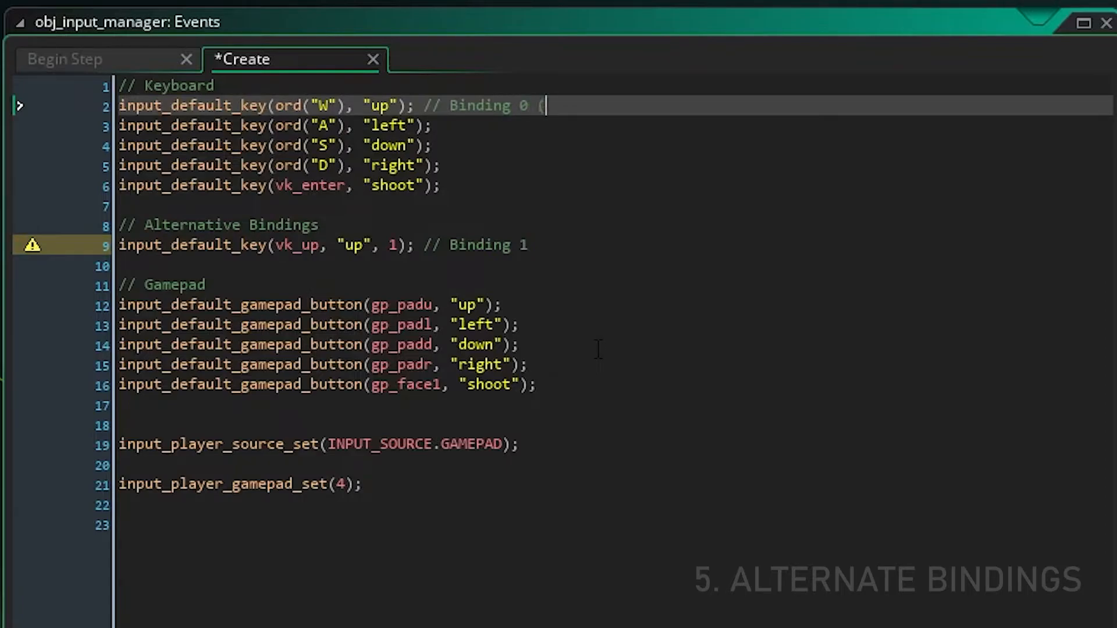
type("Doesn't need")
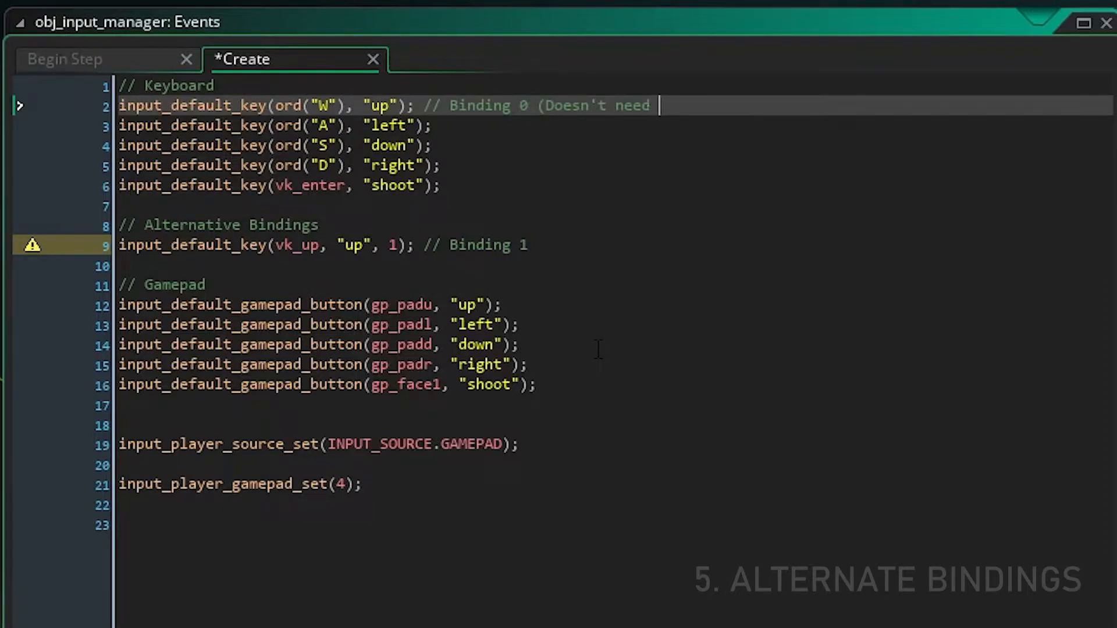
type("0 listed, it's the da")
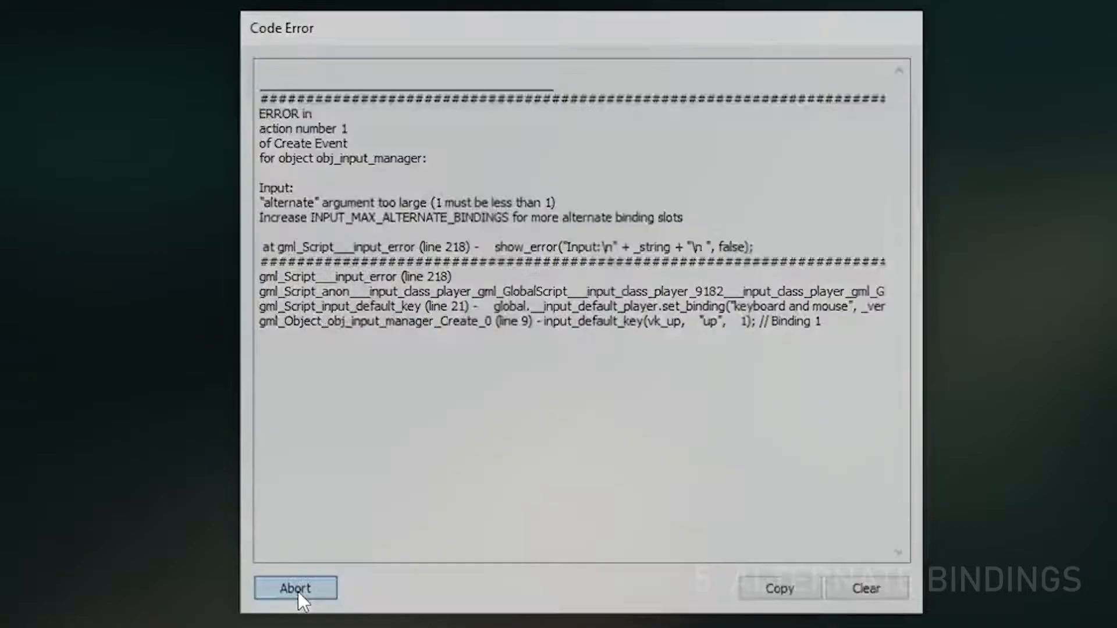
Step: Abort the errored run and set INPUT_MAX_ALTERNATE_BINDINGS to 2 in __input_config
left_click(295, 587)
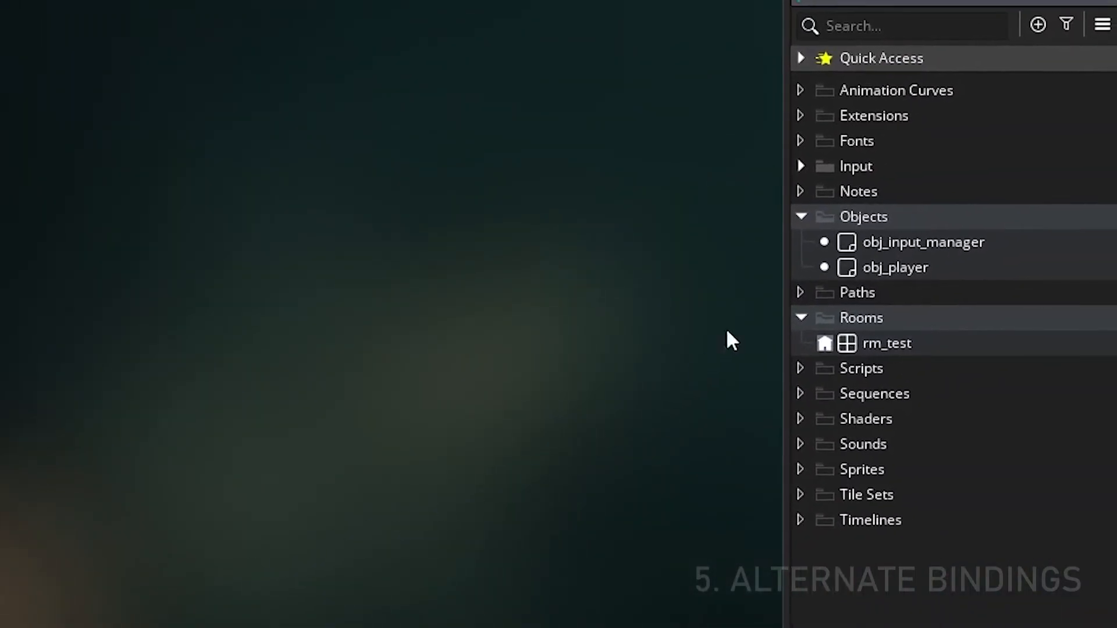
left_click(800, 167)
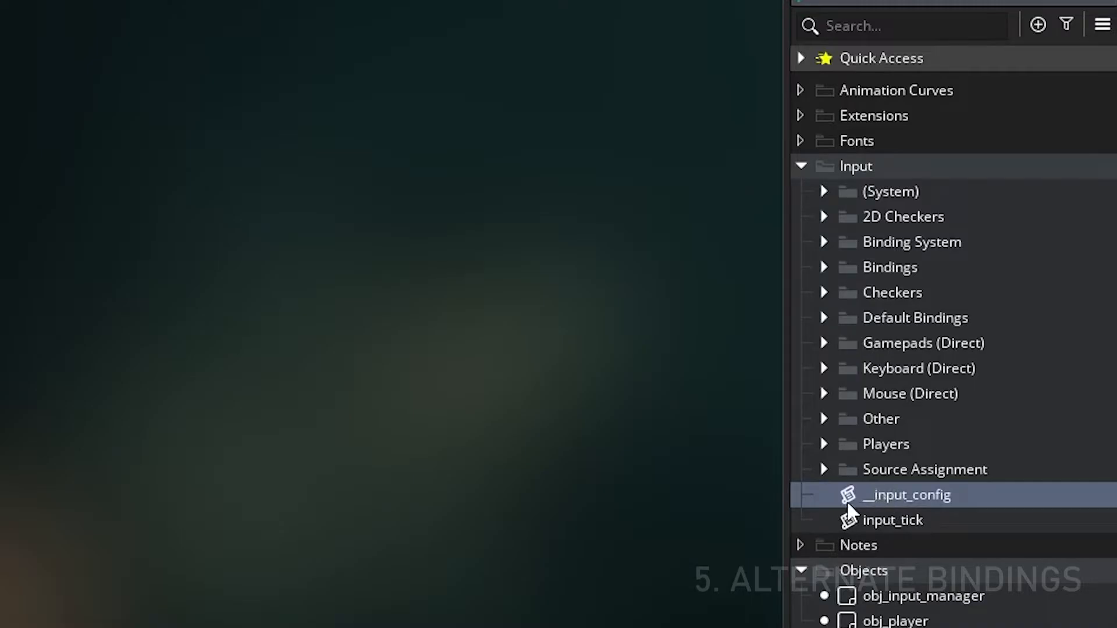
double_click(906, 495)
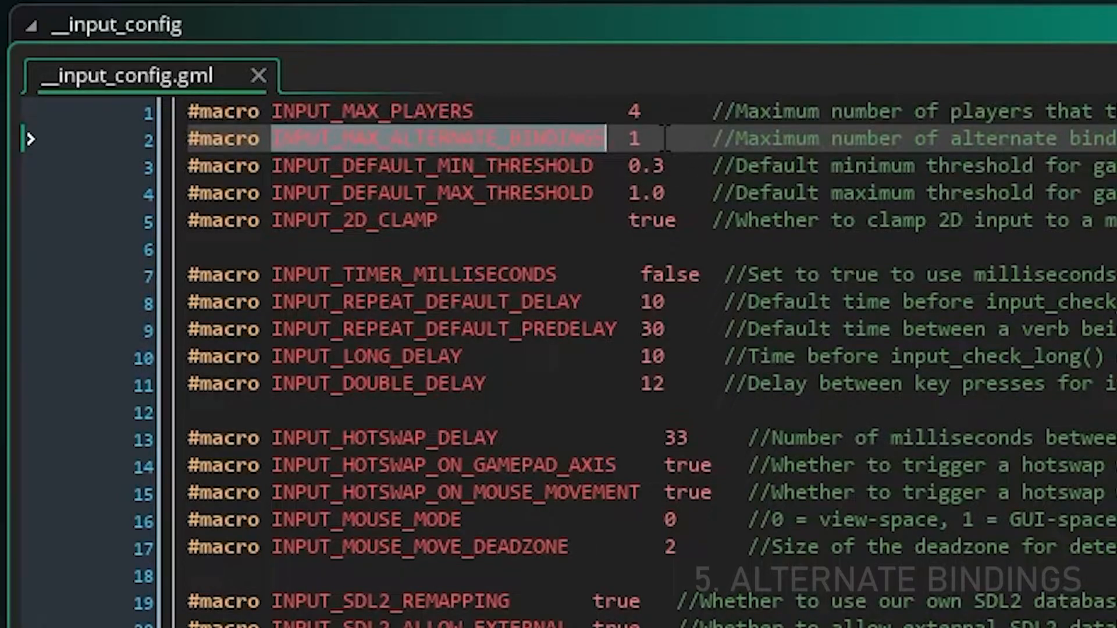
left_click(639, 139)
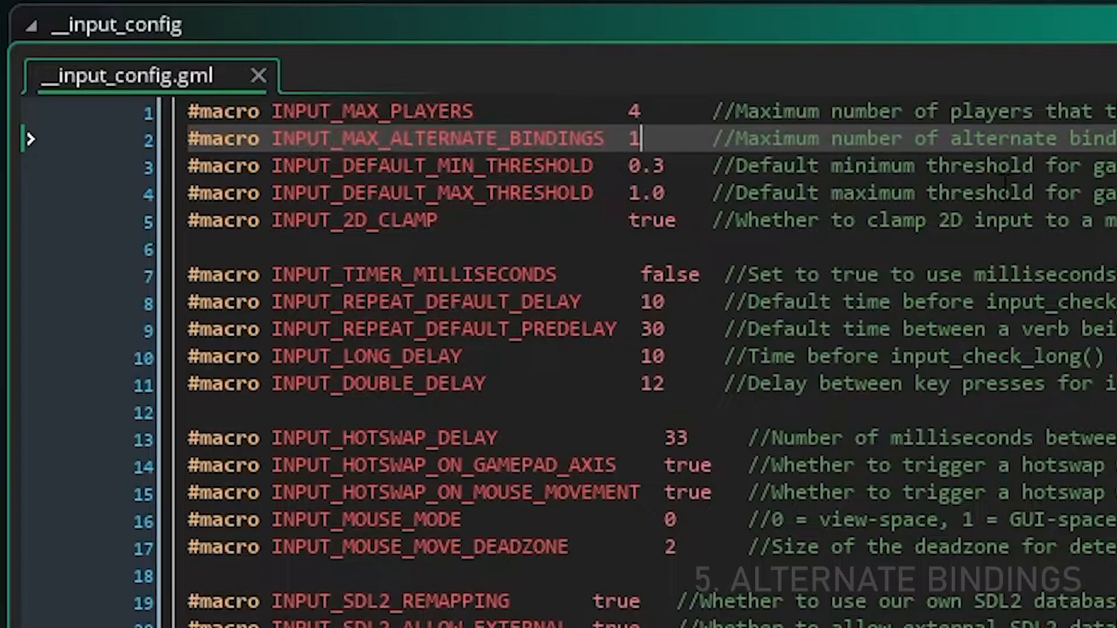
type("2")
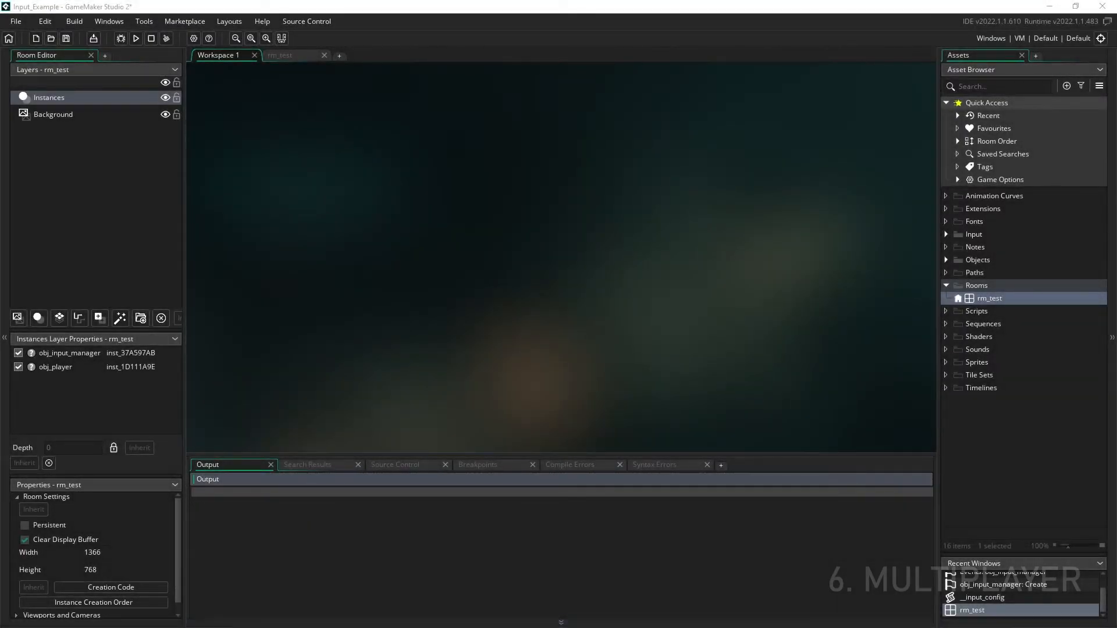
Step: Reopen __input_config and set INPUT_MAX_PLAYERS to 4
left_click(952, 234)
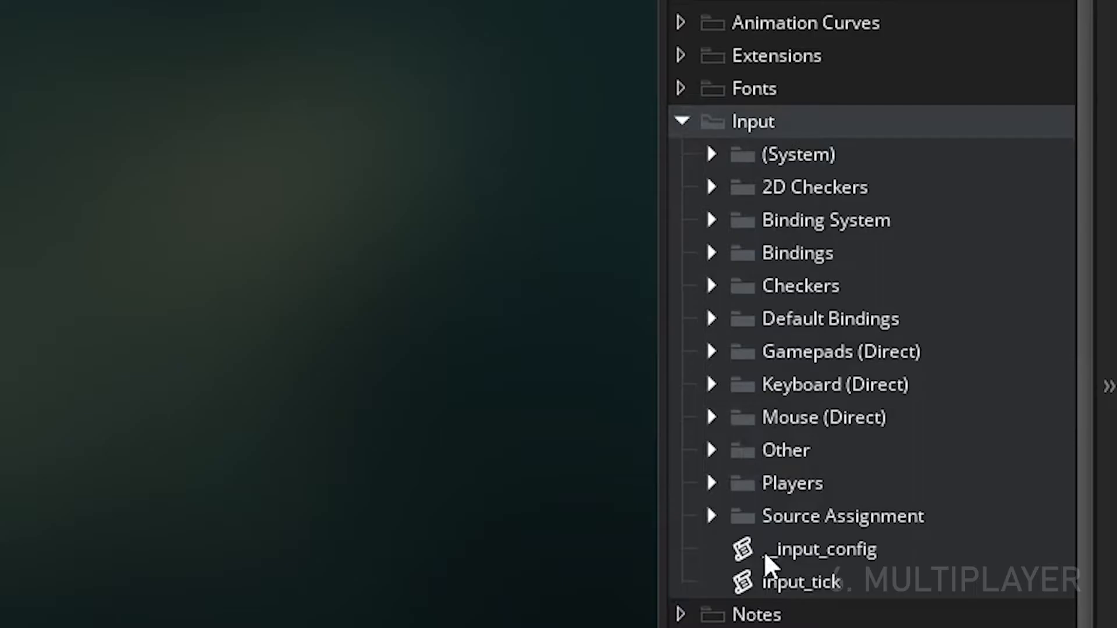
double_click(823, 549)
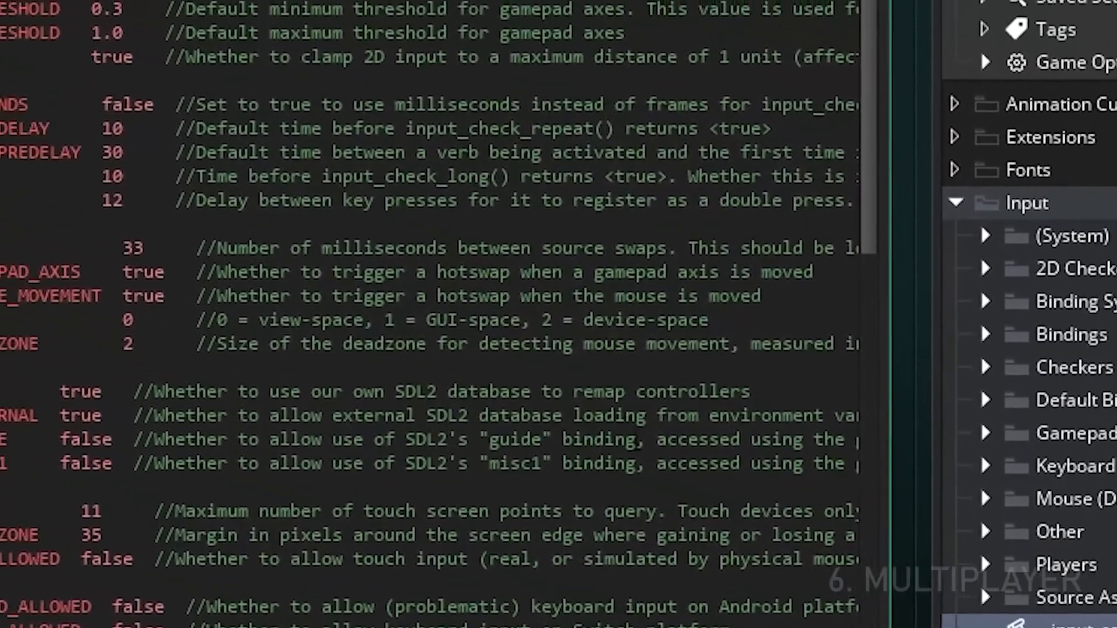
scroll("up", 3)
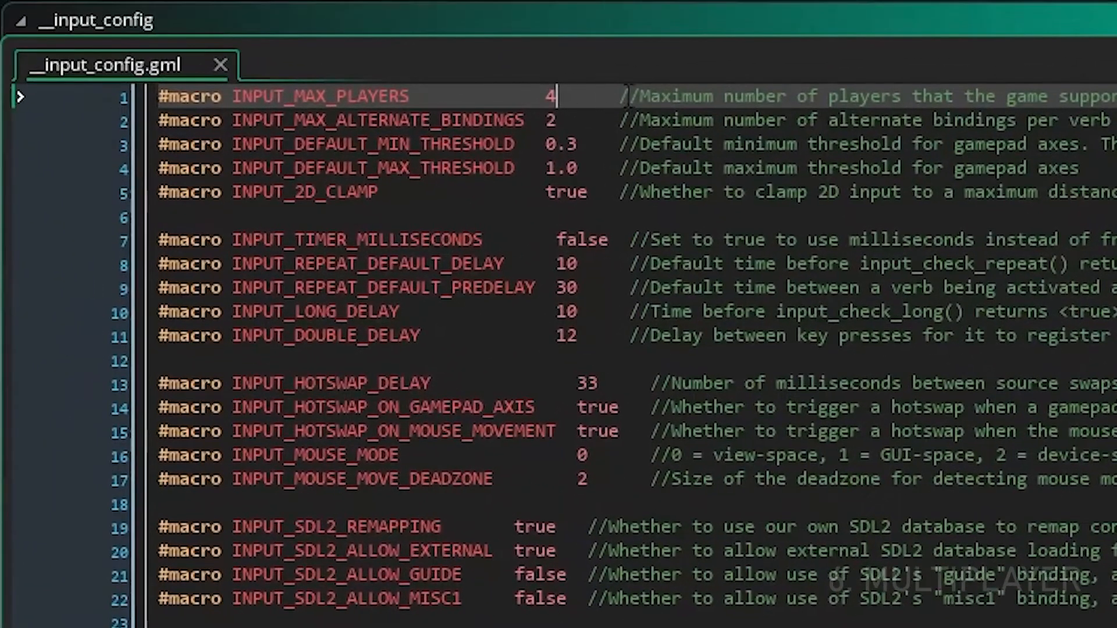
mouse_move(759, 93)
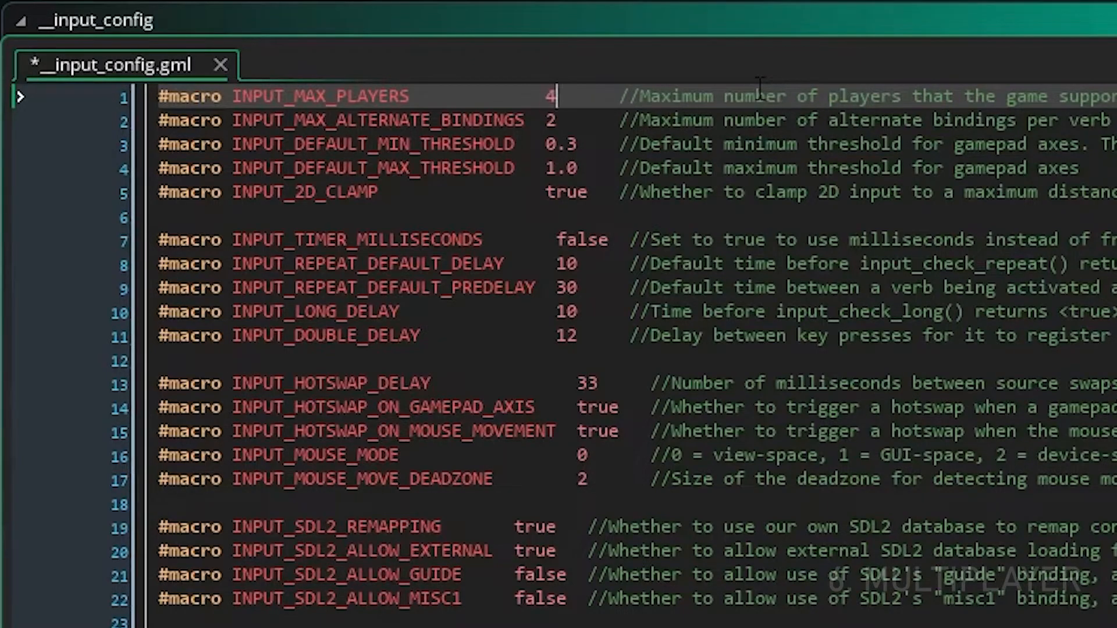
type("6")
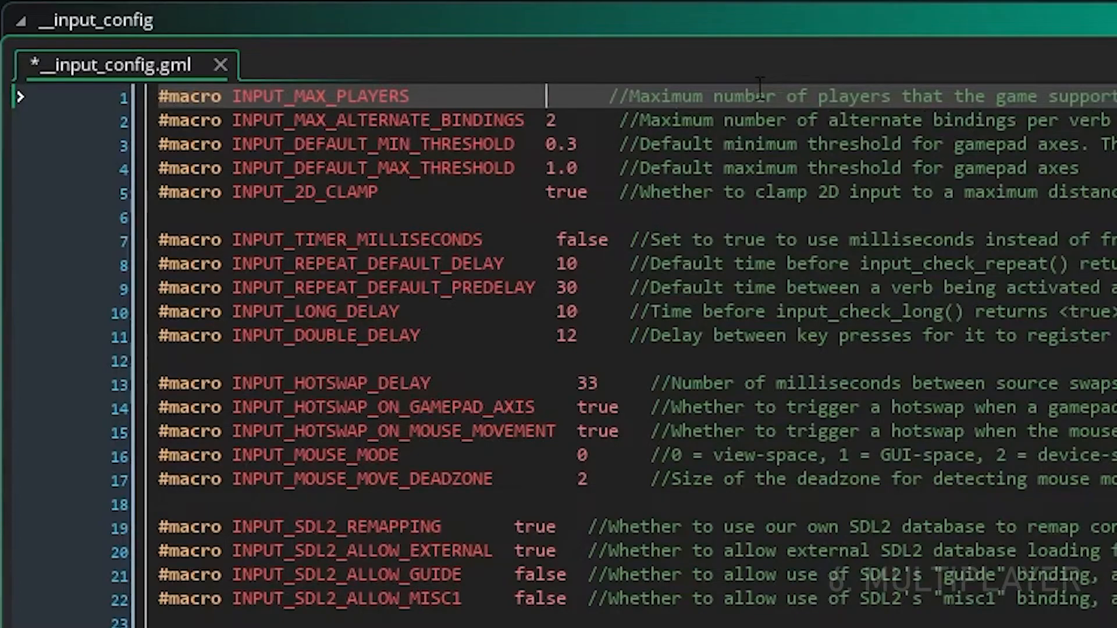
type("4")
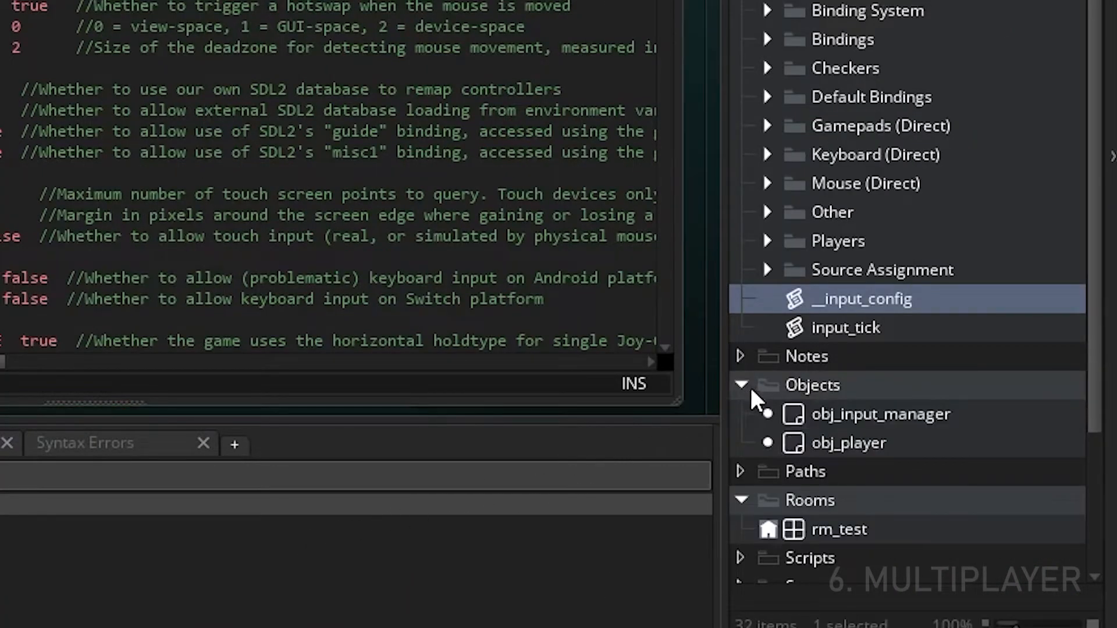
Step: Remove input_source_hotswap_tick(); from obj_input_manager's Begin Step event
left_click(880, 415)
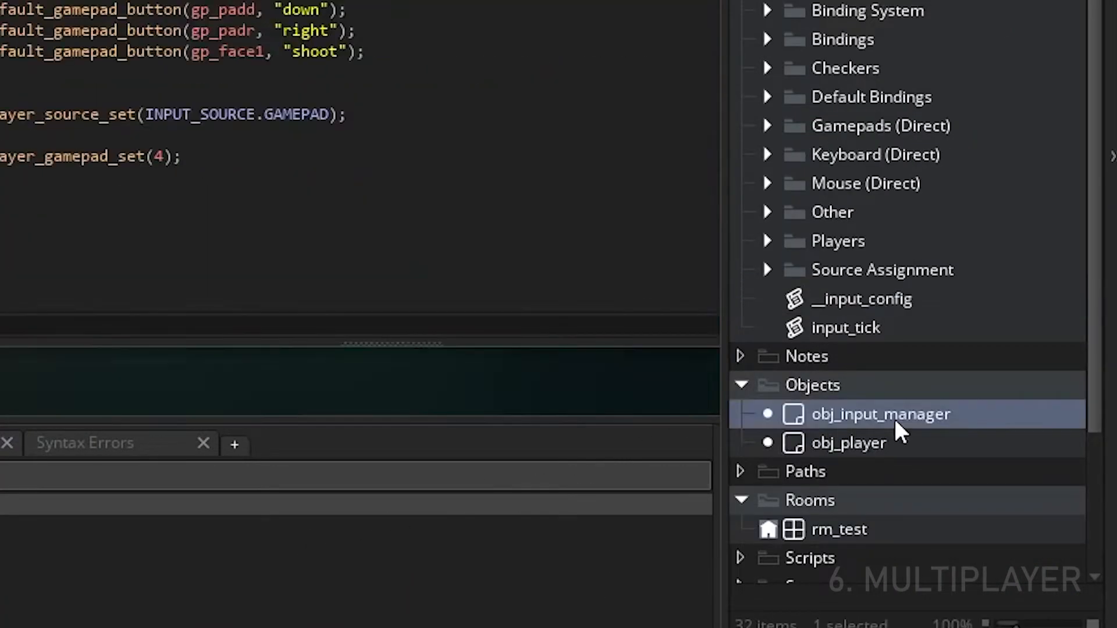
double_click(881, 415)
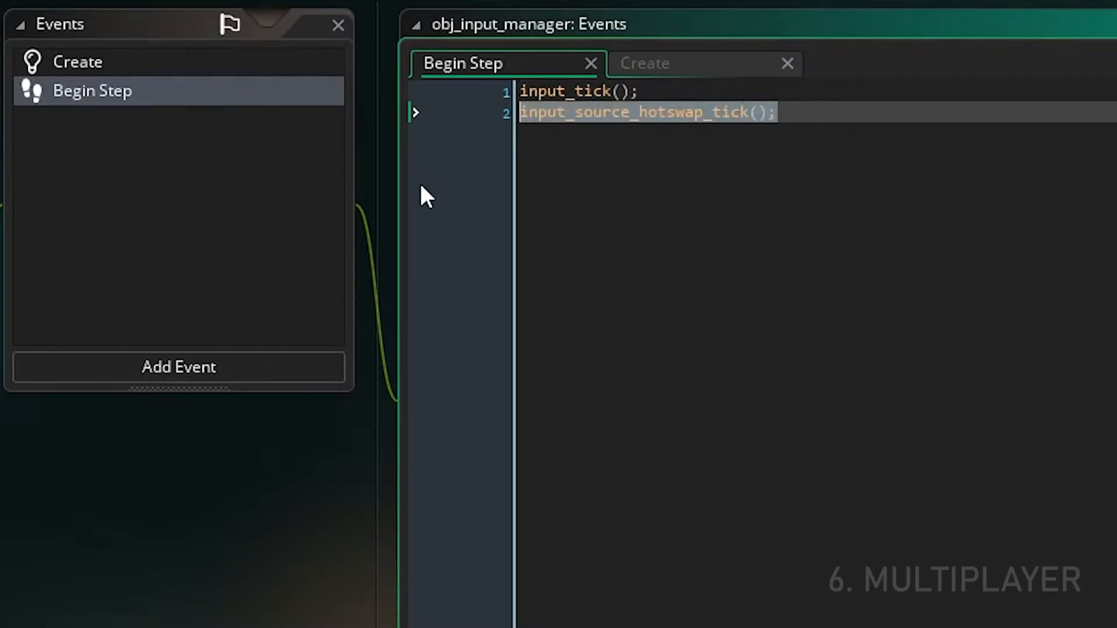
key("Delete")
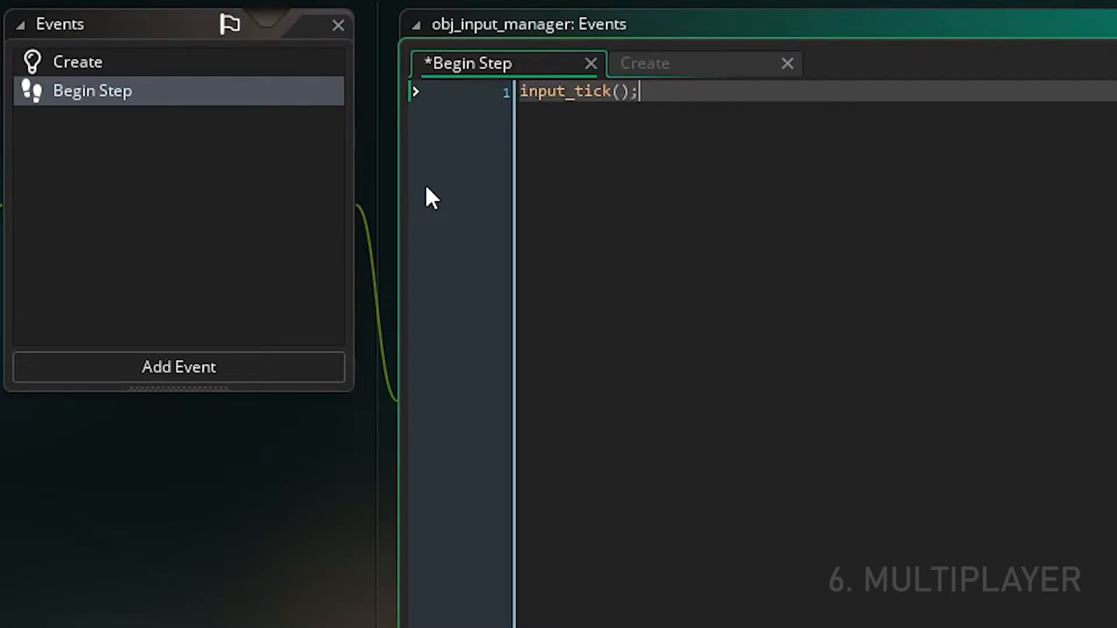
left_click(645, 63)
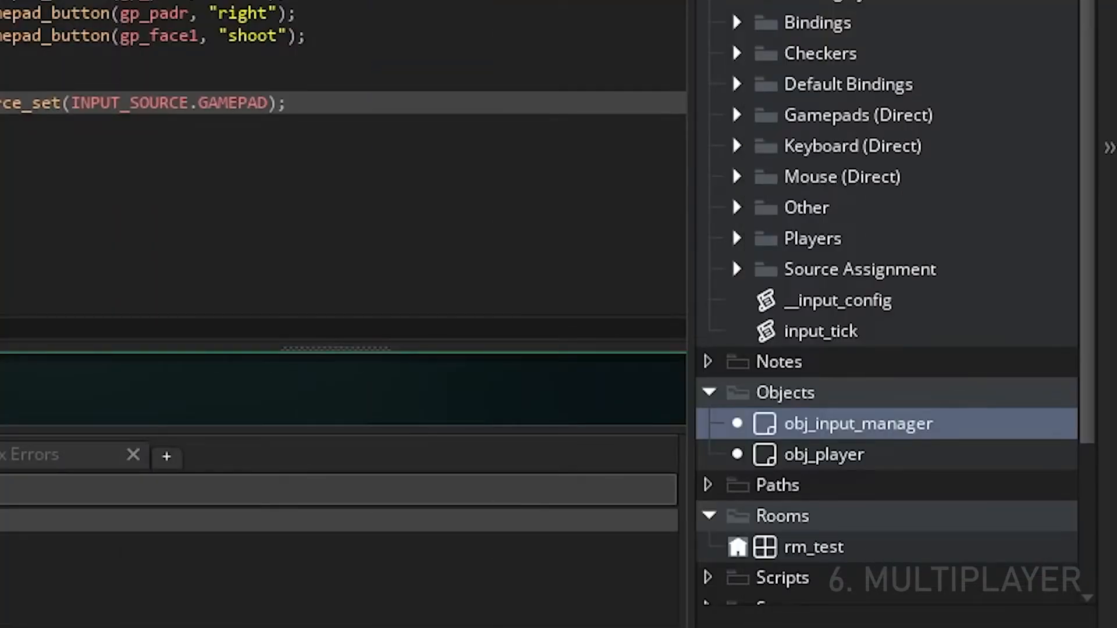
mouse_move(707, 524)
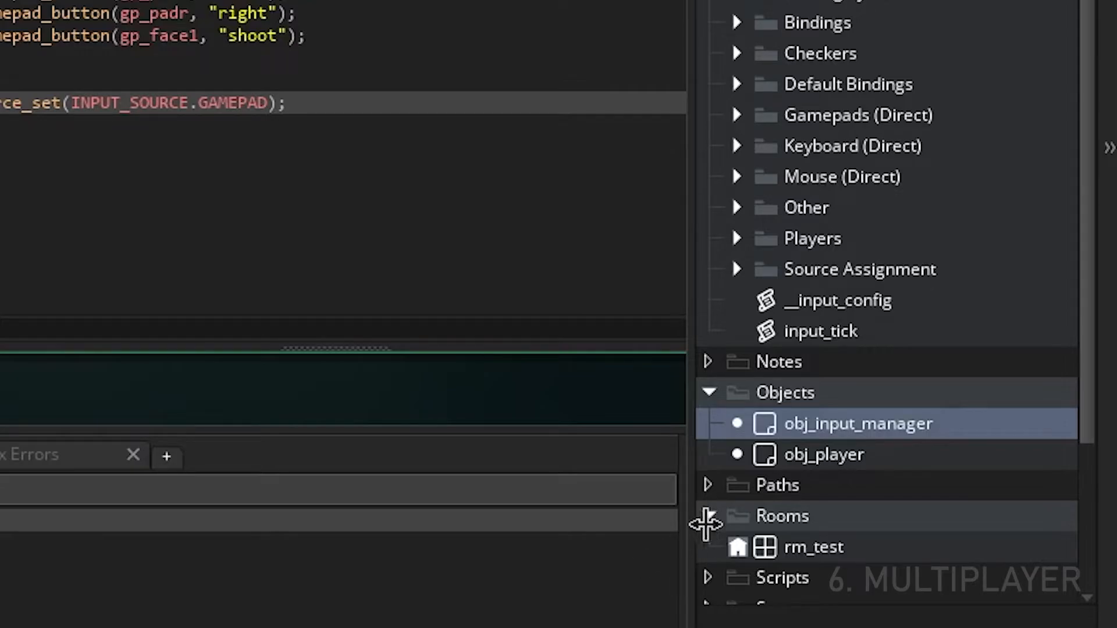
Step: Add player_index = 0; to obj_player's Create event
double_click(824, 455)
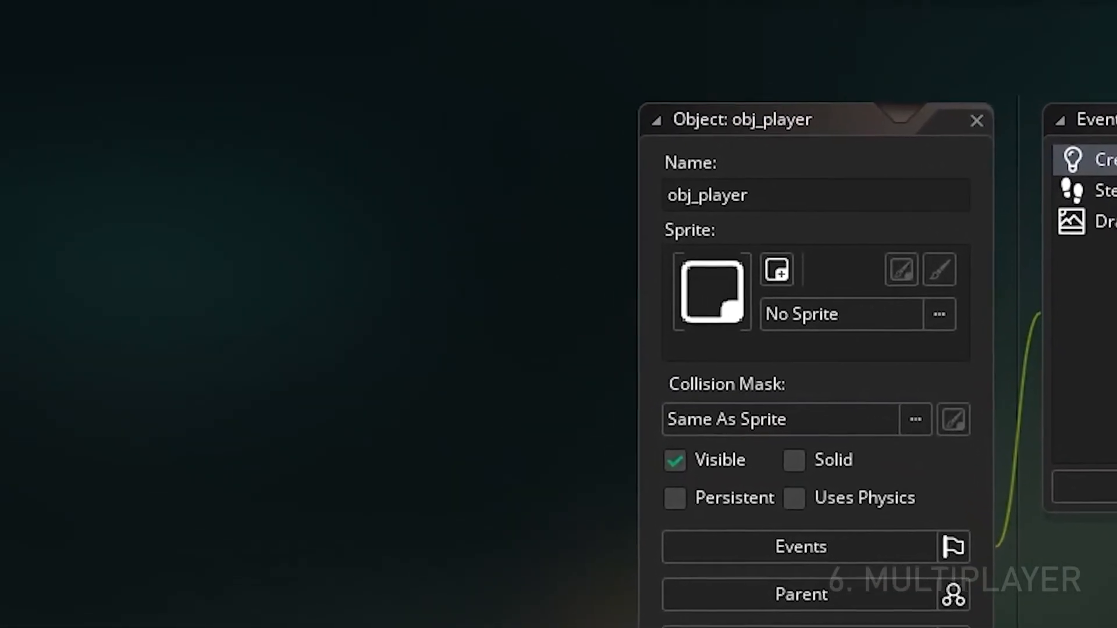
left_click(800, 547)
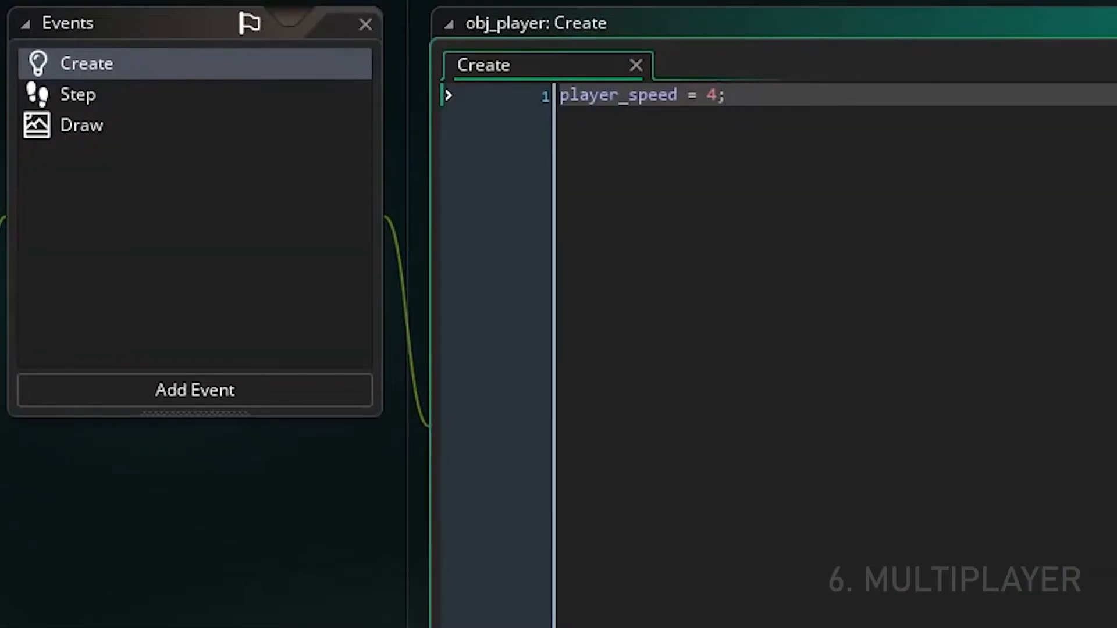
type("player")
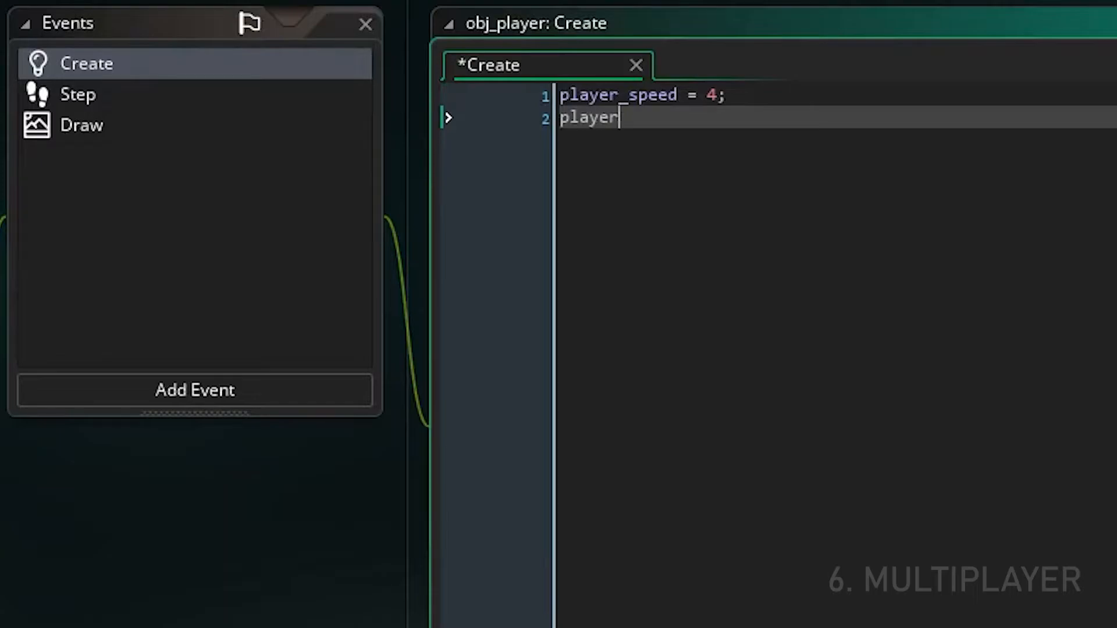
type("_index = 0;")
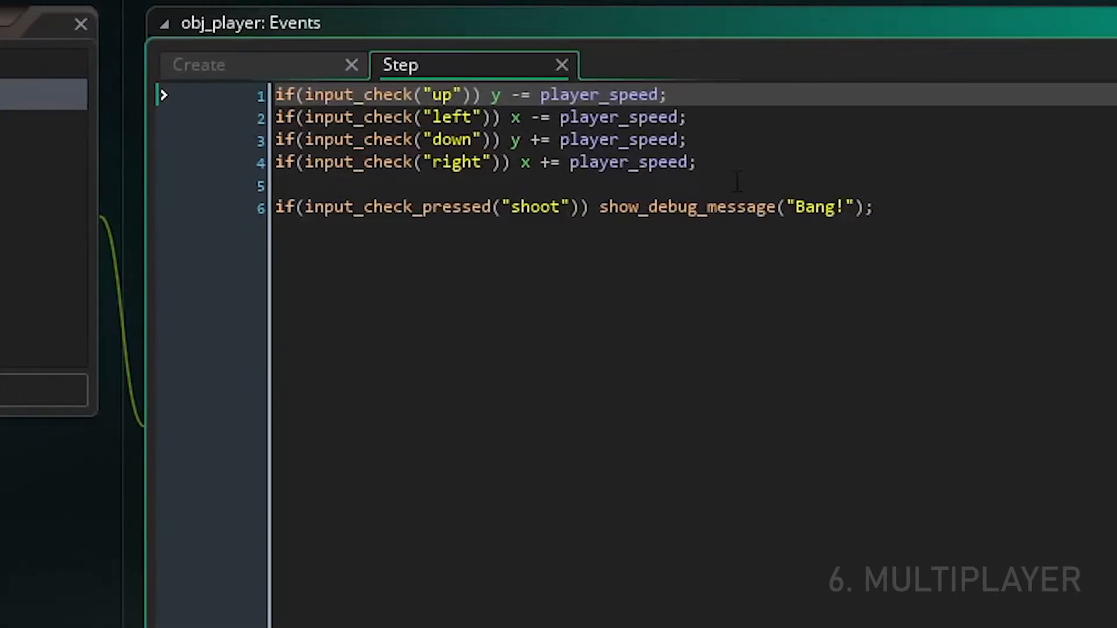
Step: Pass player_index to every input_check call in the Step event
type(", player_index")
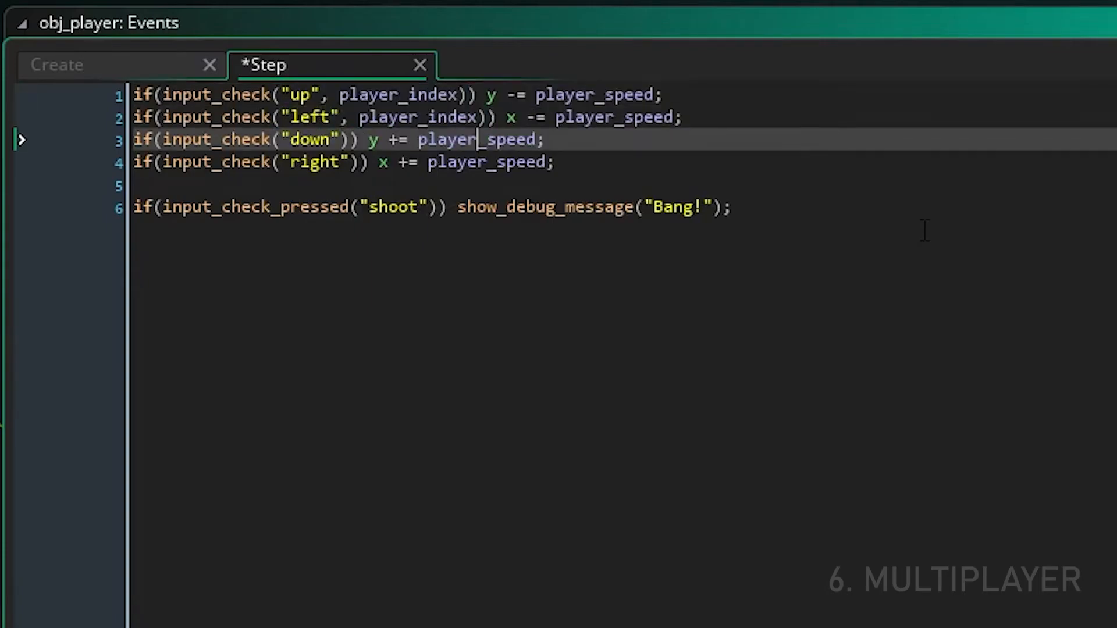
type(", player_index")
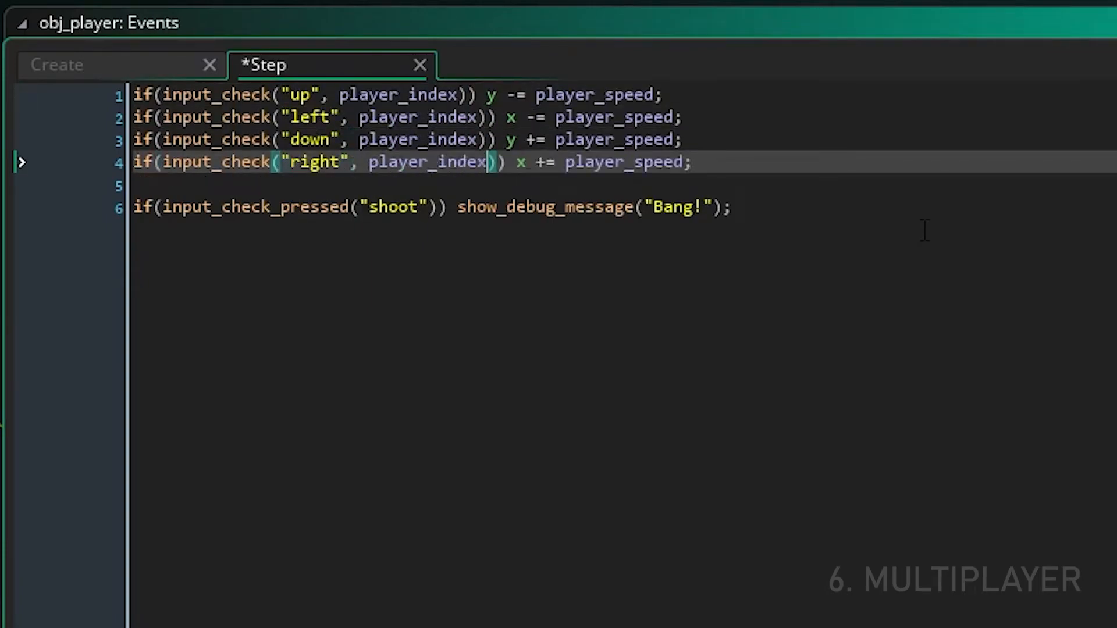
type(", player_index")
type("// Destor")
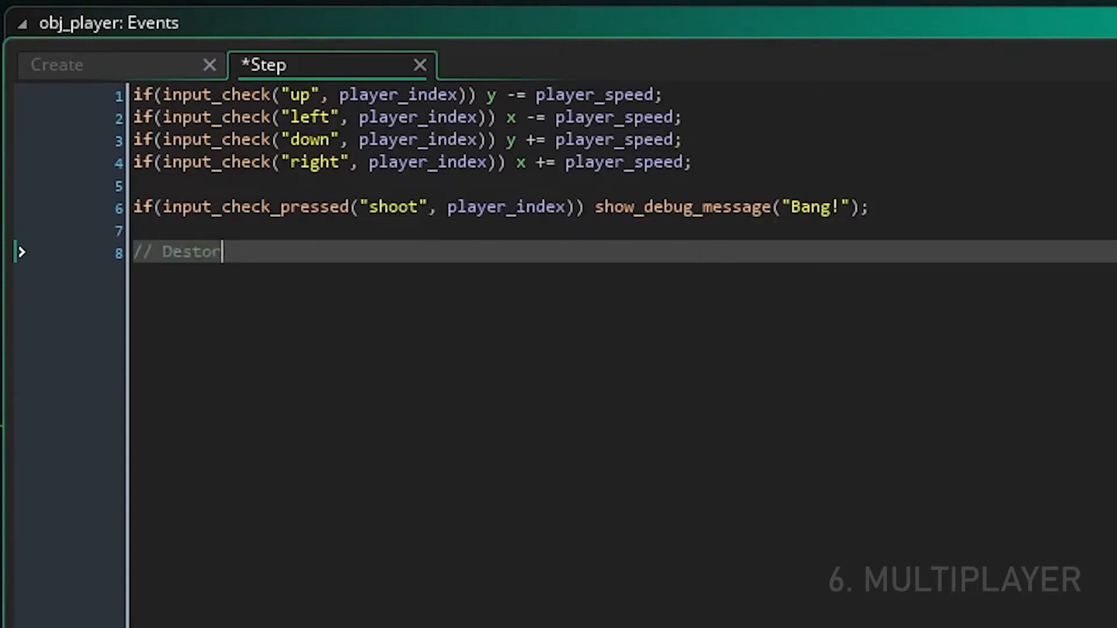
Step: Add an if(!input_player_connected) block resetting the player's source to NONE and gamepad to INPUT_NO_GAMEPAD
type("Unassign Player")
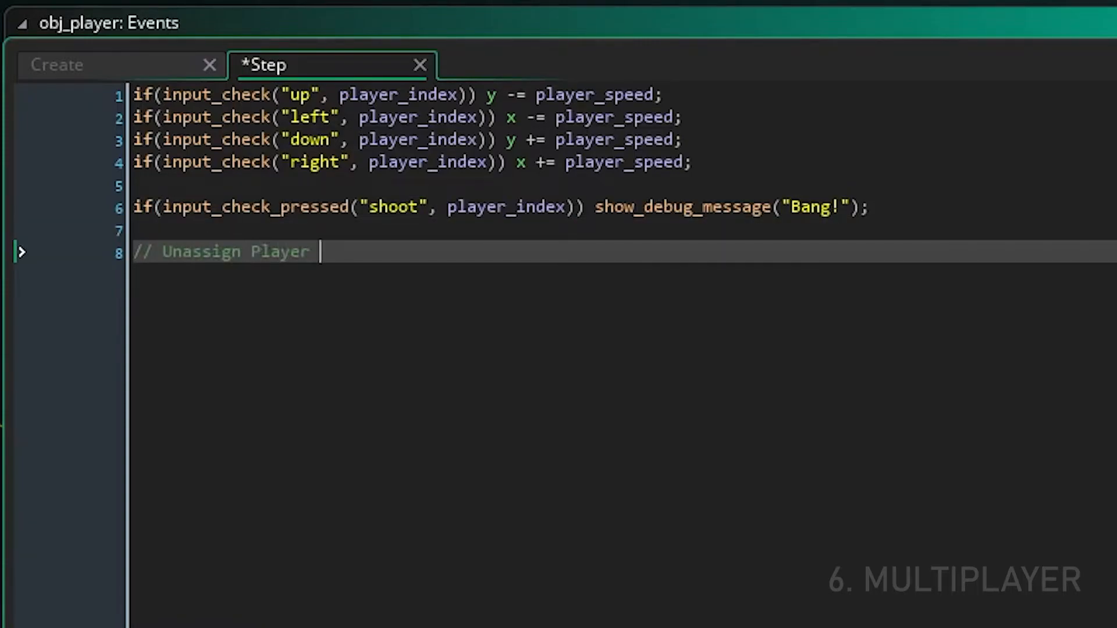
type("if Disconnected.")
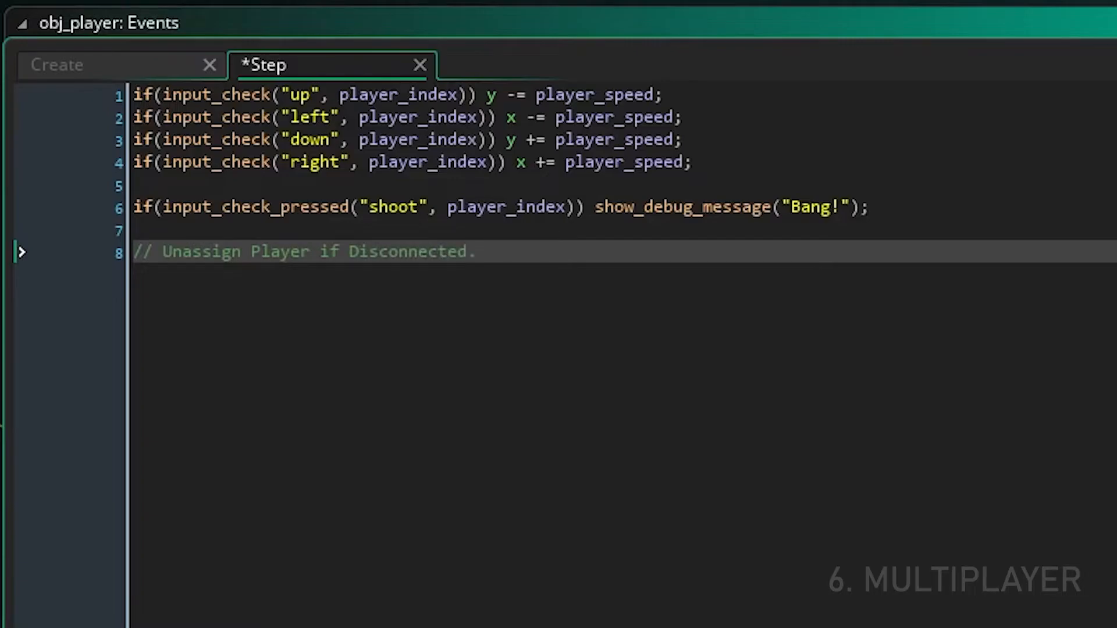
type("if(")
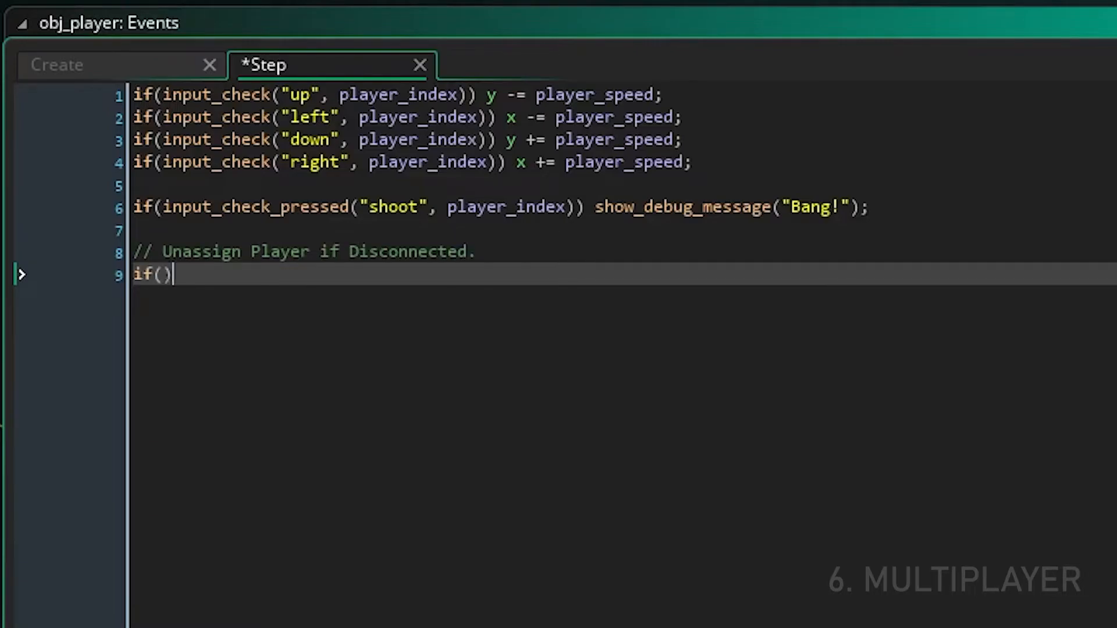
type("!input_player_connected(player_index")
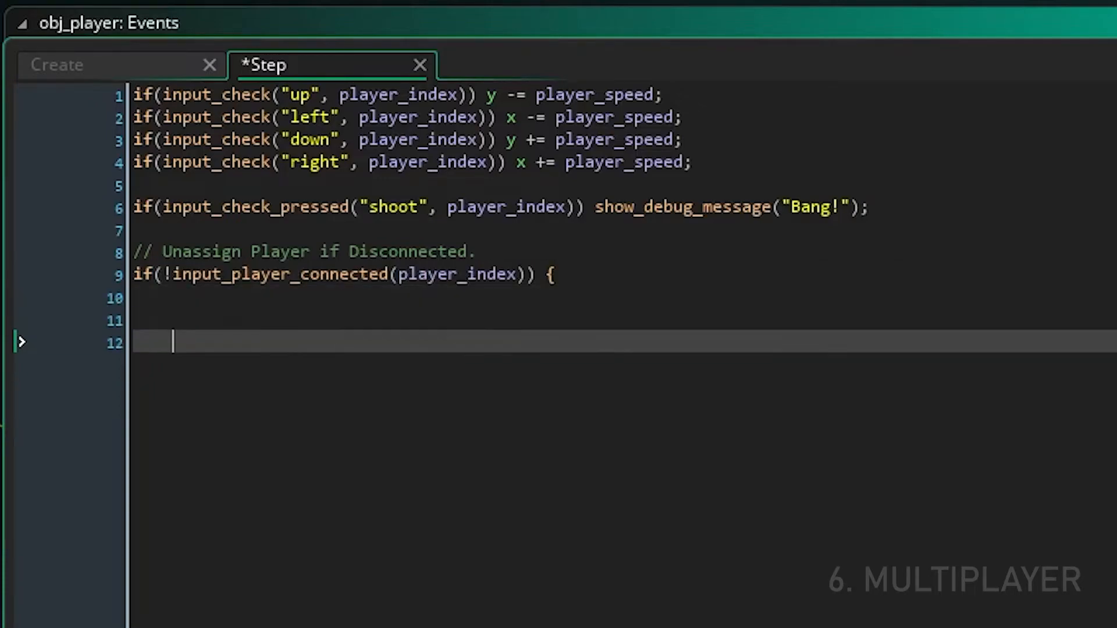
type("input_")
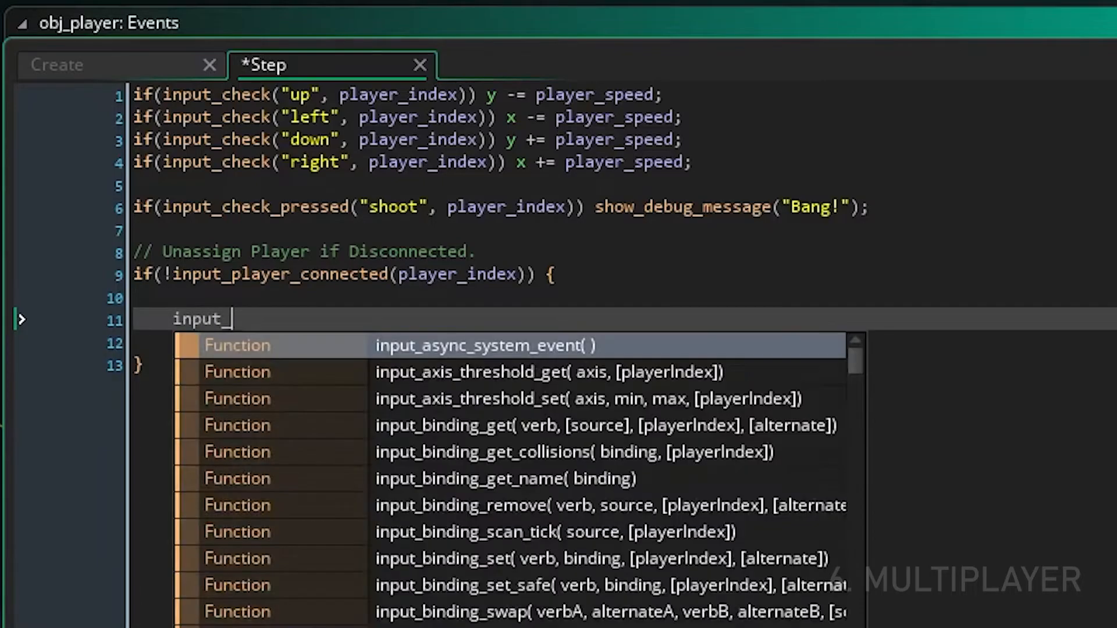
type("player_source_set(INP")
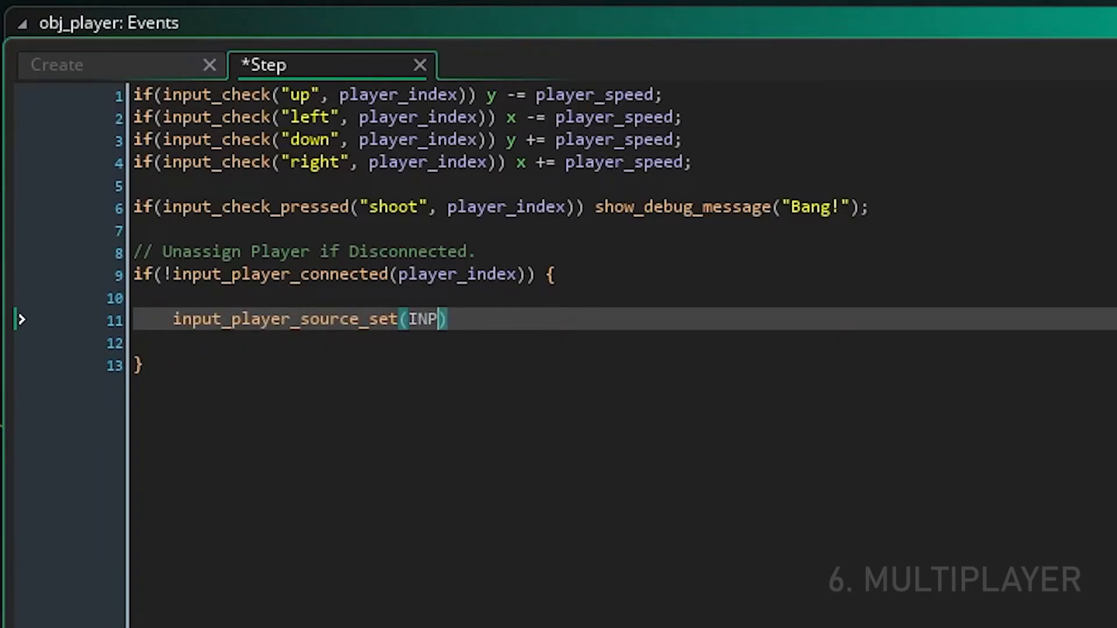
type("UT_SOURCE.NONE,")
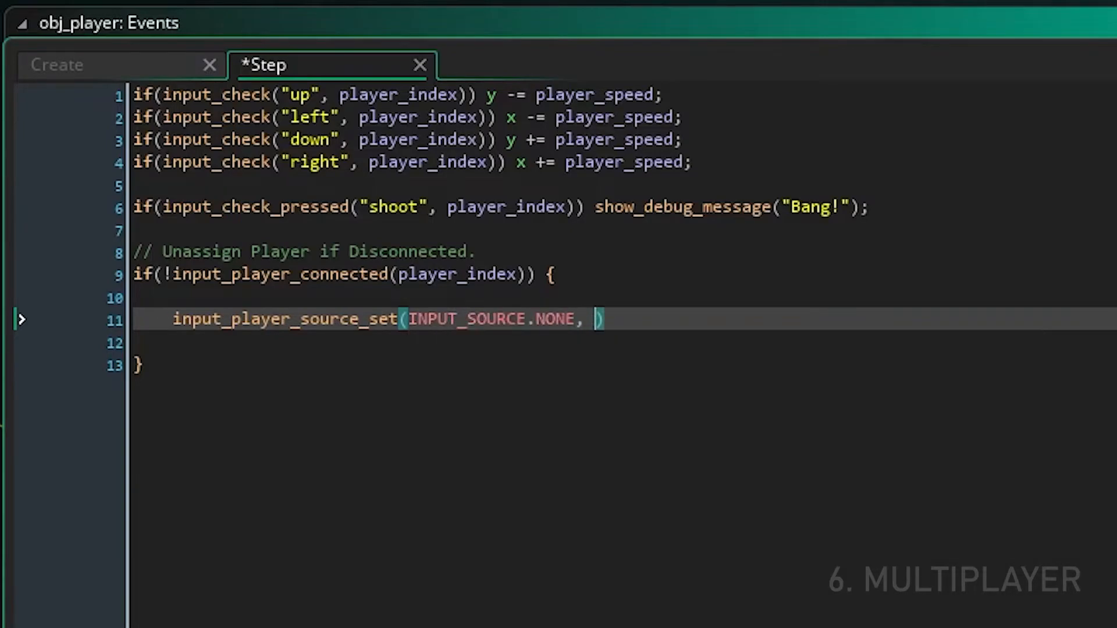
type("player_index);")
type("input_player_gamepad_set(INPUT")
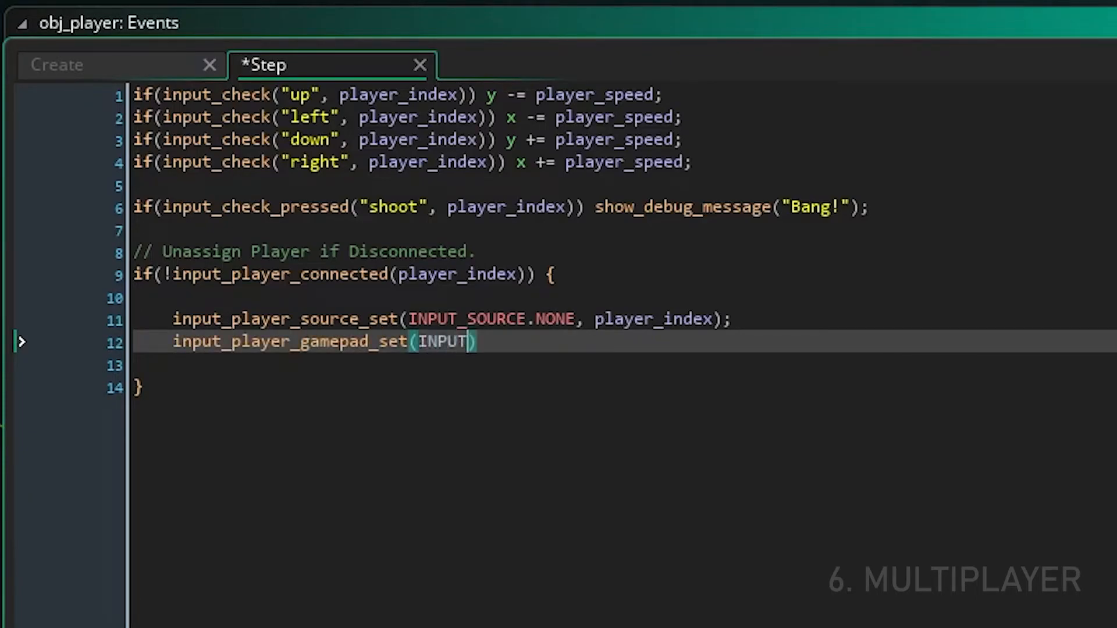
type("_NO_GAMEPAD, player_in")
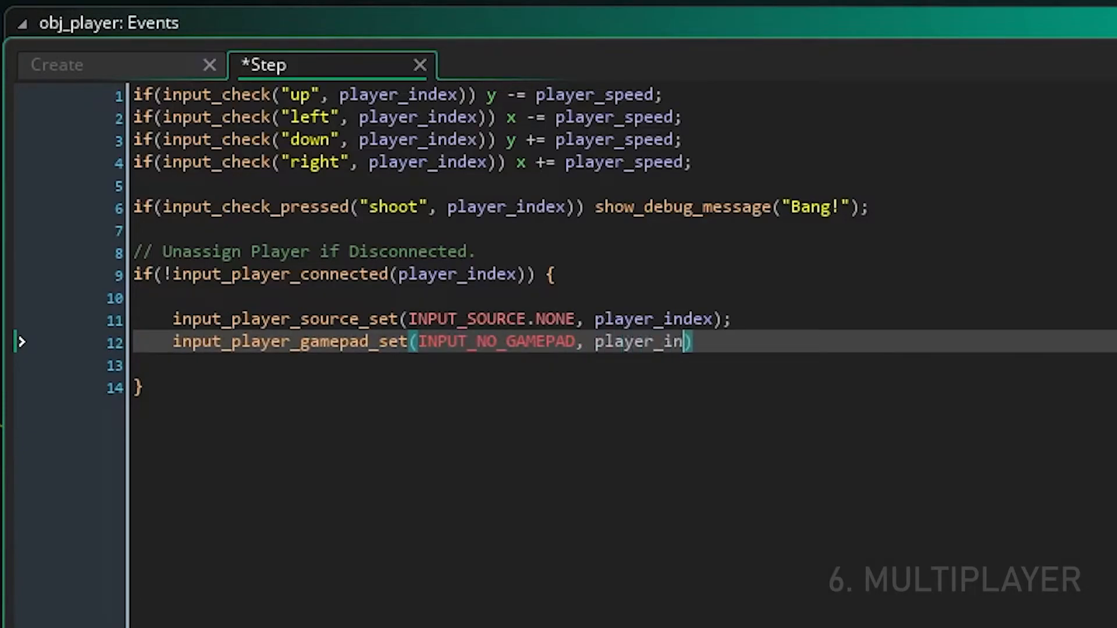
type("instance_De")
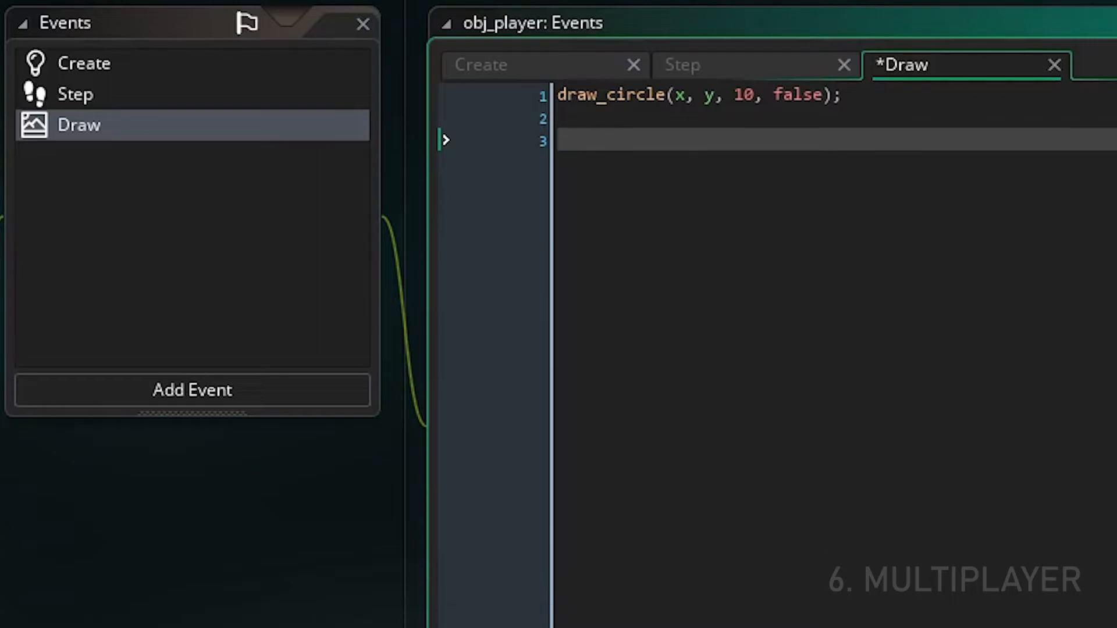
Step: Draw a centred "P" + string(player_index + 1) label at x, y - 32 above the circle
type("draw")
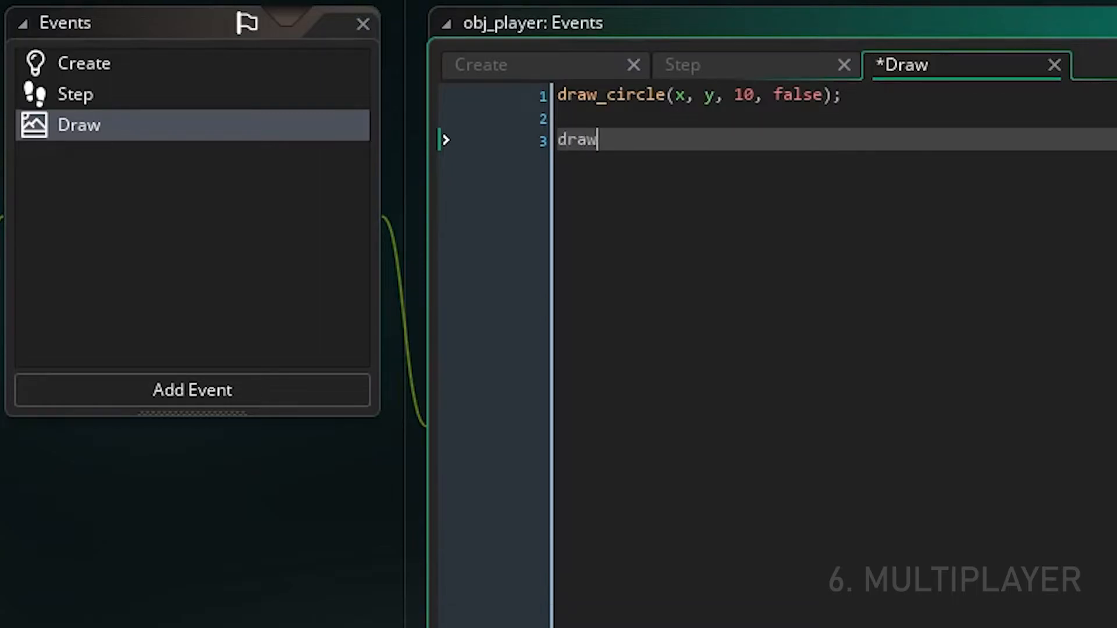
type("_text(x")
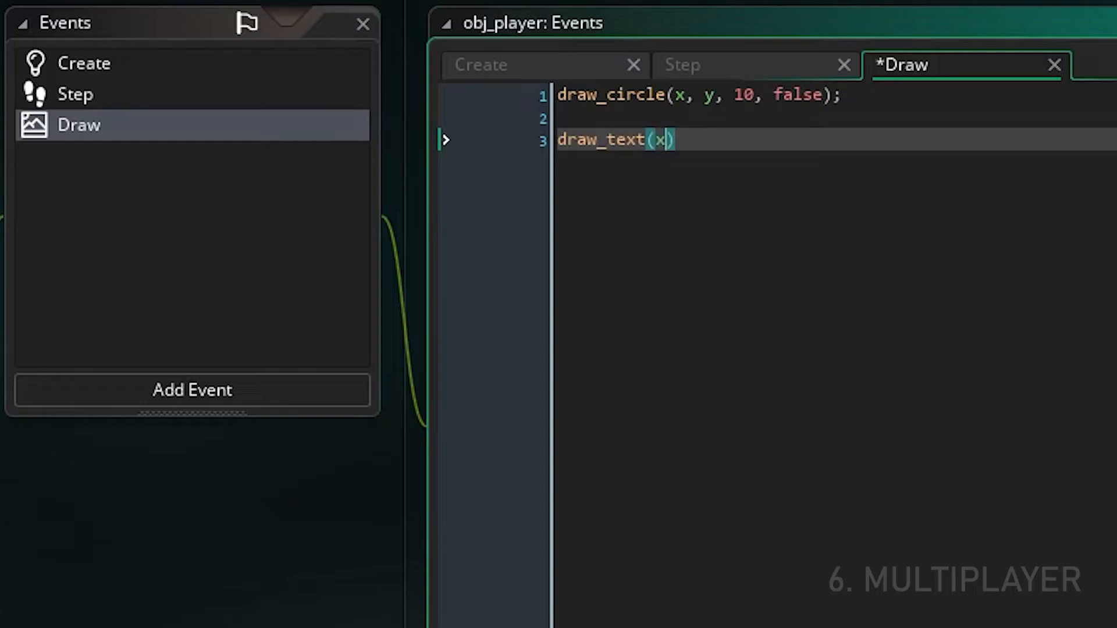
type(", y,")
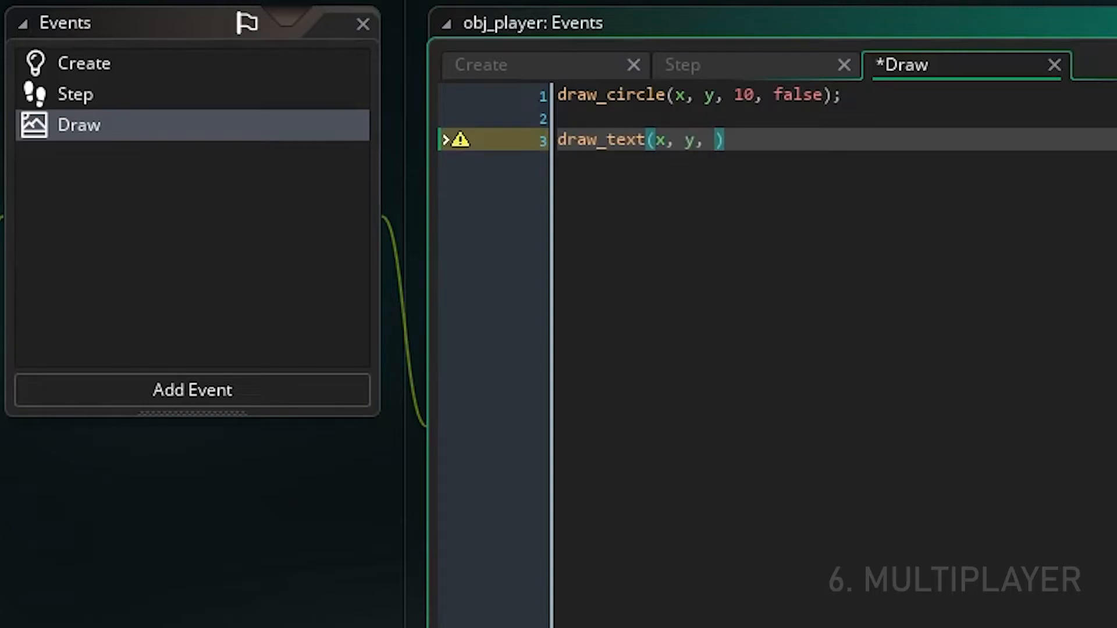
type("\"P\"")
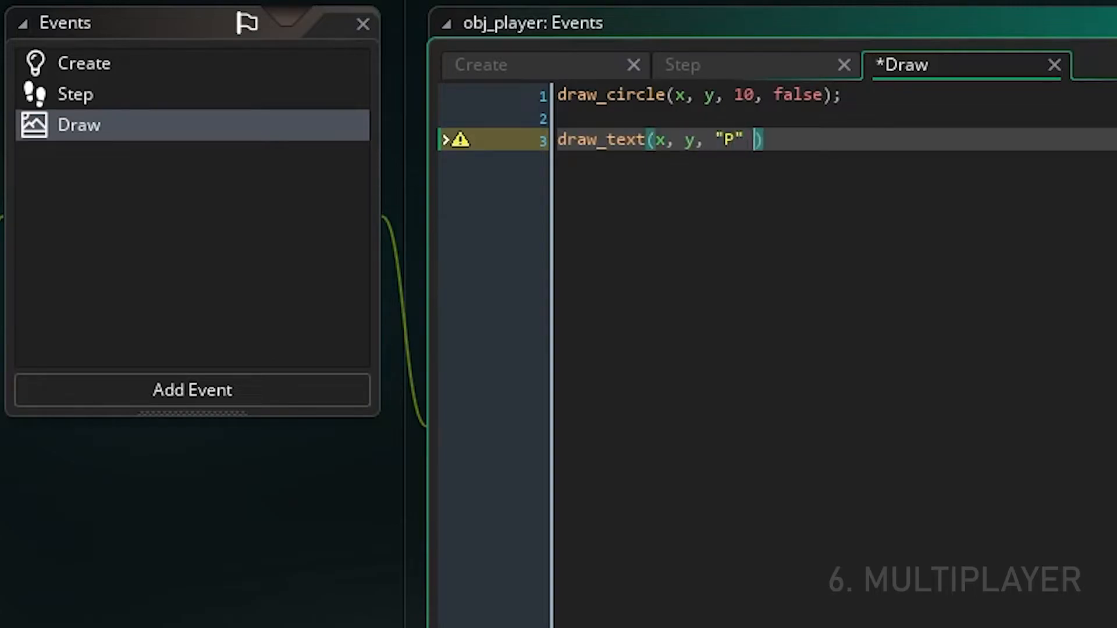
type("+ string(player_index + 1")
type("draw")
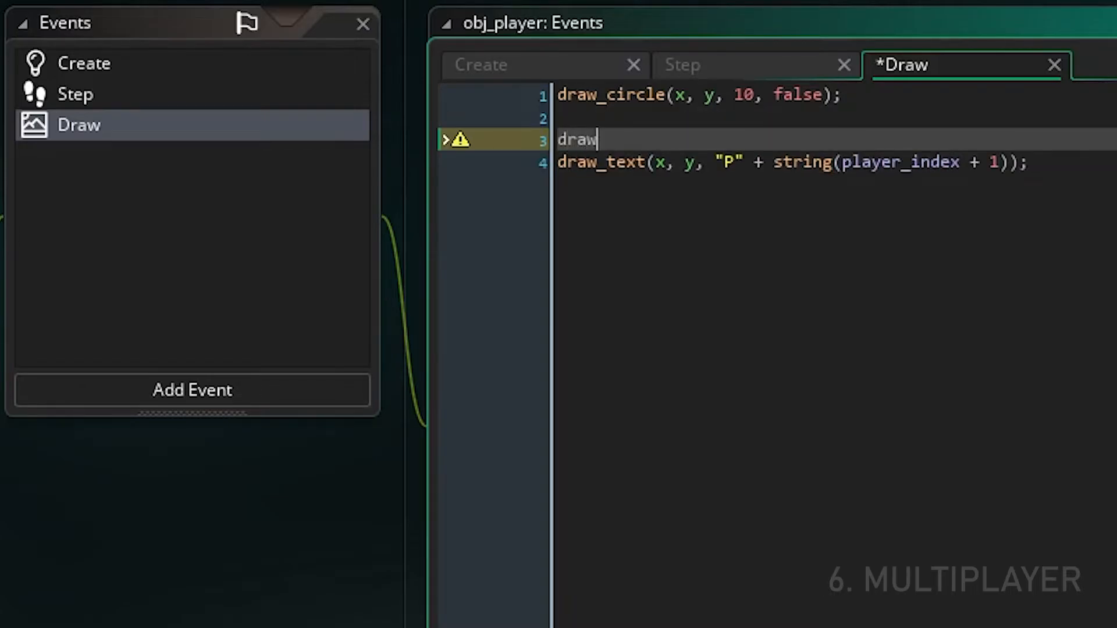
type("_set_align(fa_center);")
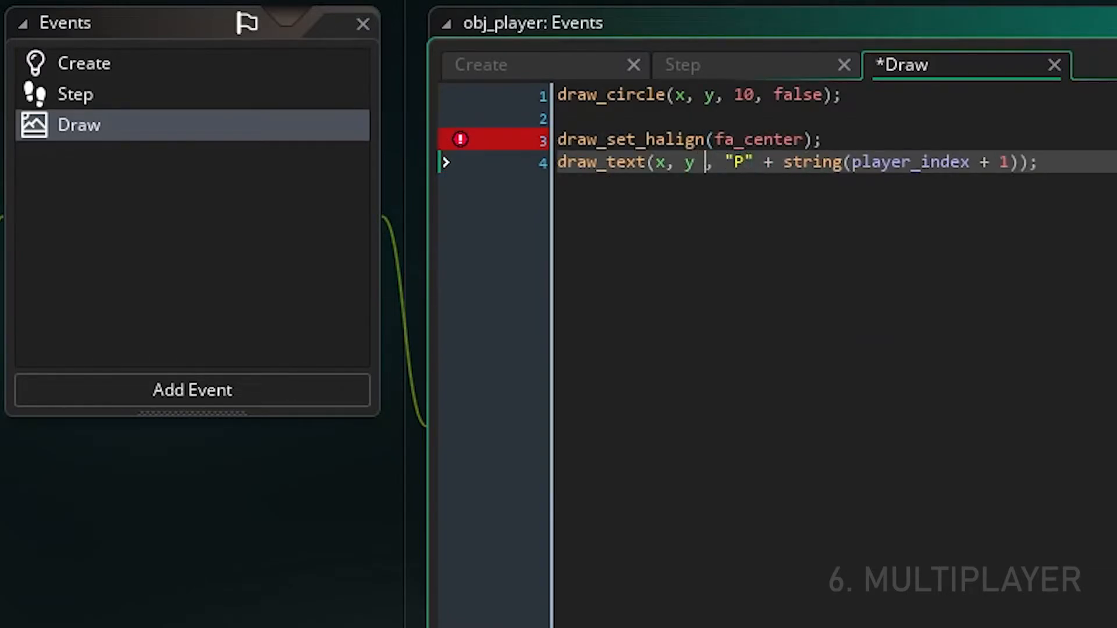
type("- 32")
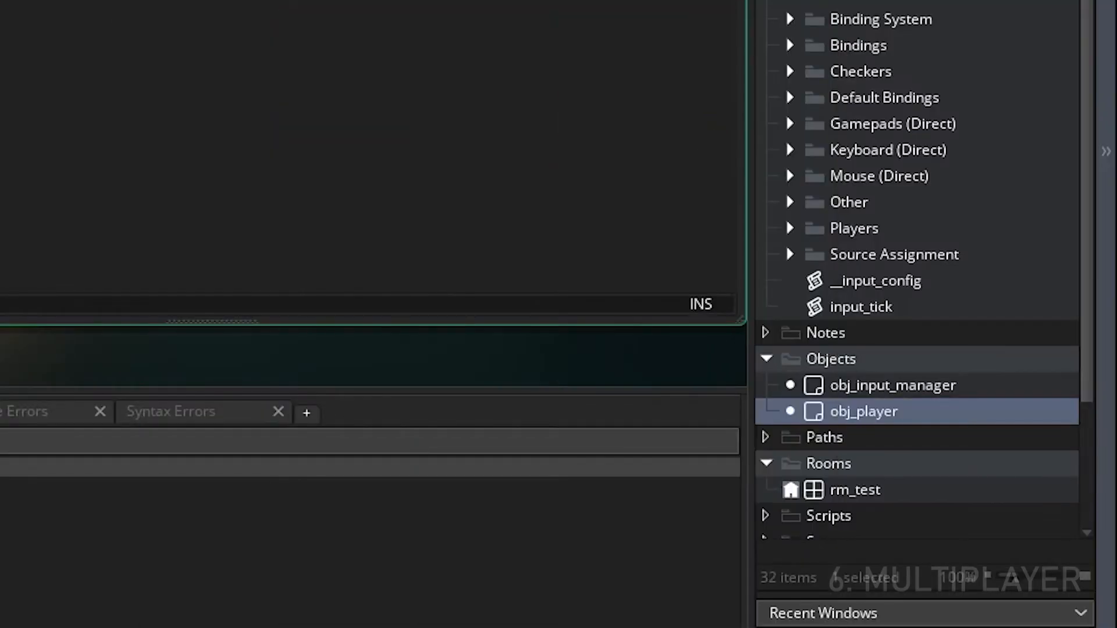
Step: Add a Step event to obj_input_manager
left_click(892, 385)
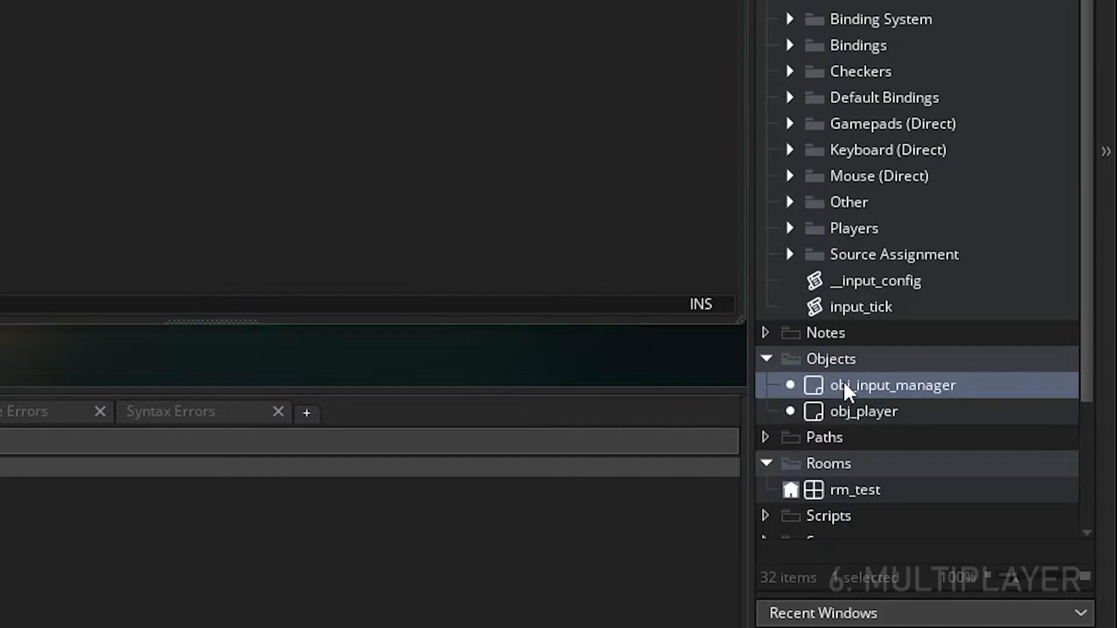
double_click(893, 385)
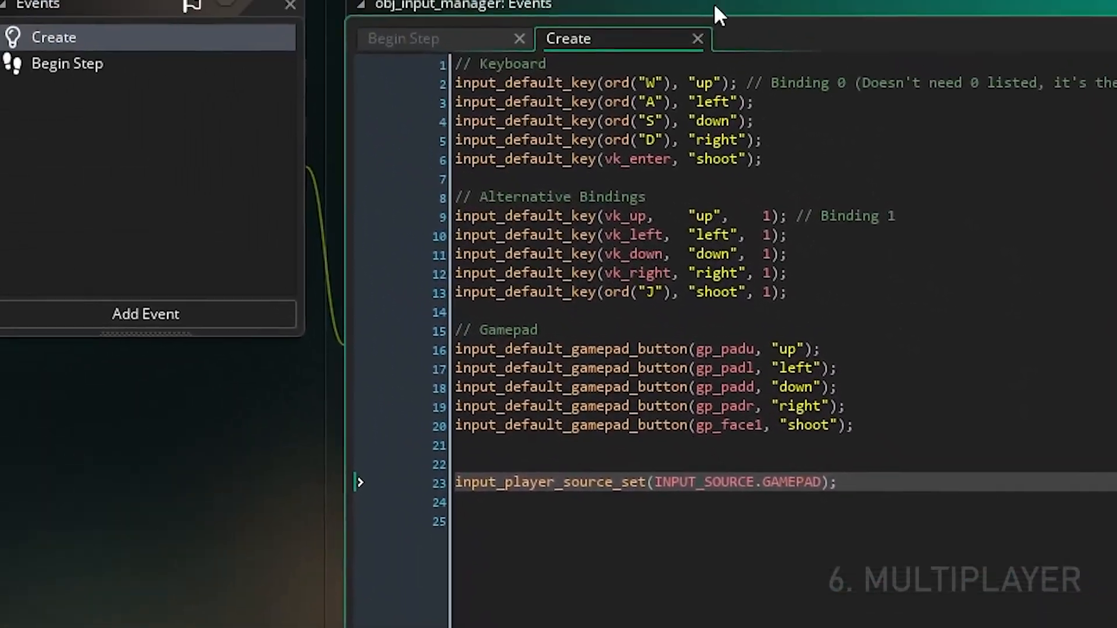
left_click(146, 315)
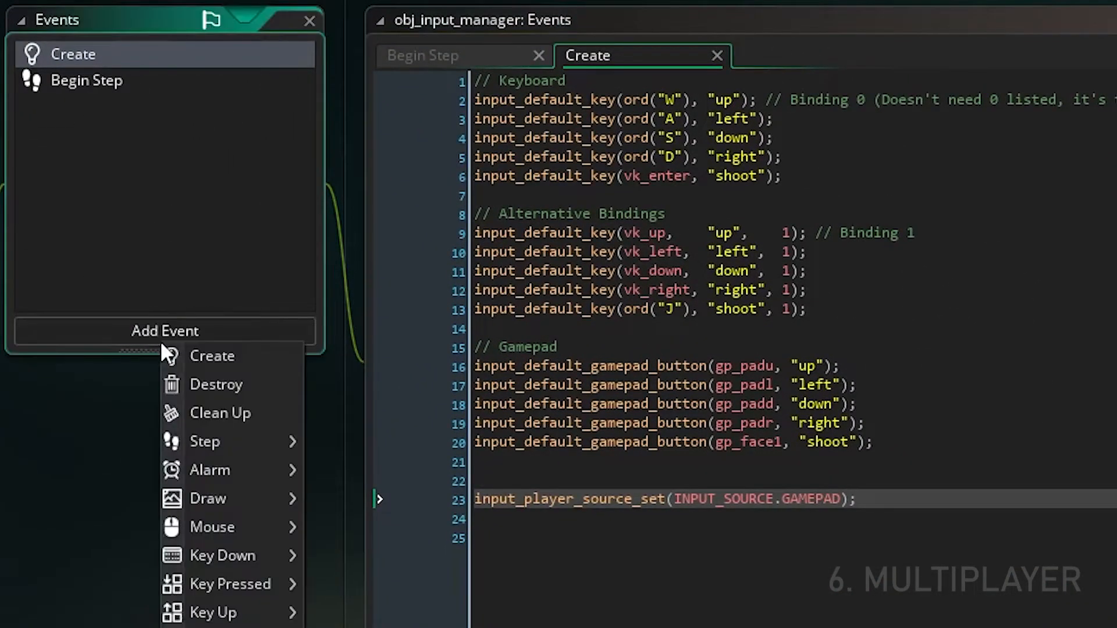
left_click(205, 441)
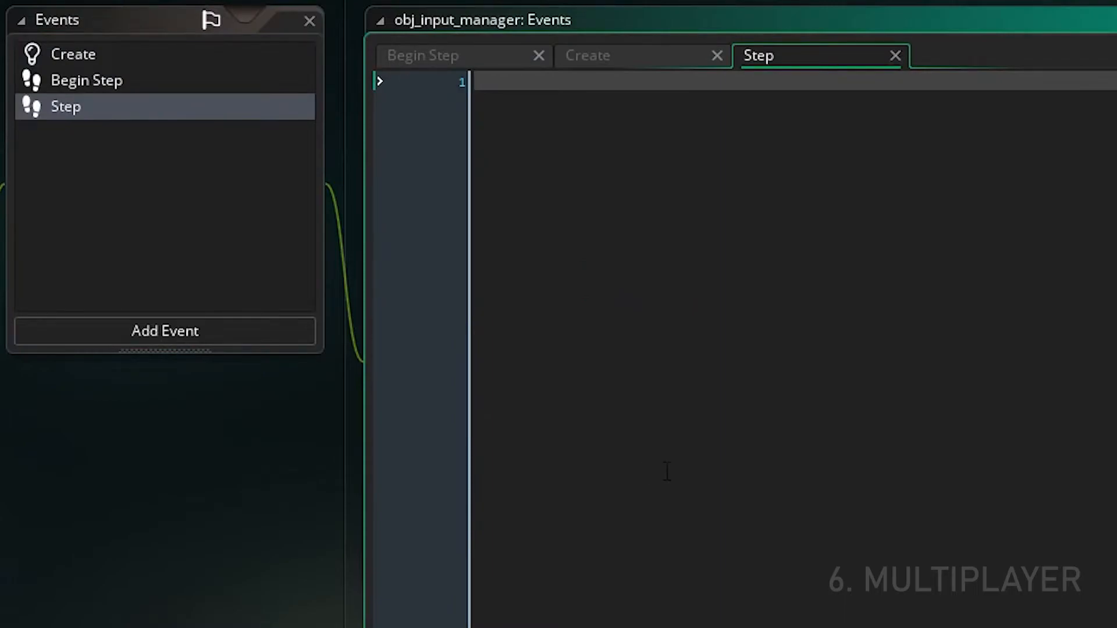
Step: Comment about new unbound controllers and declare var unassigned_source = input_source_detect_any()
type("//")
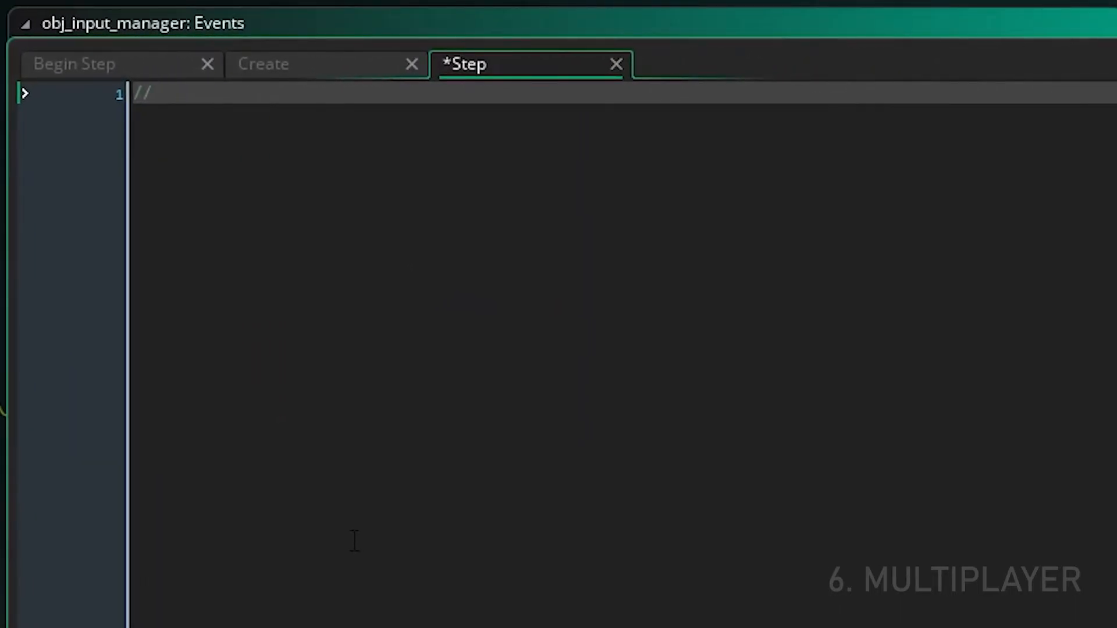
type("Look for any new unbound controllers. Returns the gamepad index.")
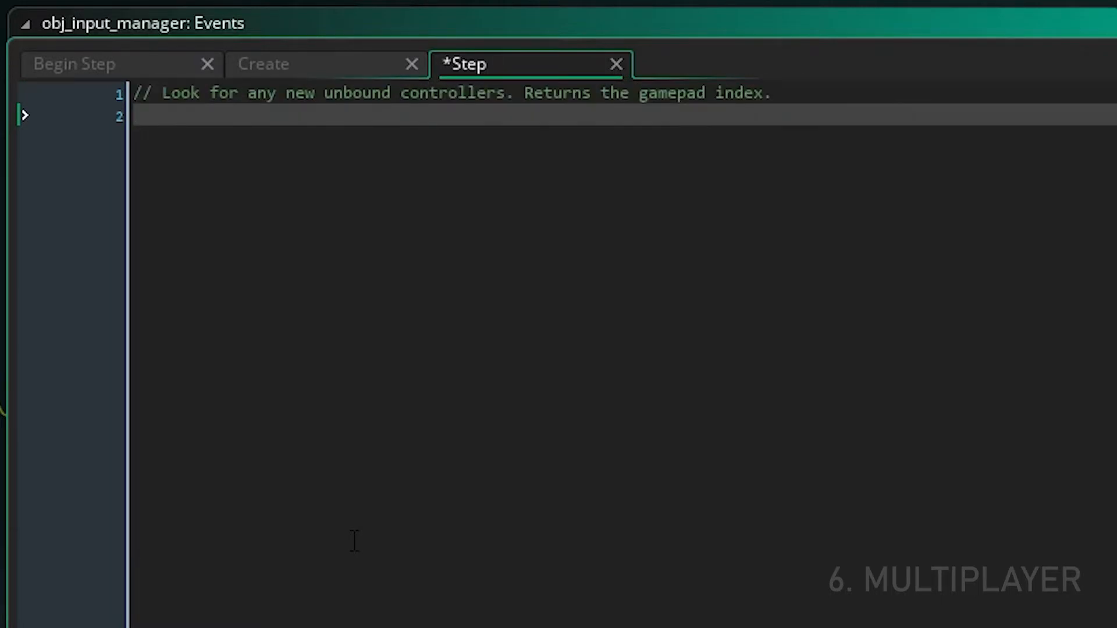
type("var unassigned_source = input_sour")
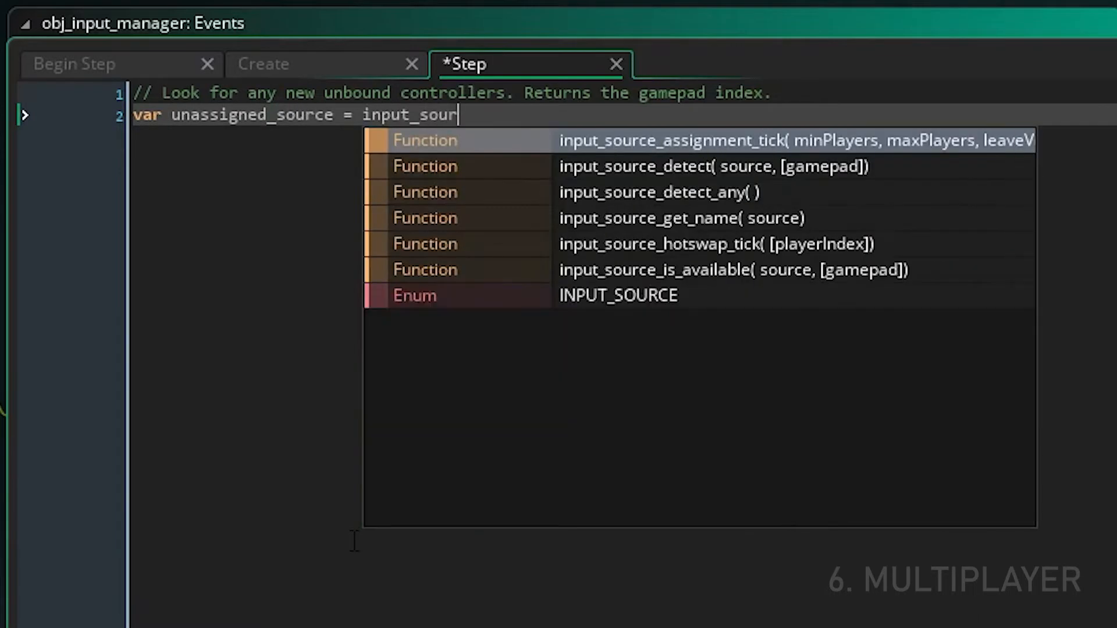
left_click(651, 192)
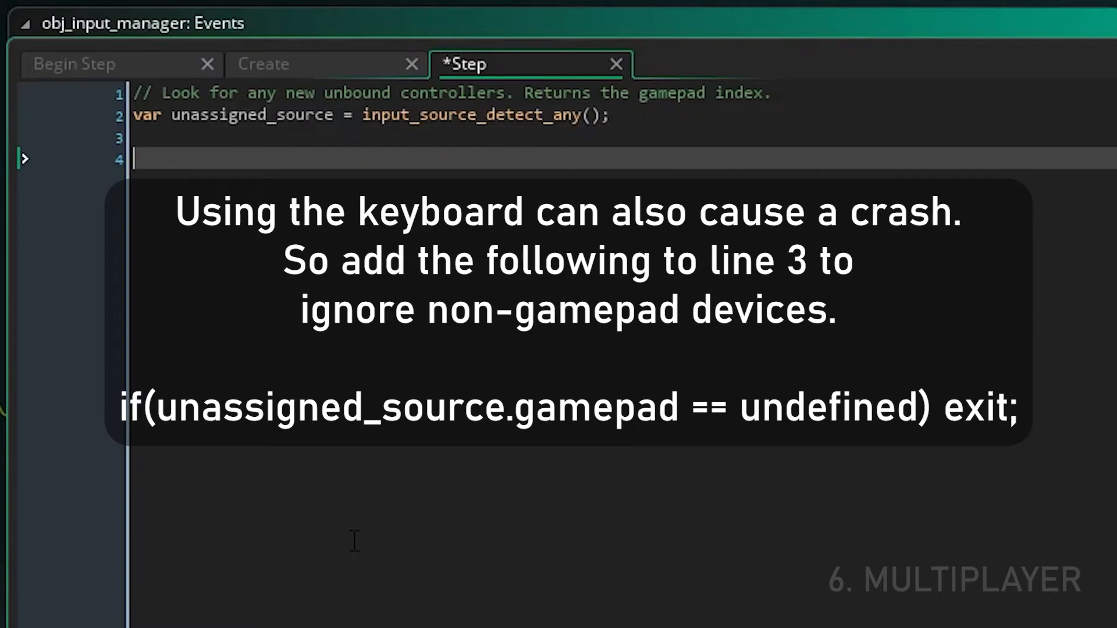
Step: Start an if block on unassigned_source.gamepad != -1, removing the stray &&
type("if(unassign")
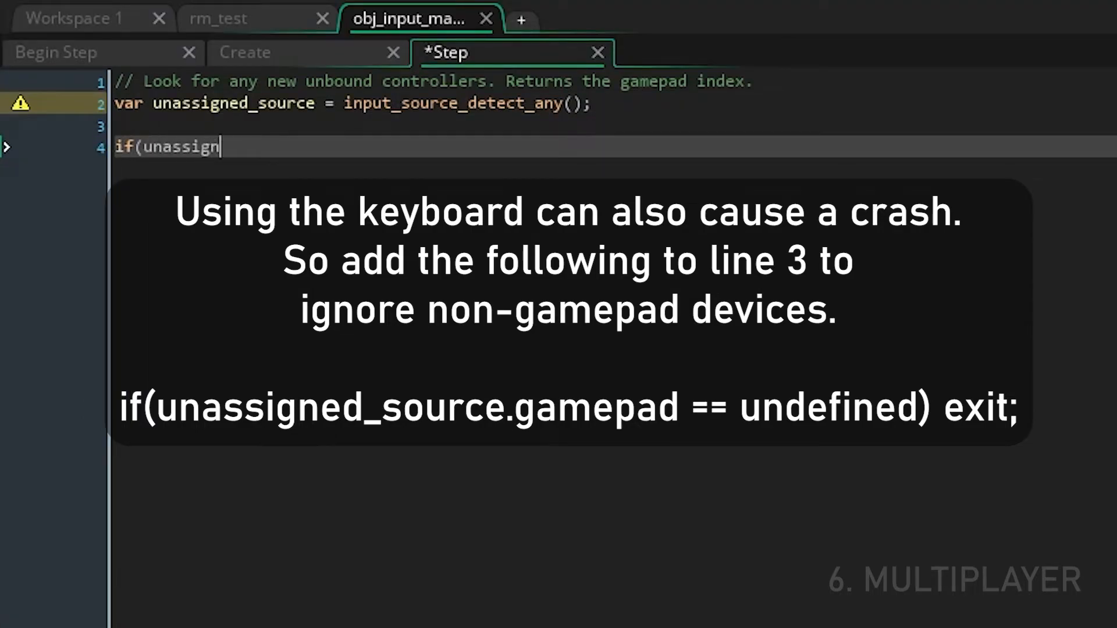
type("ed_source.gamepad != -1")
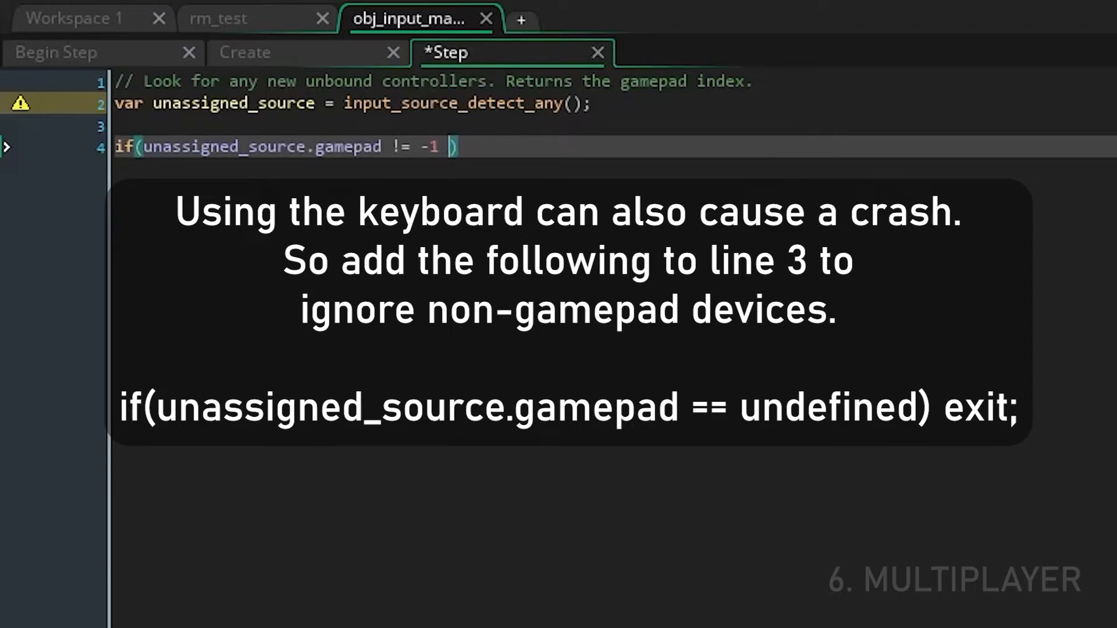
type("&&")
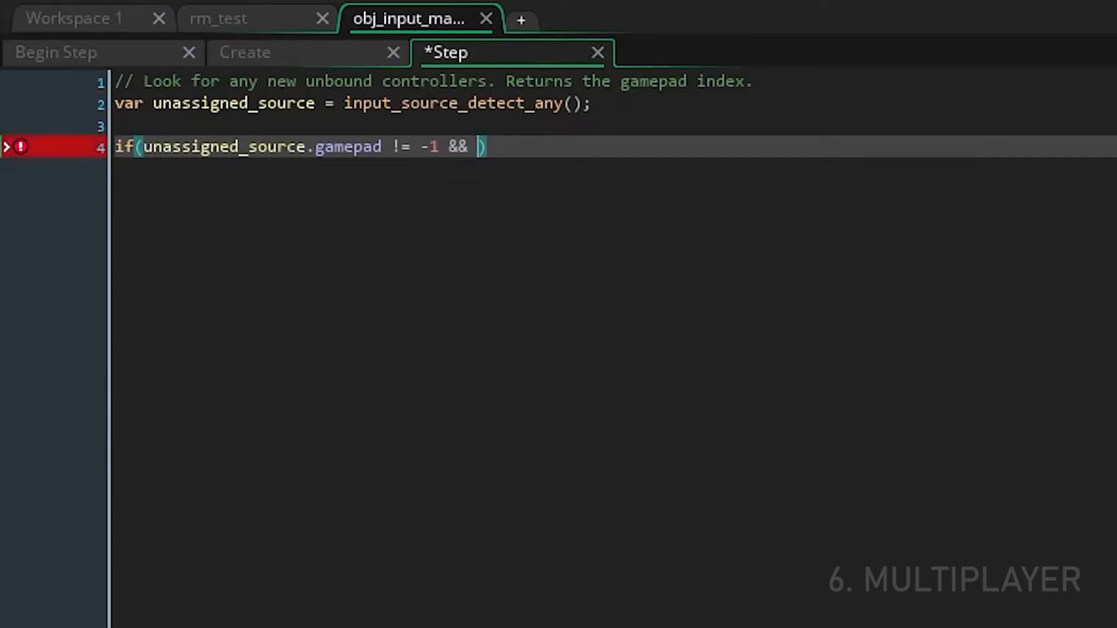
key("BackSpace")
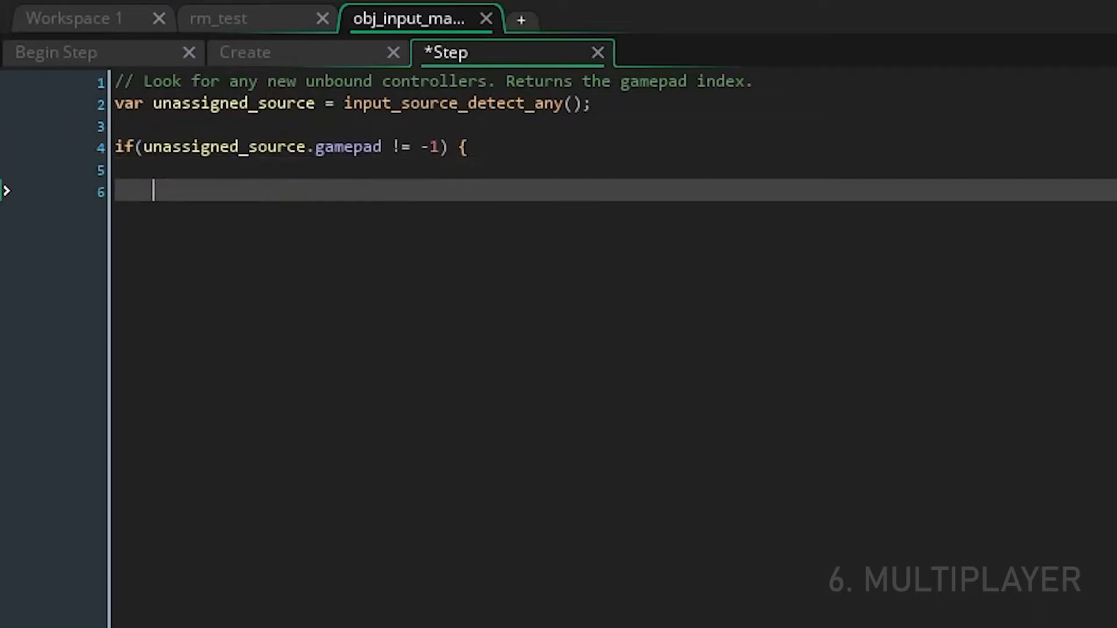
Step: Comment the unbound-player check and write a for loop from 0 to INPUT_MAX_PLAYERS
type("//")
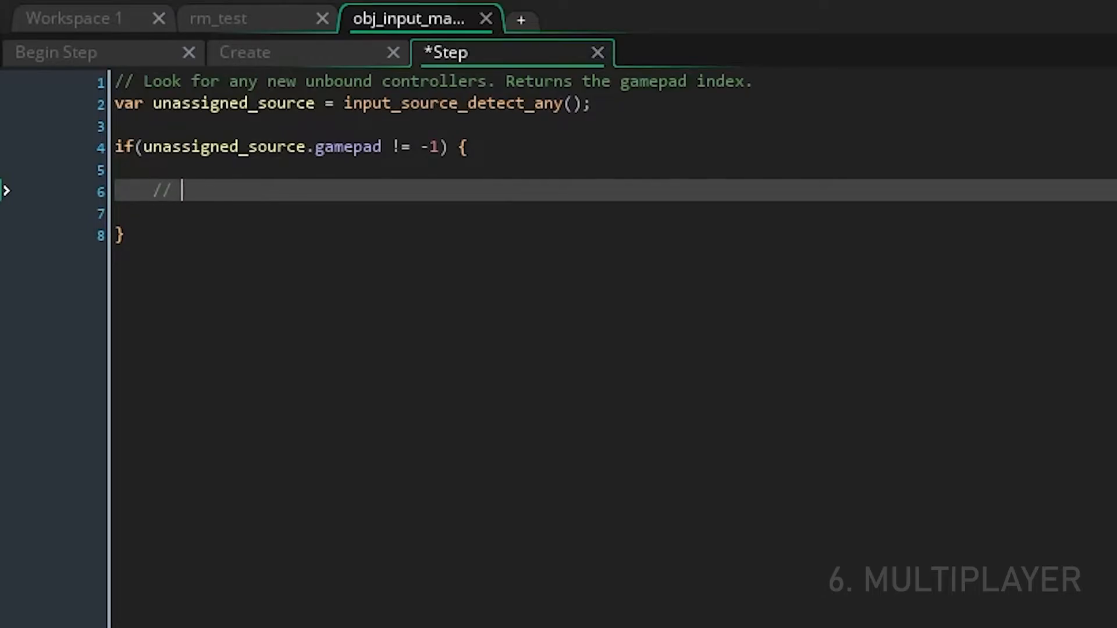
type("Check if")
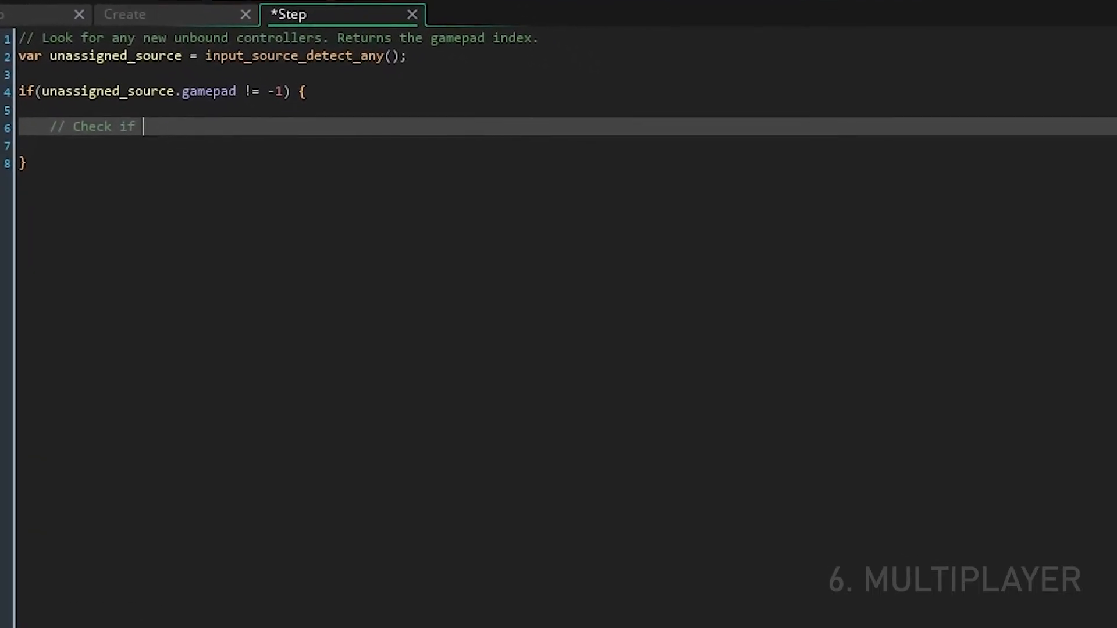
type("there is an unbound")
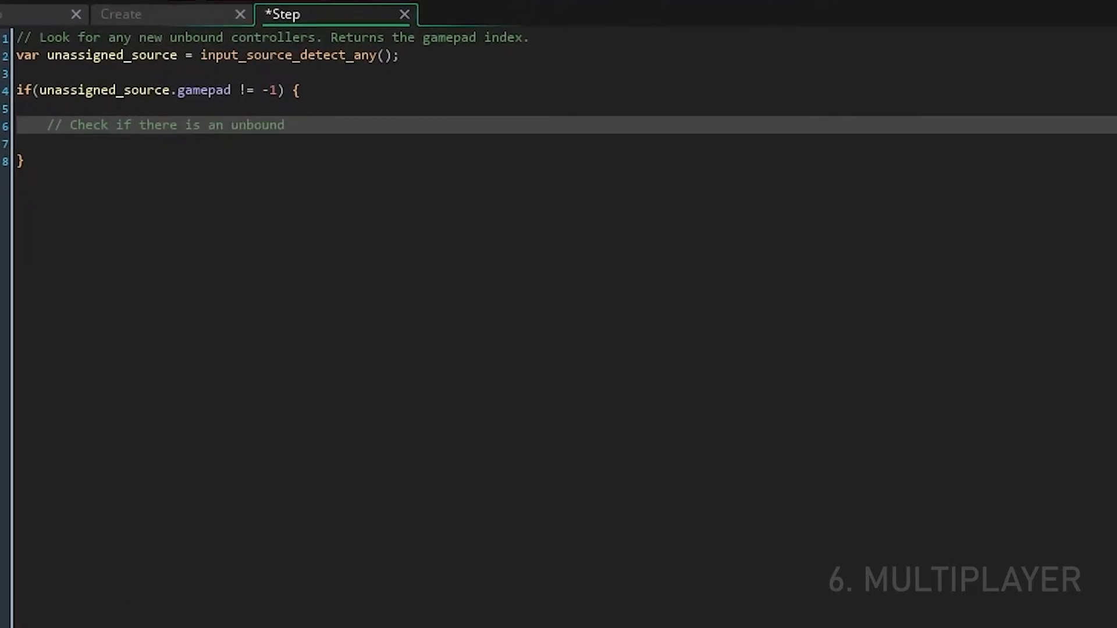
type("a player with a")
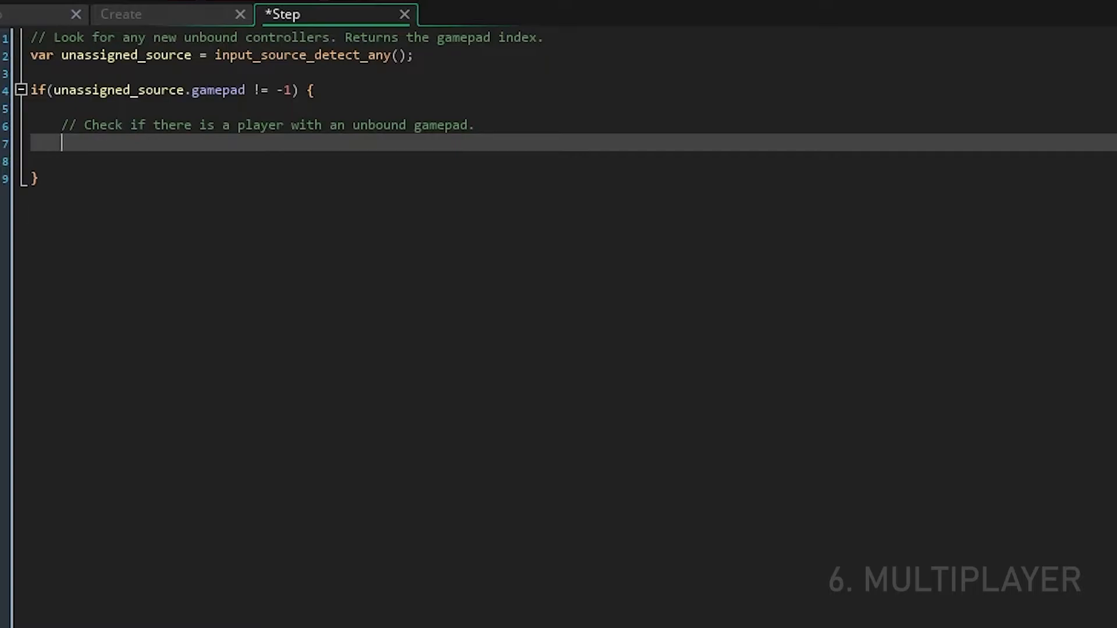
type("for (var i =")
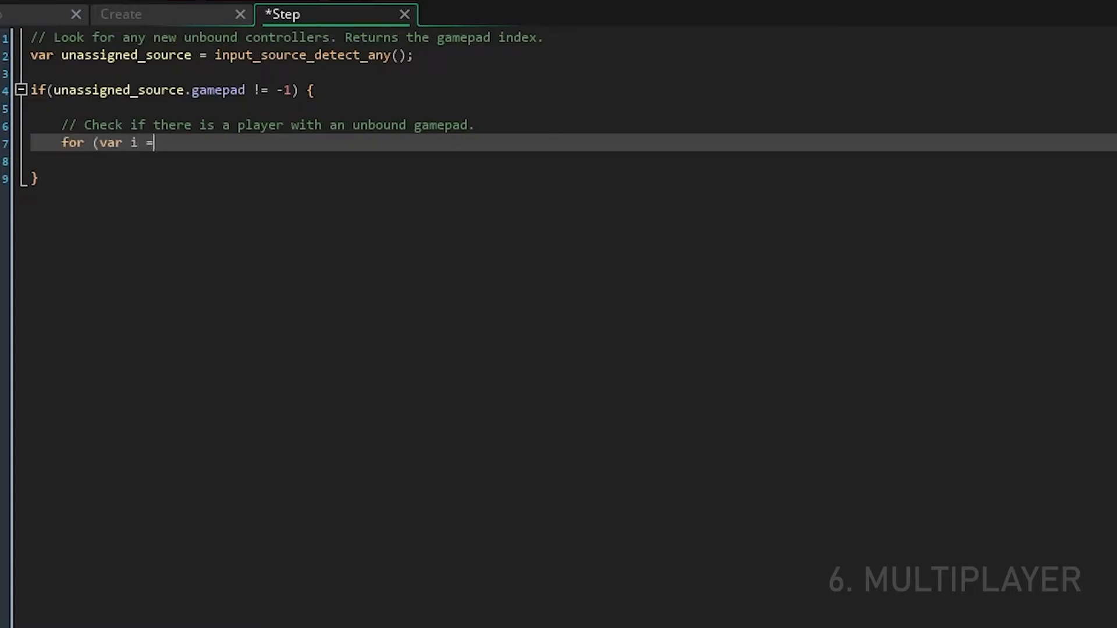
type("0; i < INPUT")
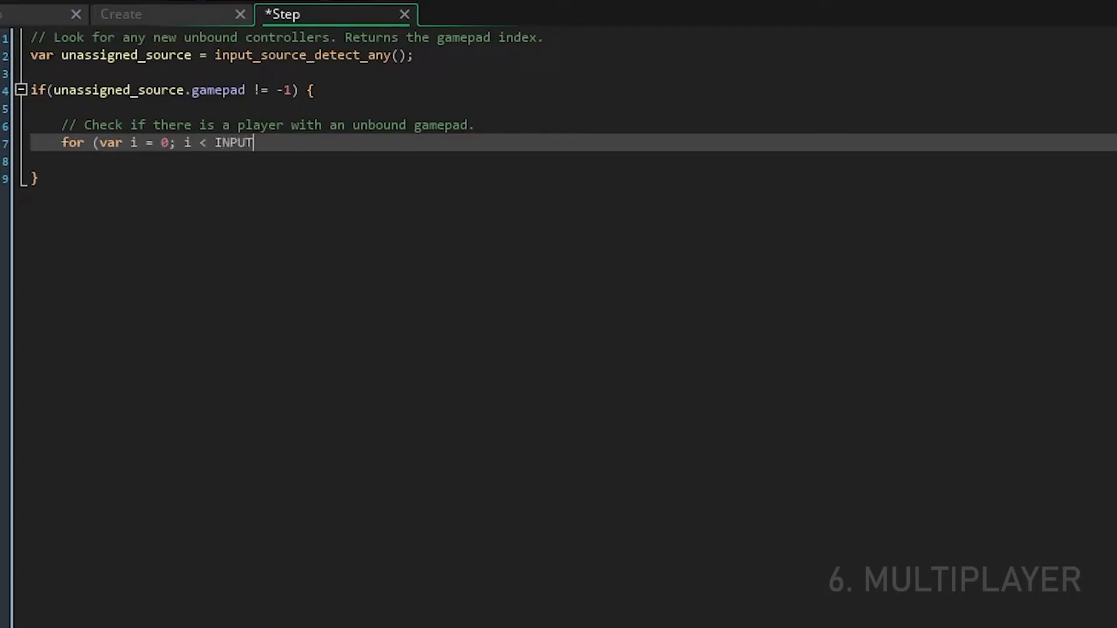
type("_MAX_PLAYERS; i++) {")
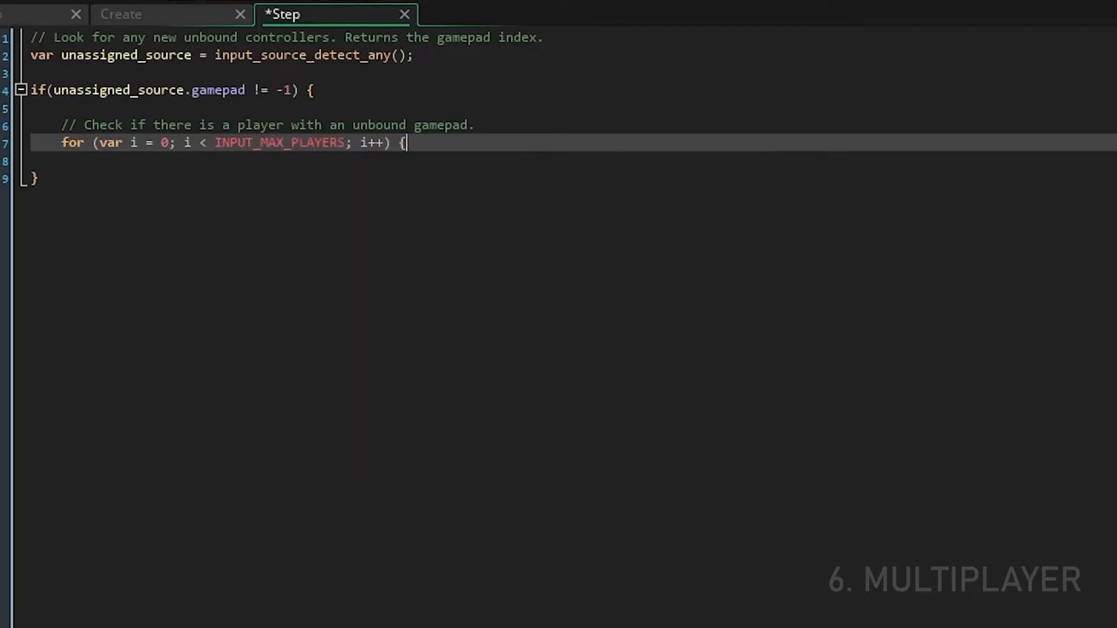
key("enter")
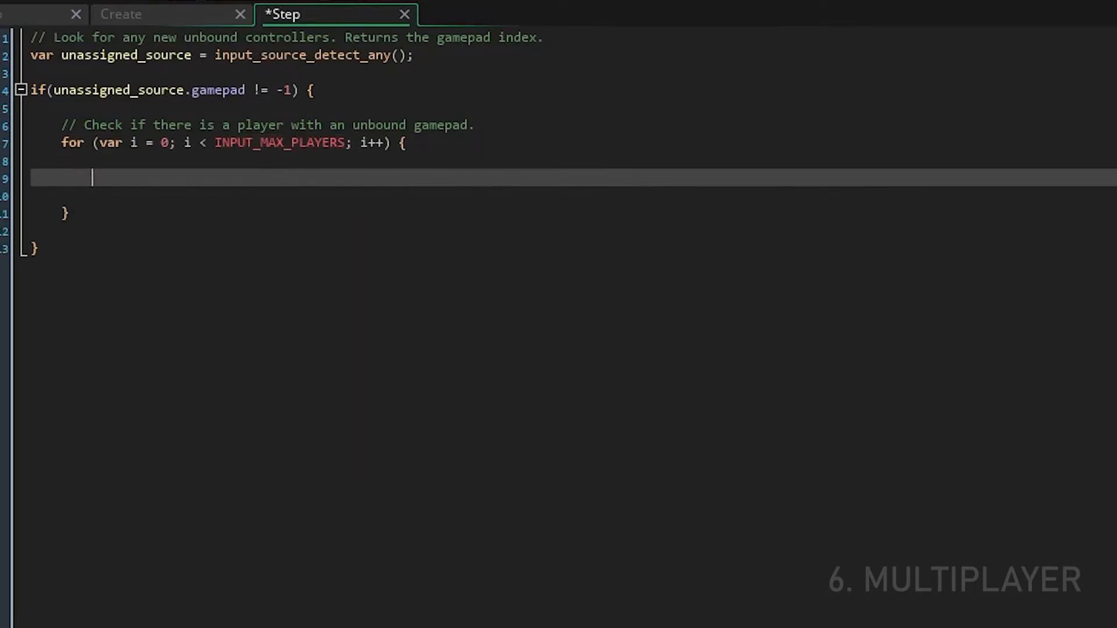
Step: Inside the loop, test the player's source against INPUT_SOURCE.NONE and comment the binding of the new controller
type("player_index =")
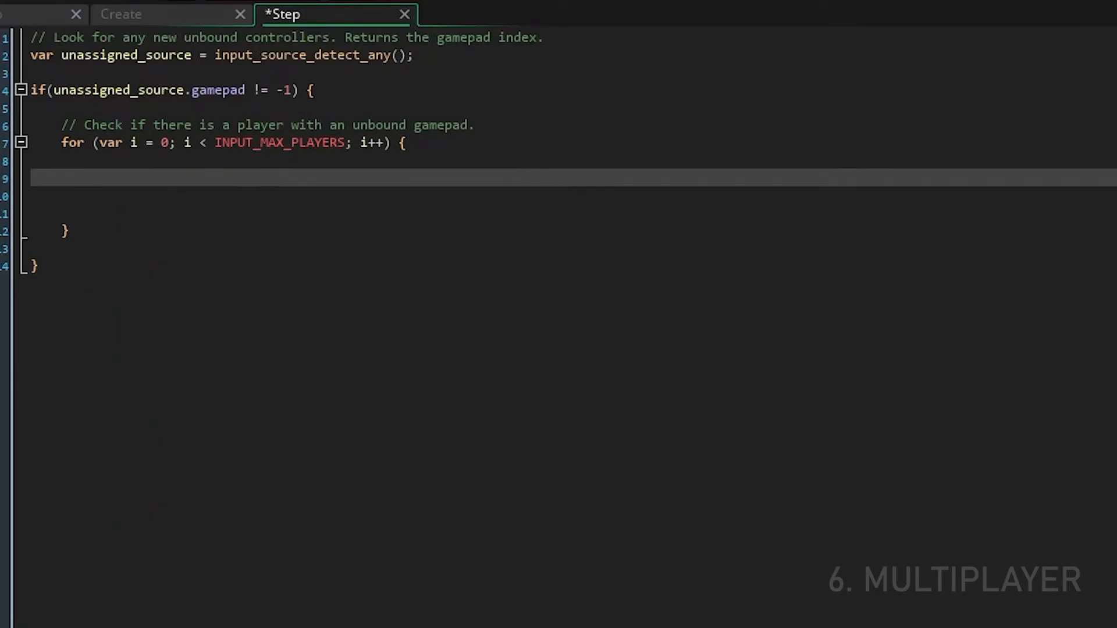
type("if")
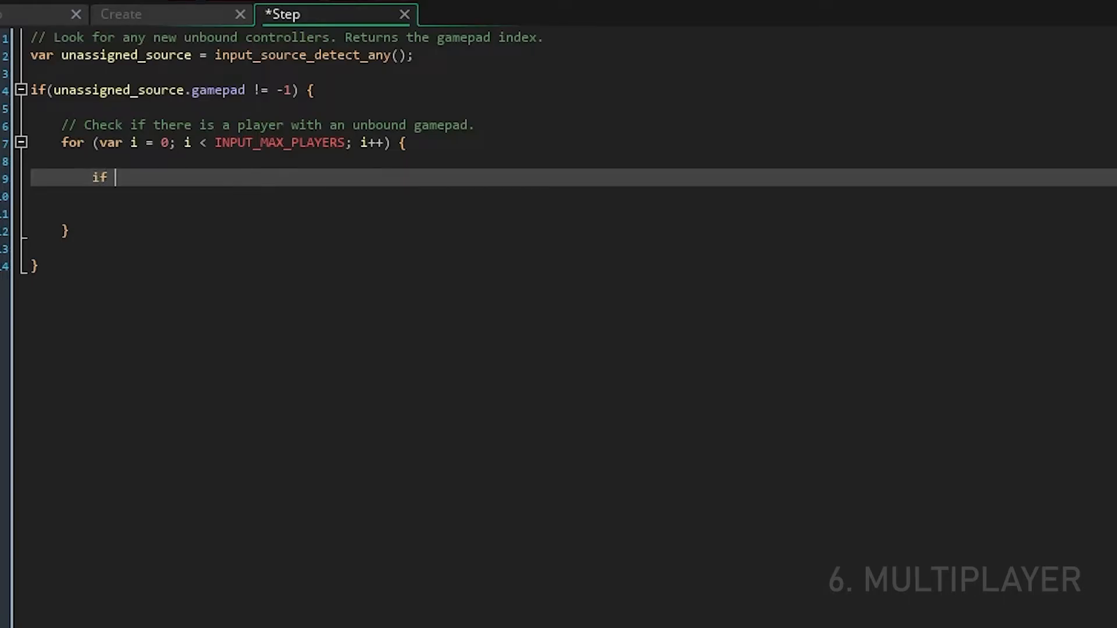
type("(input_player_source_set(")
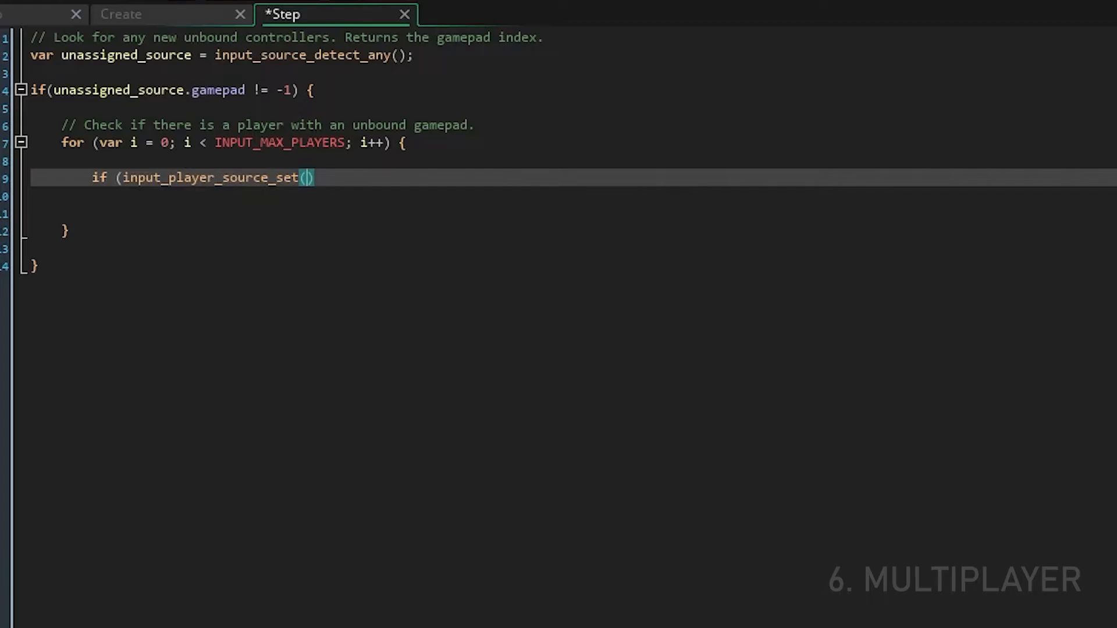
type("i) == INPUT_SOURCE.NONE) {")
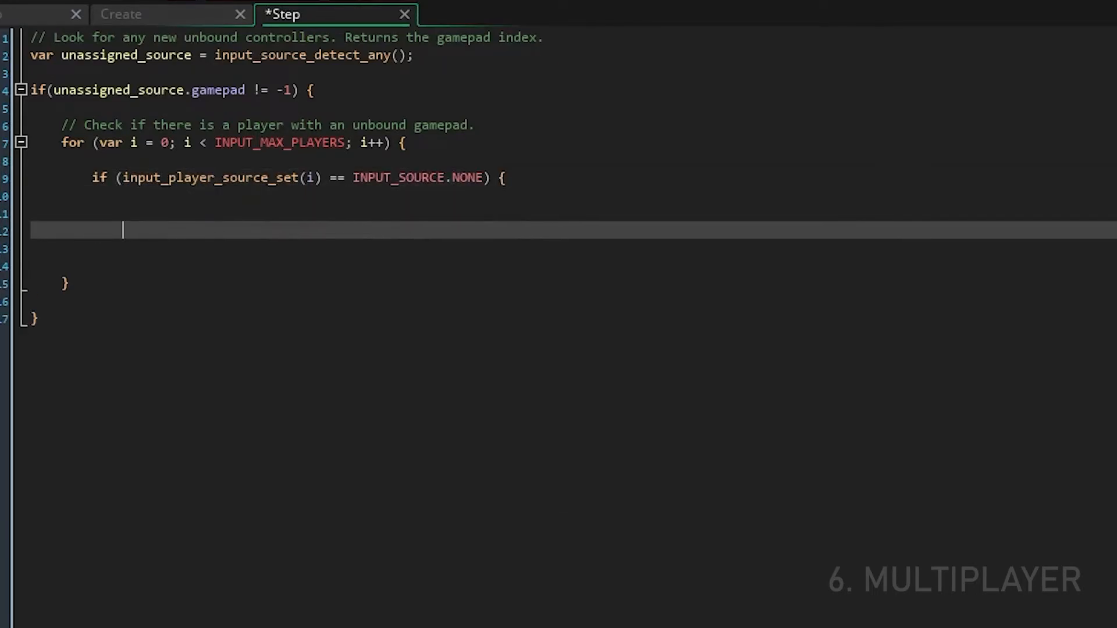
type("with (i)")
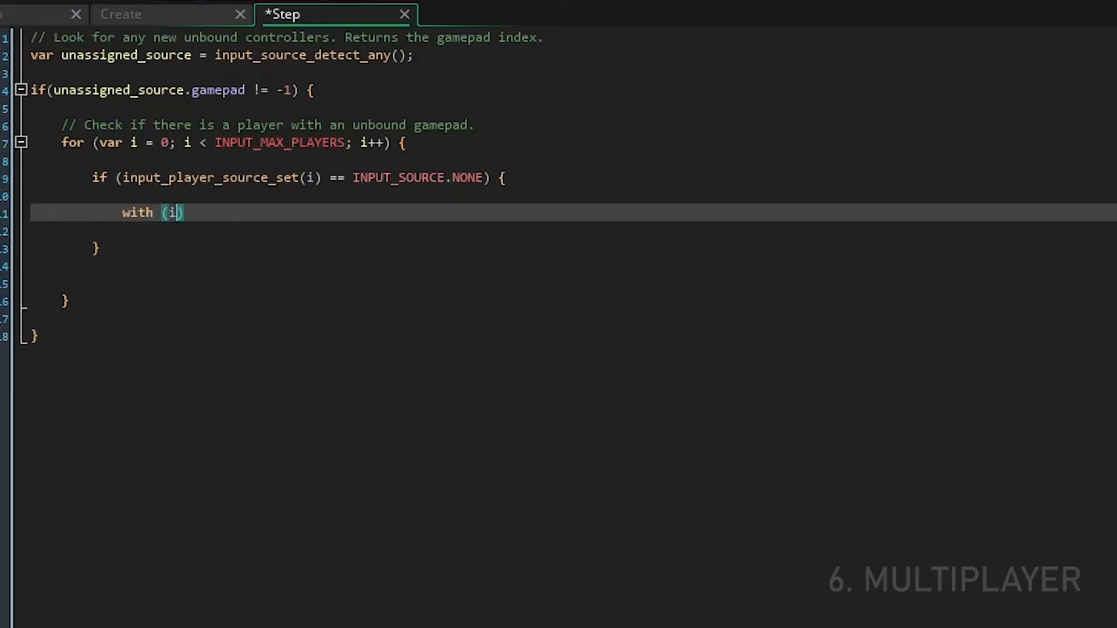
type("// If a")
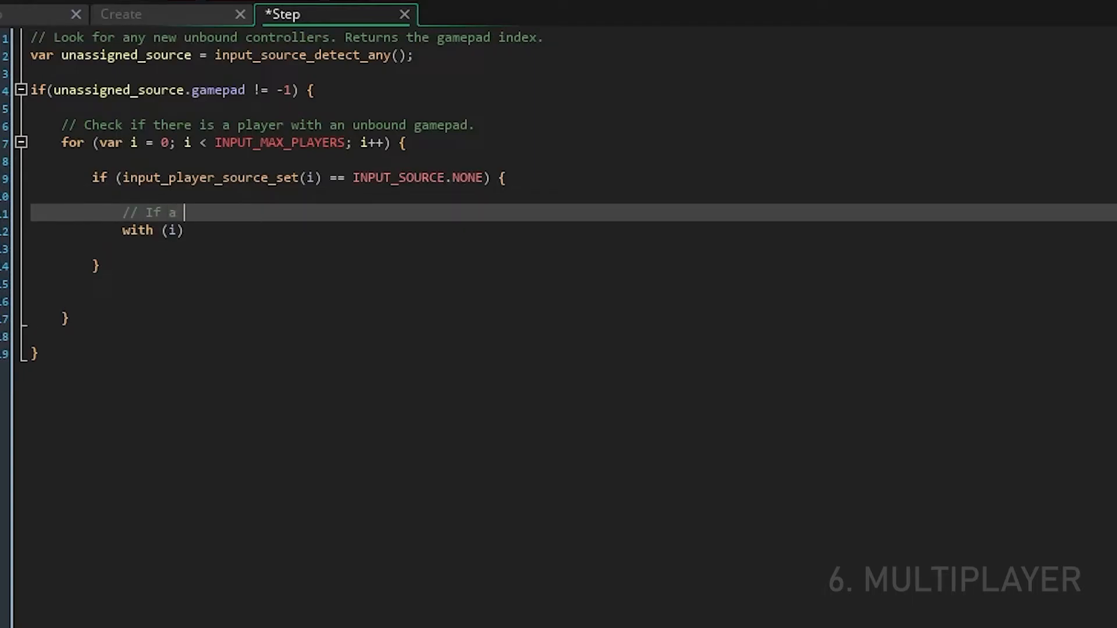
type("n unbound player is found, create a new player object and bou")
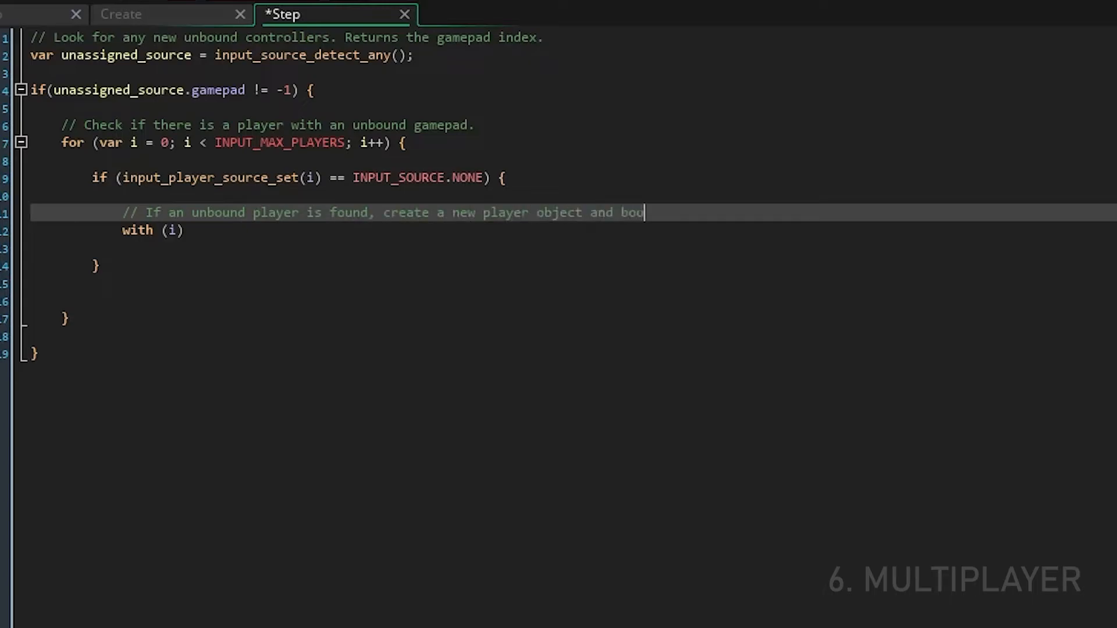
type("ind the new controller to them.")
left_click(152, 230)
type("ub")
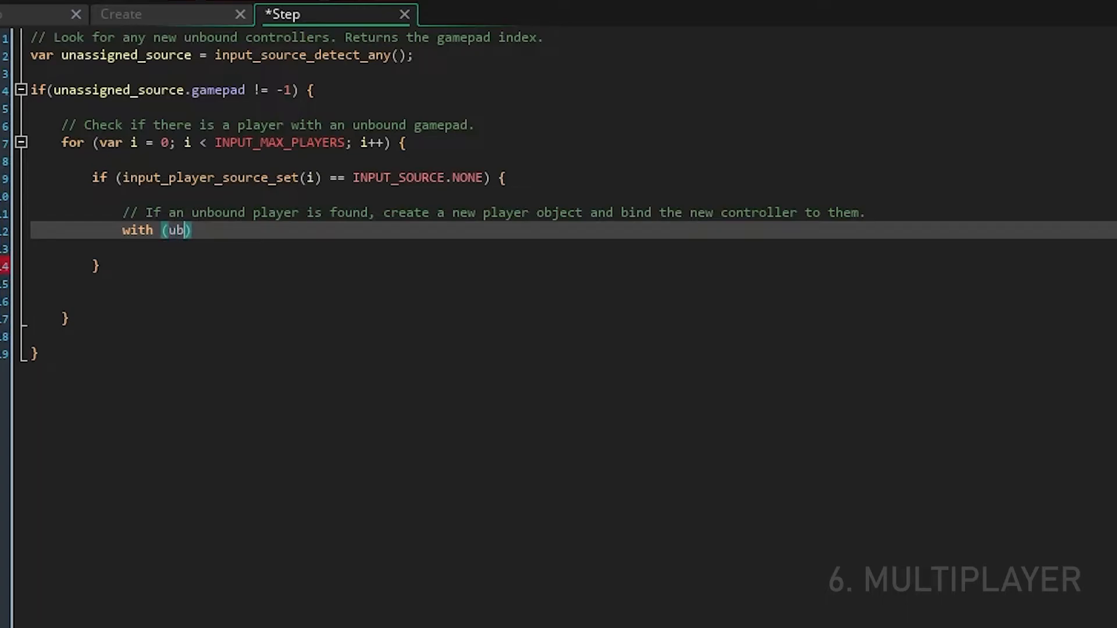
Step: Open a with block on instance_create_layer at random room coordinates on "Instances" for obj_player
type("instance_create_layer()")
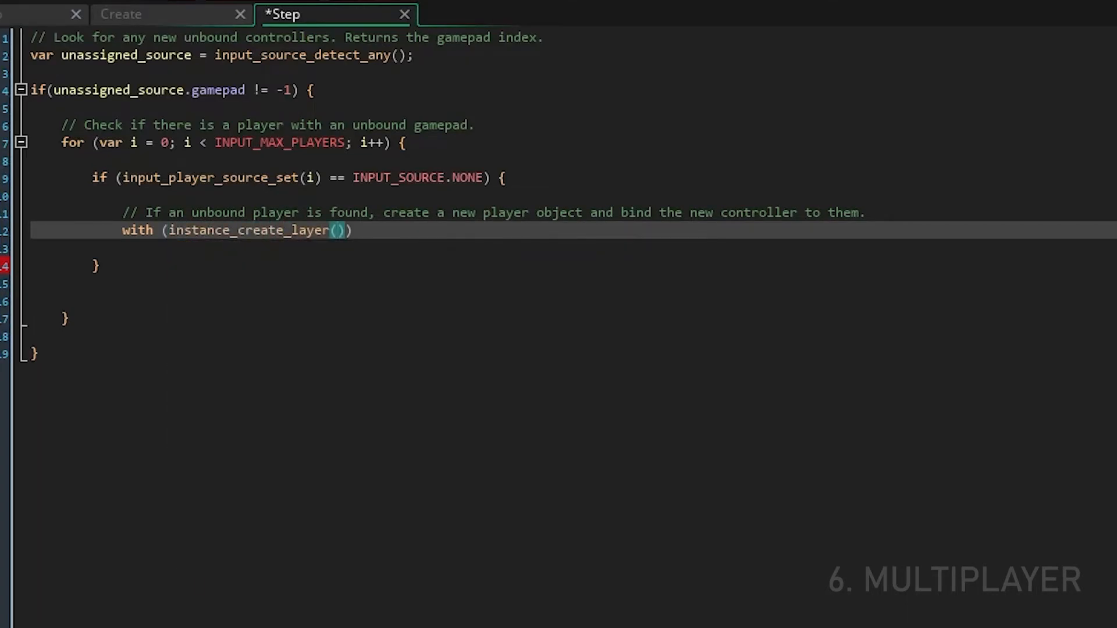
type("irandom_range(")
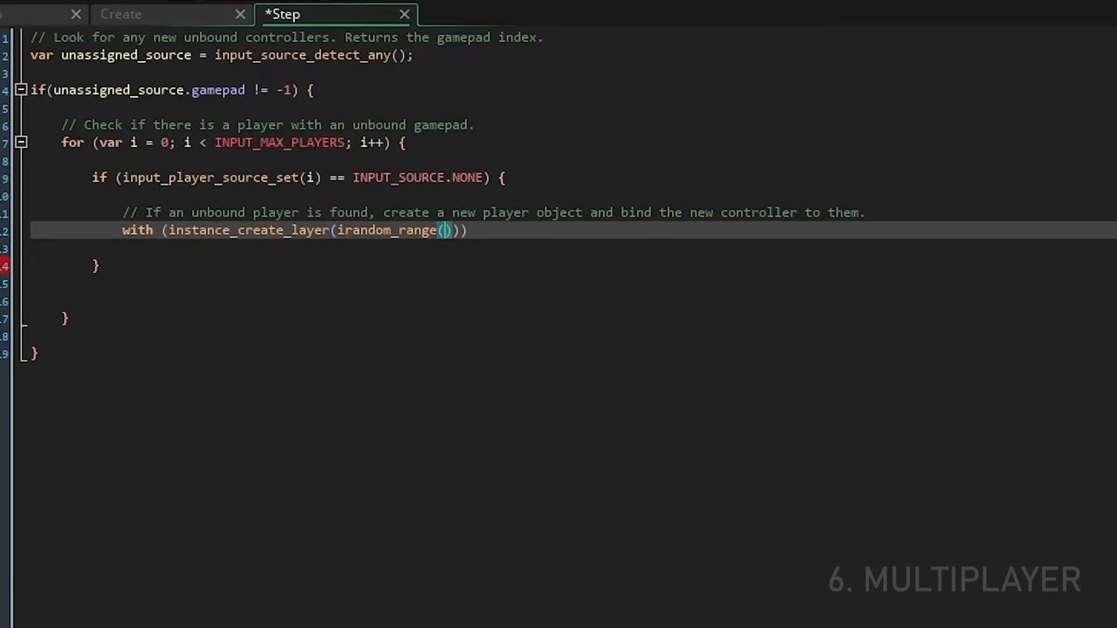
type("0, room_width")
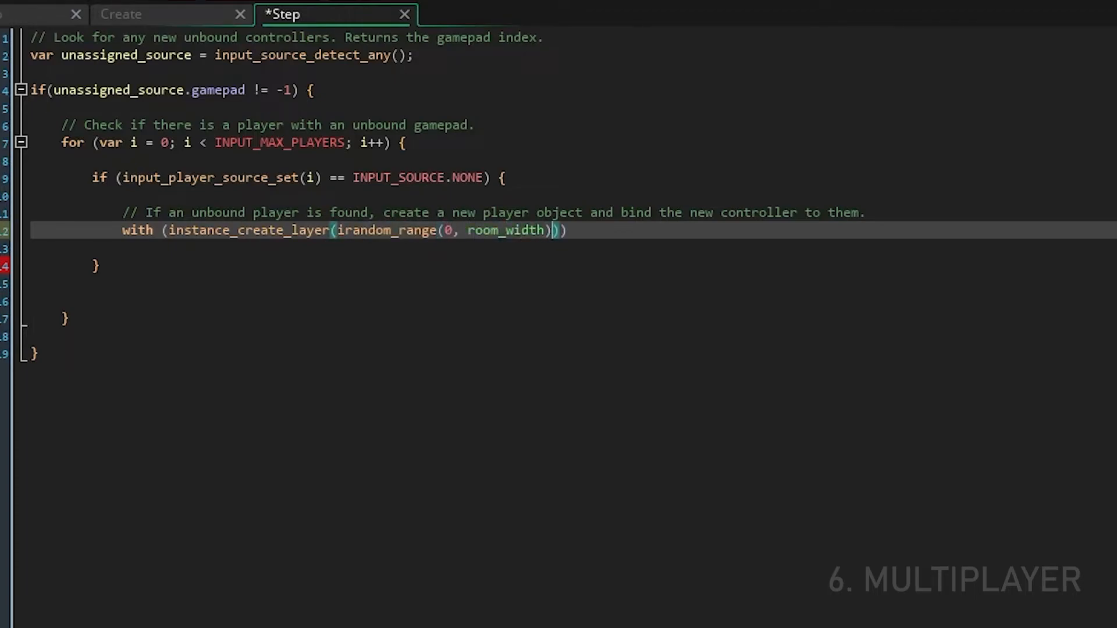
type(", irandom_range(0, room_height),")
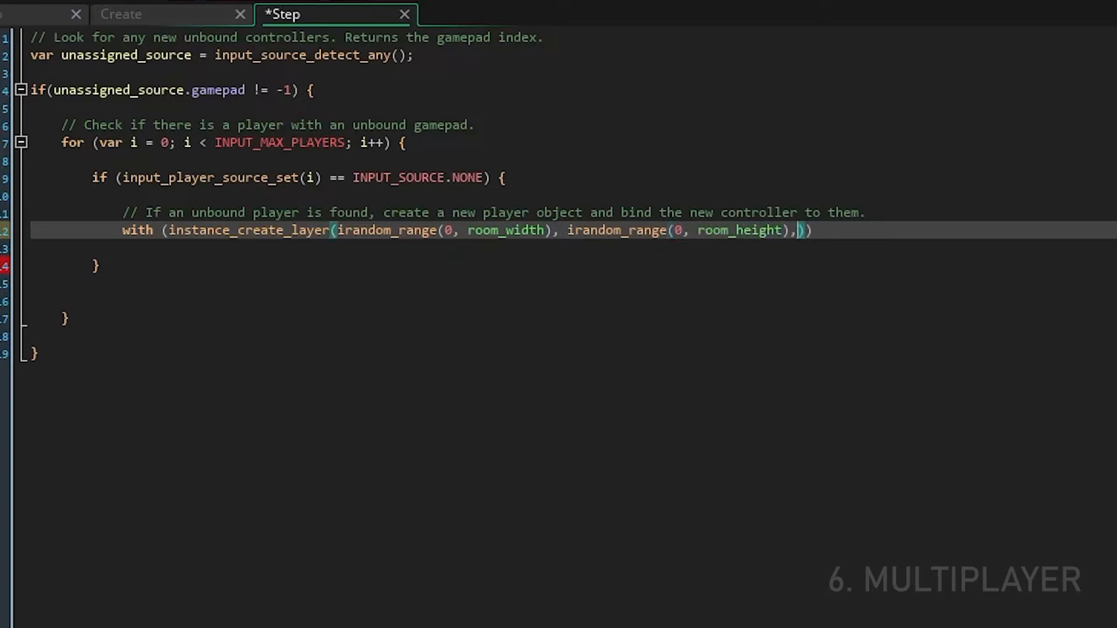
type("\"Instances\", obj_player")
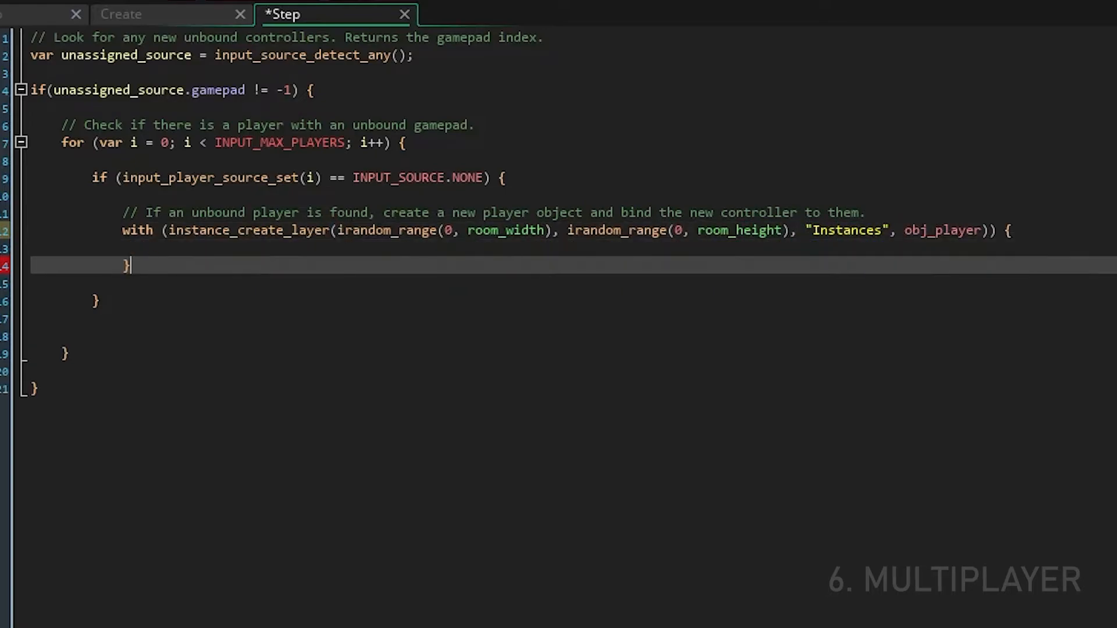
key("Enter")
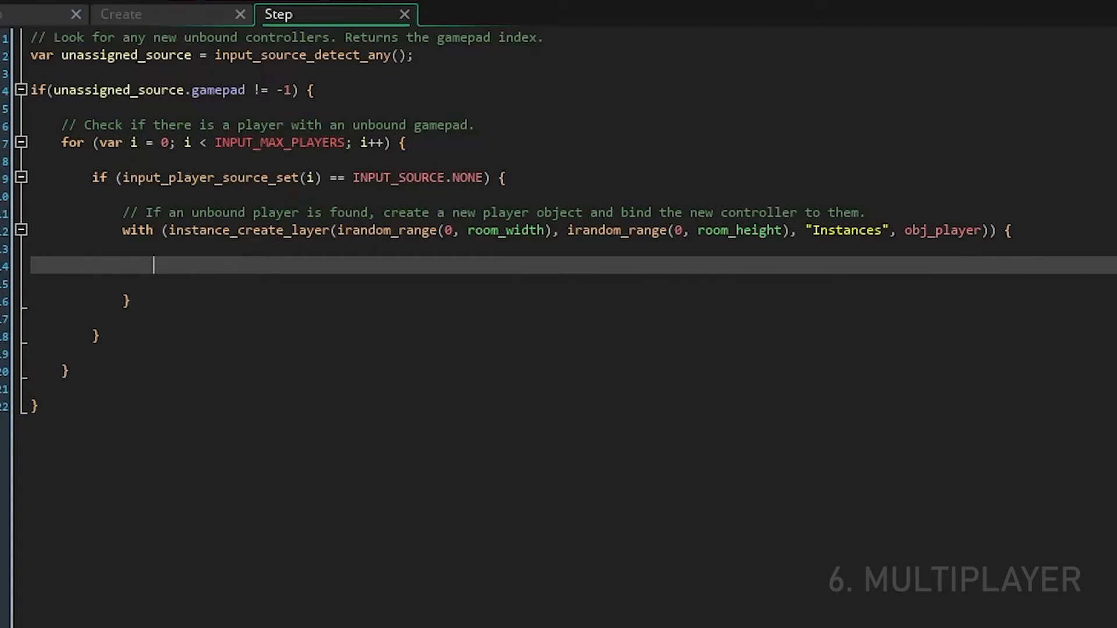
Step: Set player_index = i, bind the gamepad source and unassigned_source.gamepad to the player, then break
type("player_index = i")
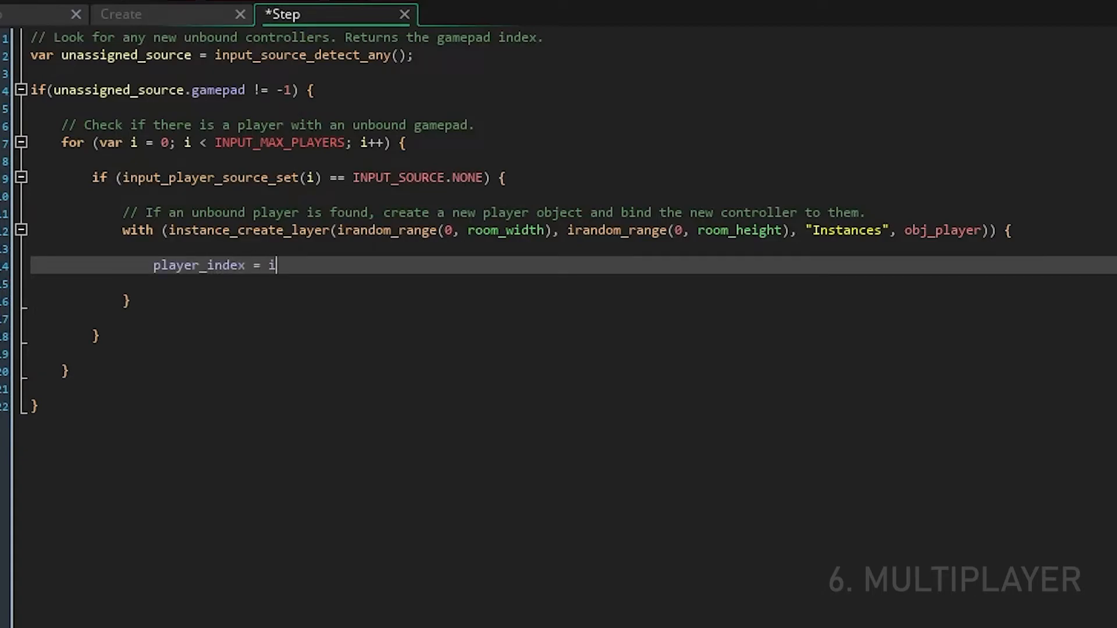
type(";")
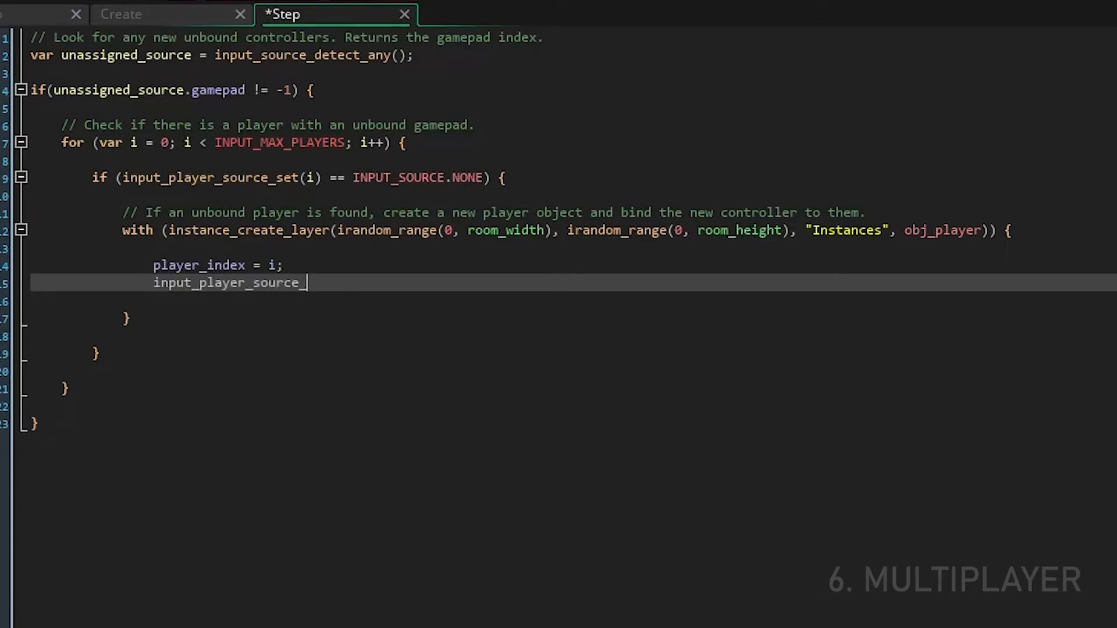
type("set(INPUT_SOURCE.GAMEPAD, player_index")
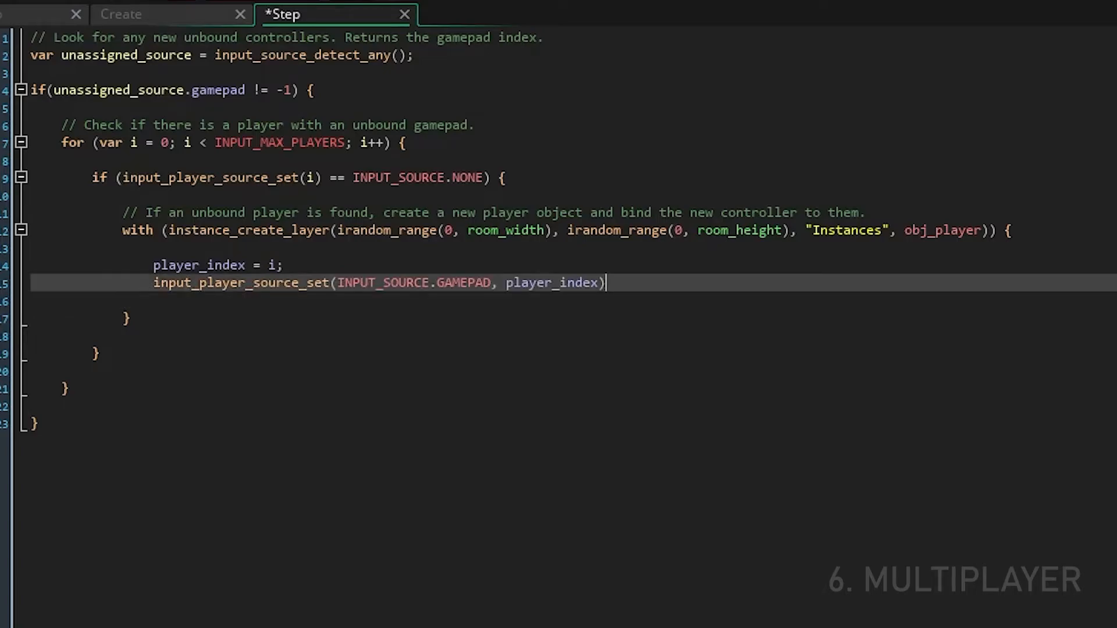
type("input_player_gamepad_set(INPUT")
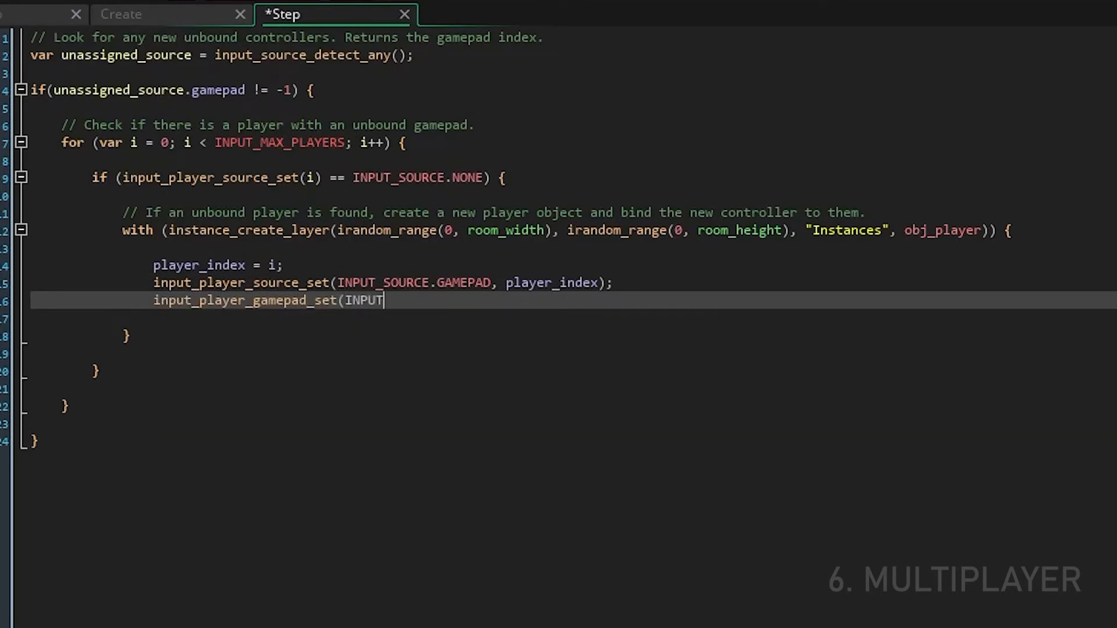
type("unassigned_source.g")
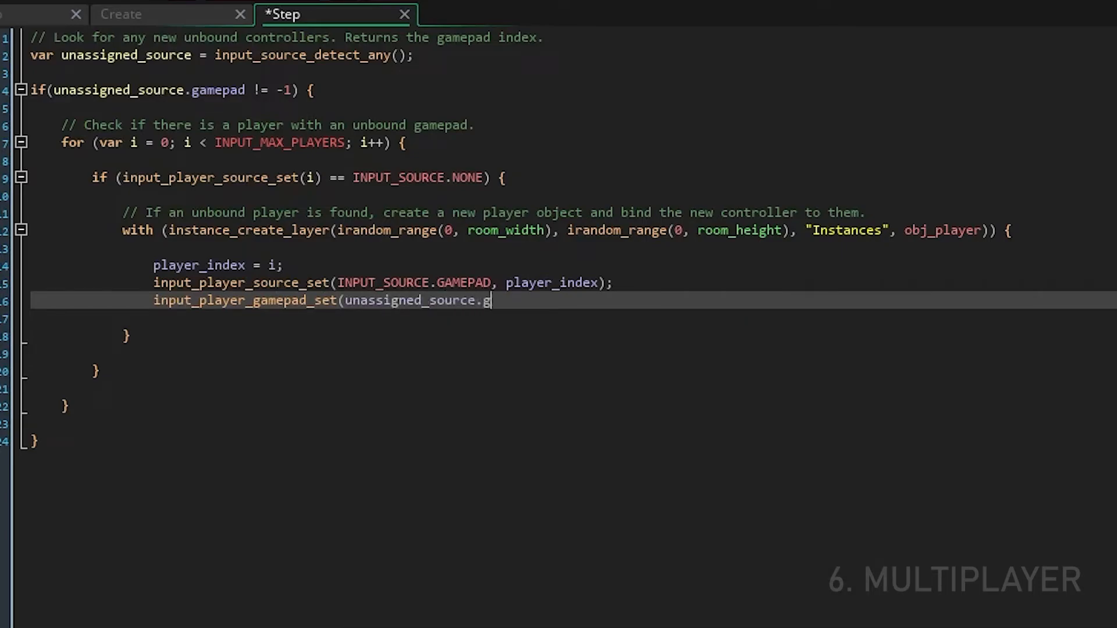
type("amepad, player_index);")
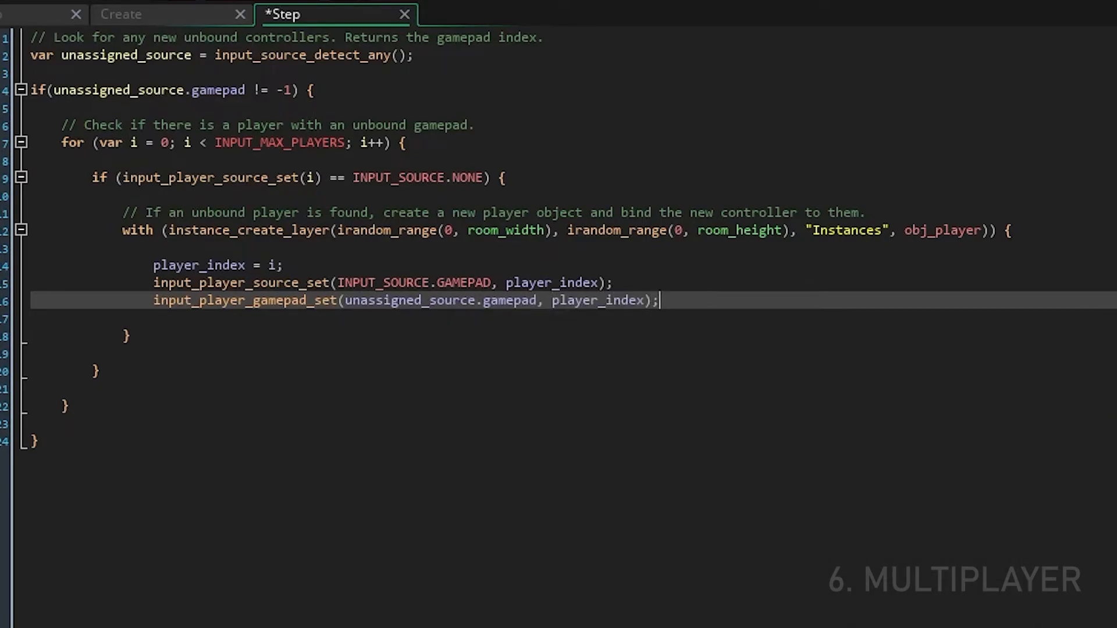
type("break;")
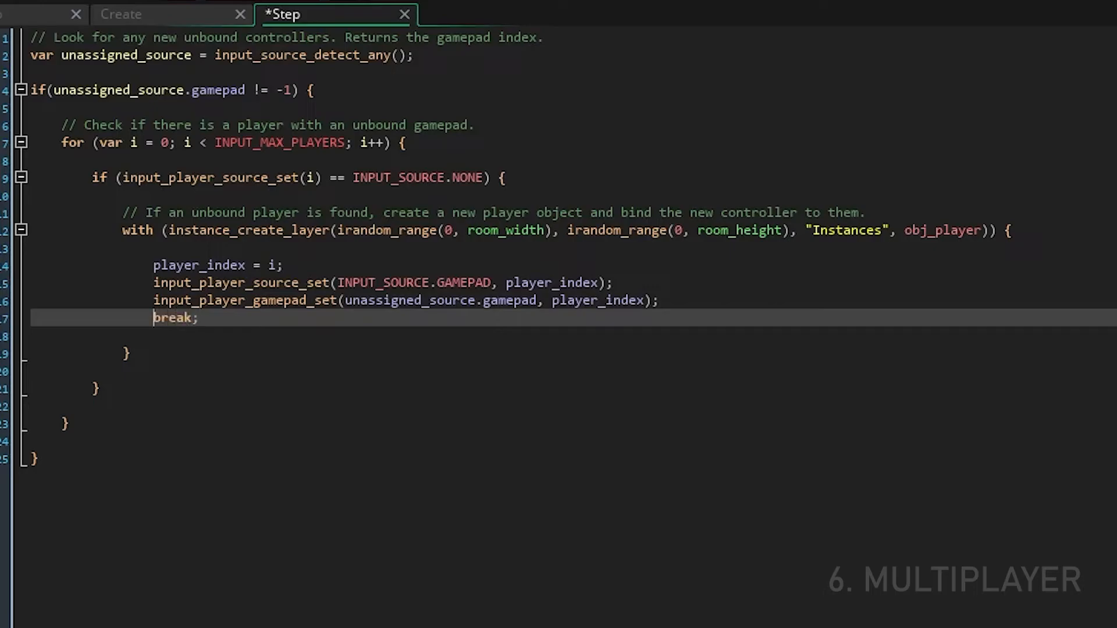
Step: Log "Player index ... assigned to gamepad ..." with show_debug_message and start fixing the loop's source check
type("show_debug_messag")
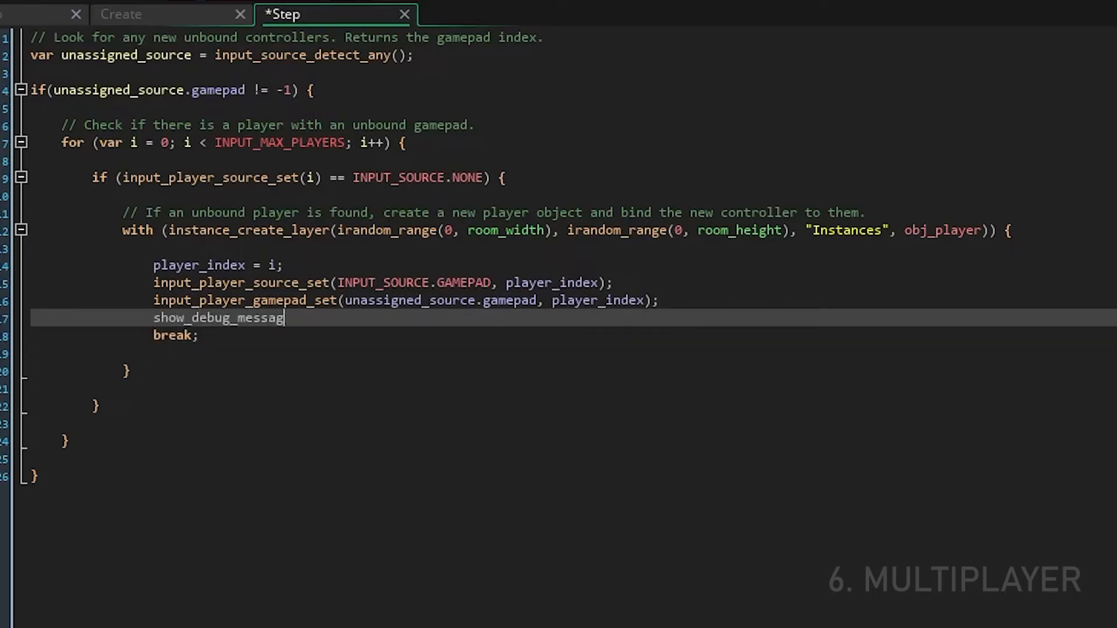
type("e(\"\");")
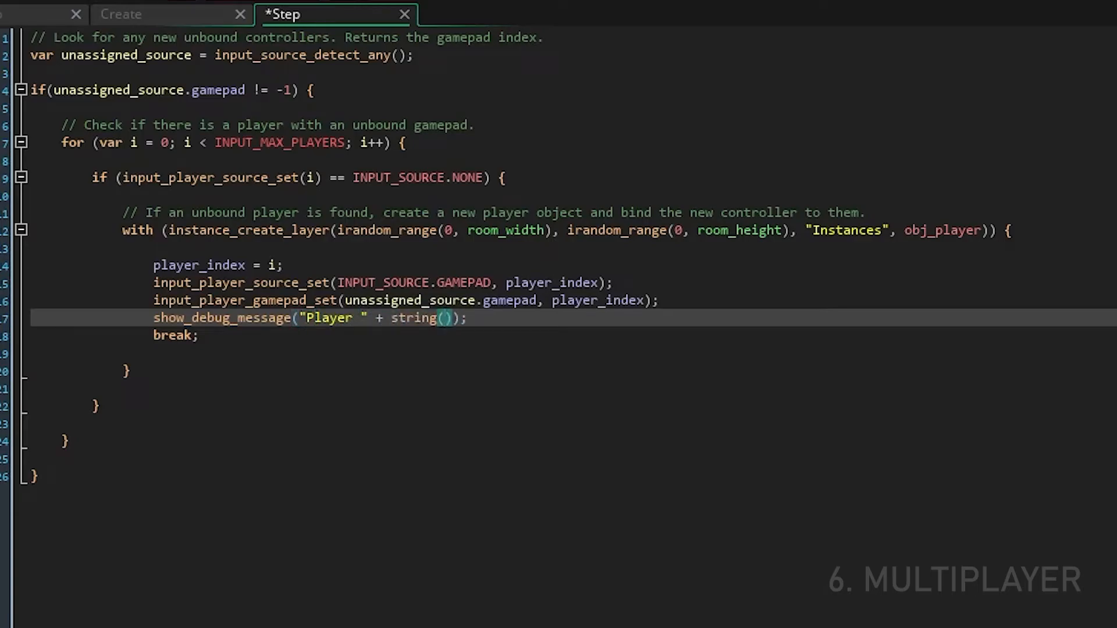
type("player_index")
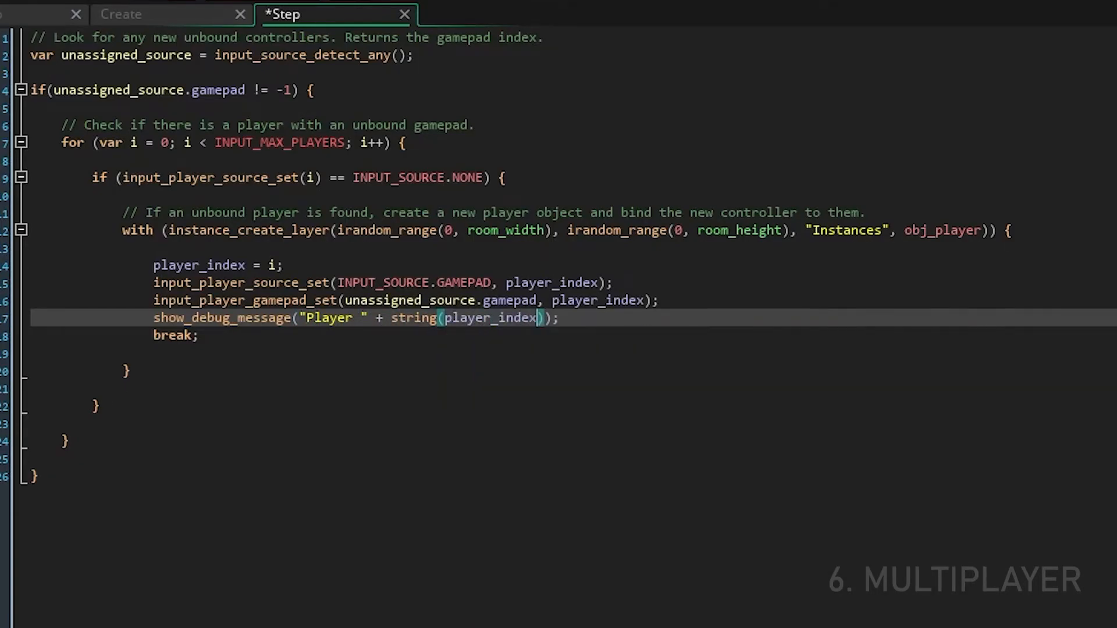
type("Index")
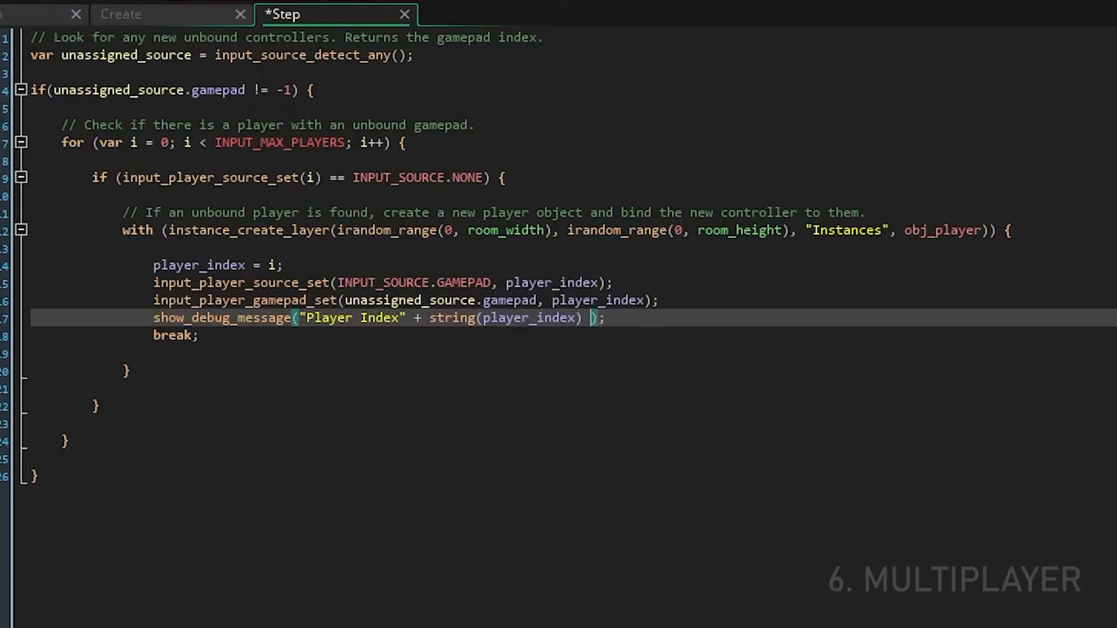
type("+ \"assigned to \"")
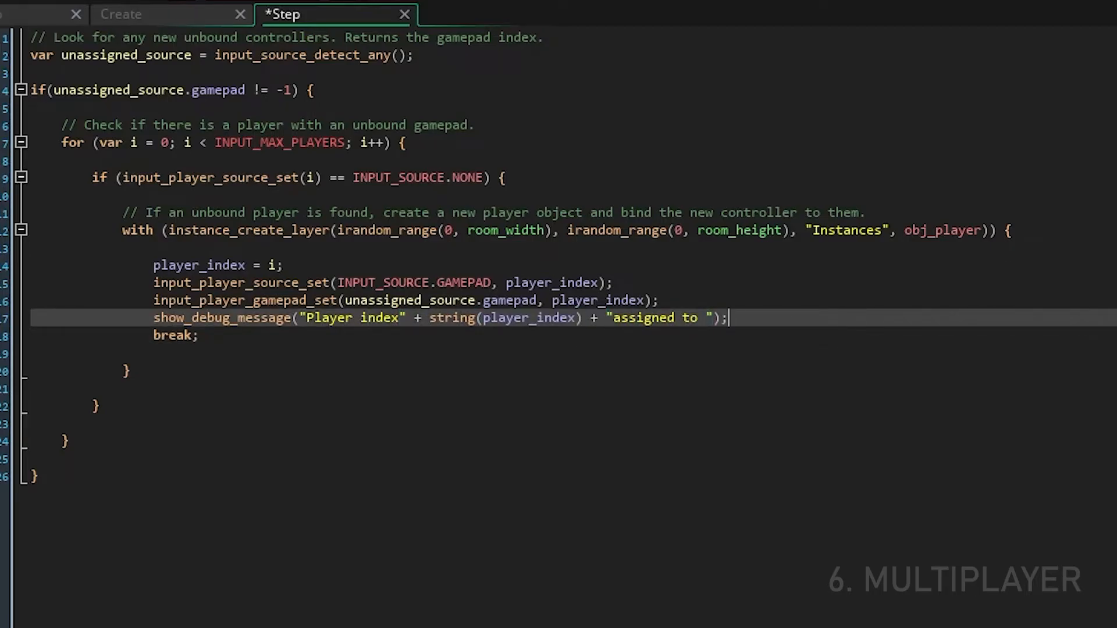
type("gamepad \" + string(")
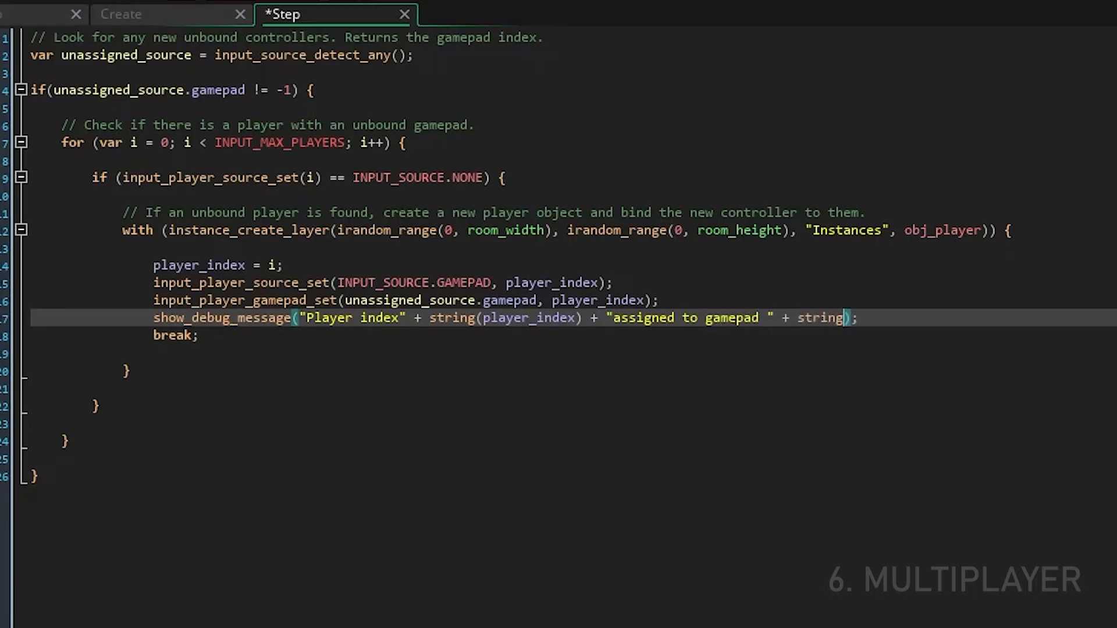
type("unassigned_source.gamepad) + \"!\"")
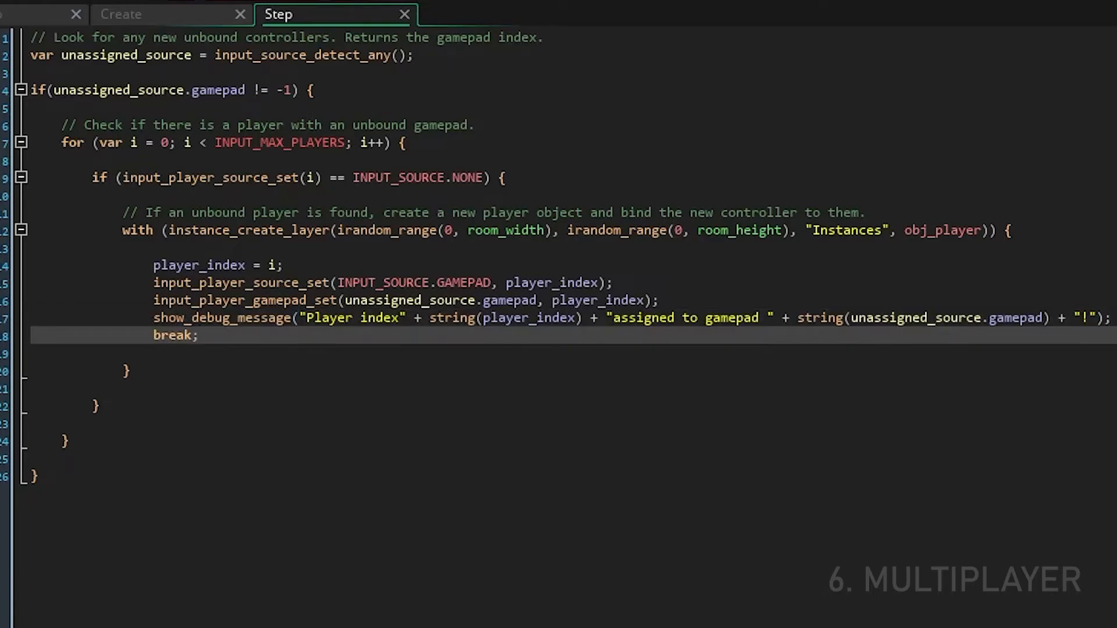
left_click(201, 335)
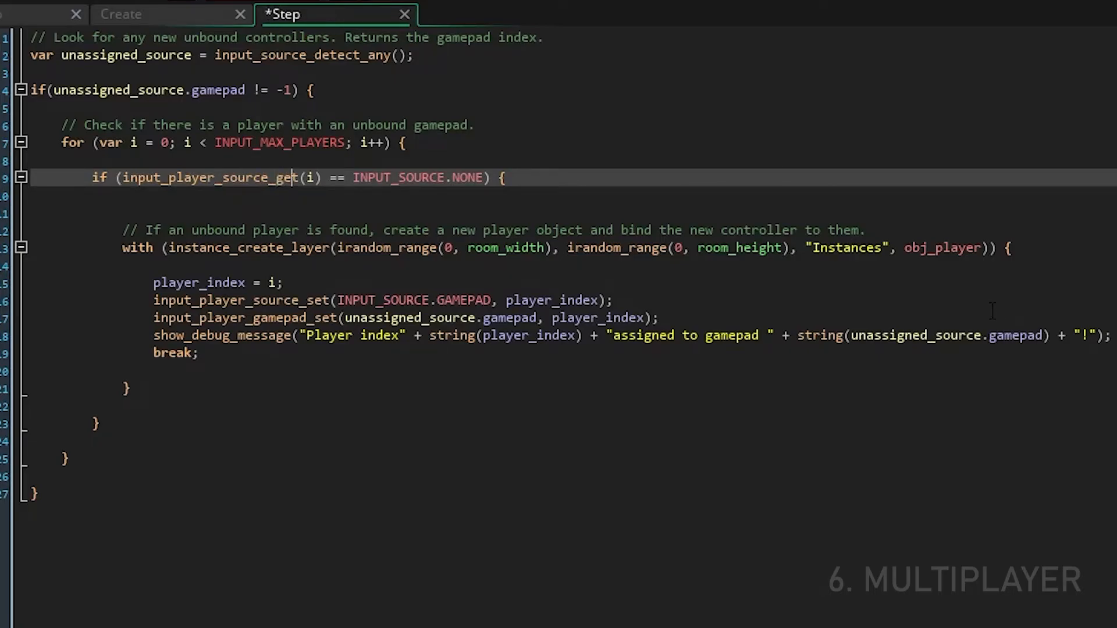
Step: Save the source_get fix, move break; out of the with block to after it, and save again
key("ctrl+s")
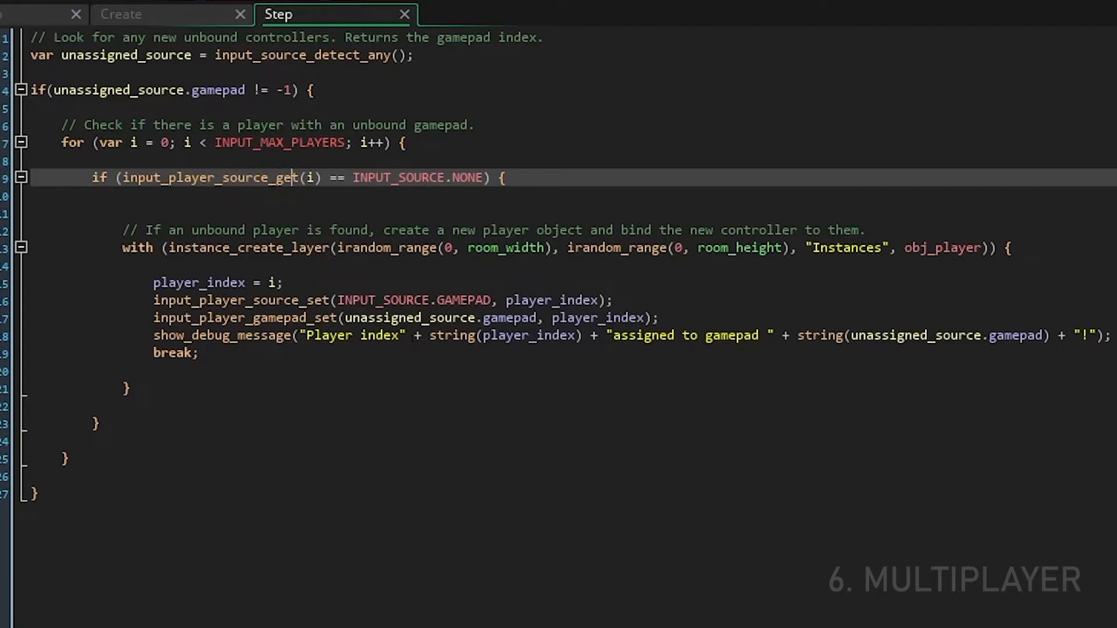
left_click(175, 353)
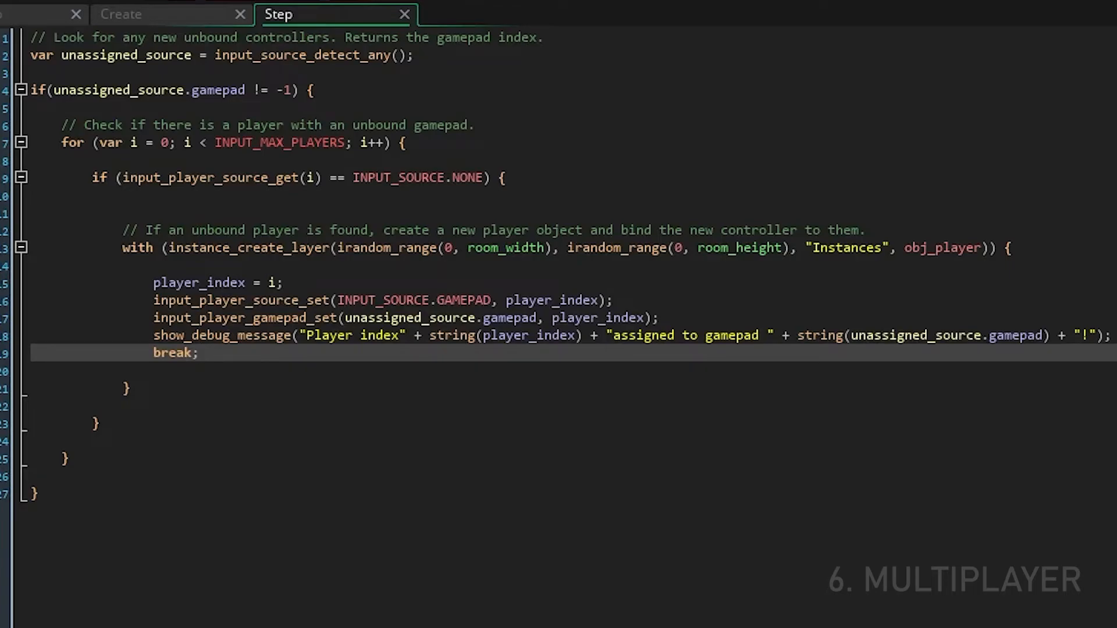
left_click(207, 353)
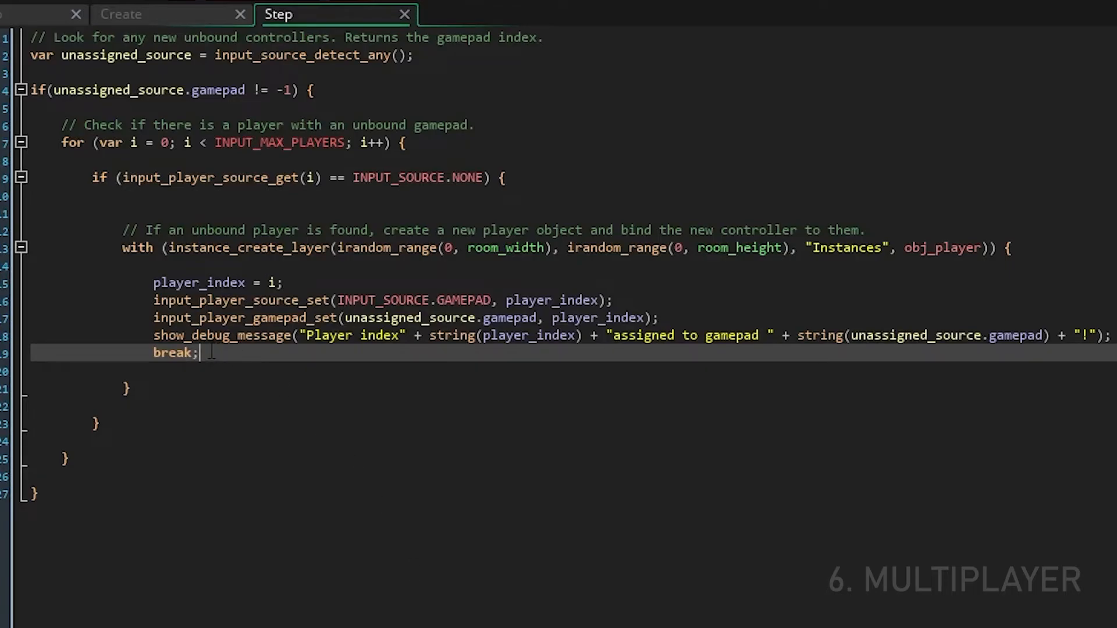
key("Backspace")
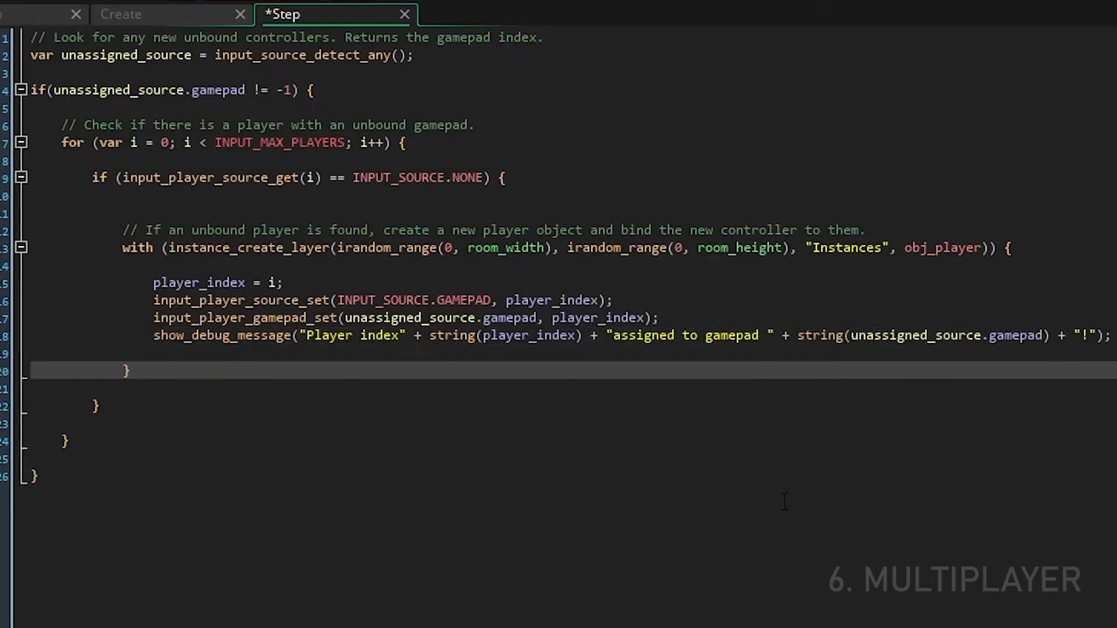
type("break;")
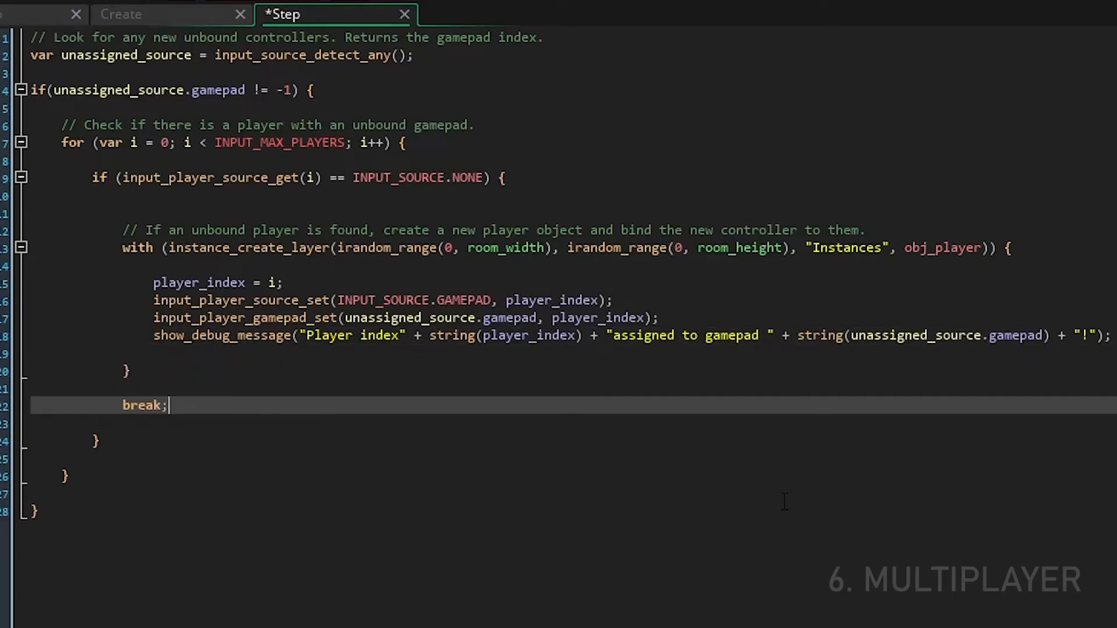
key("ctrl+s")
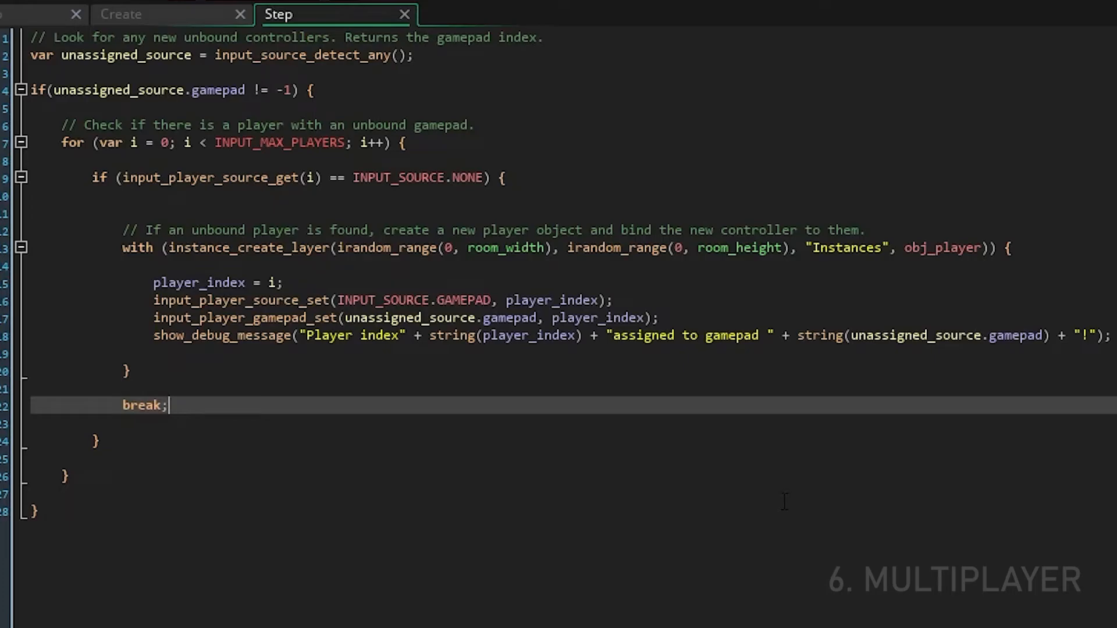
left_click(135, 38)
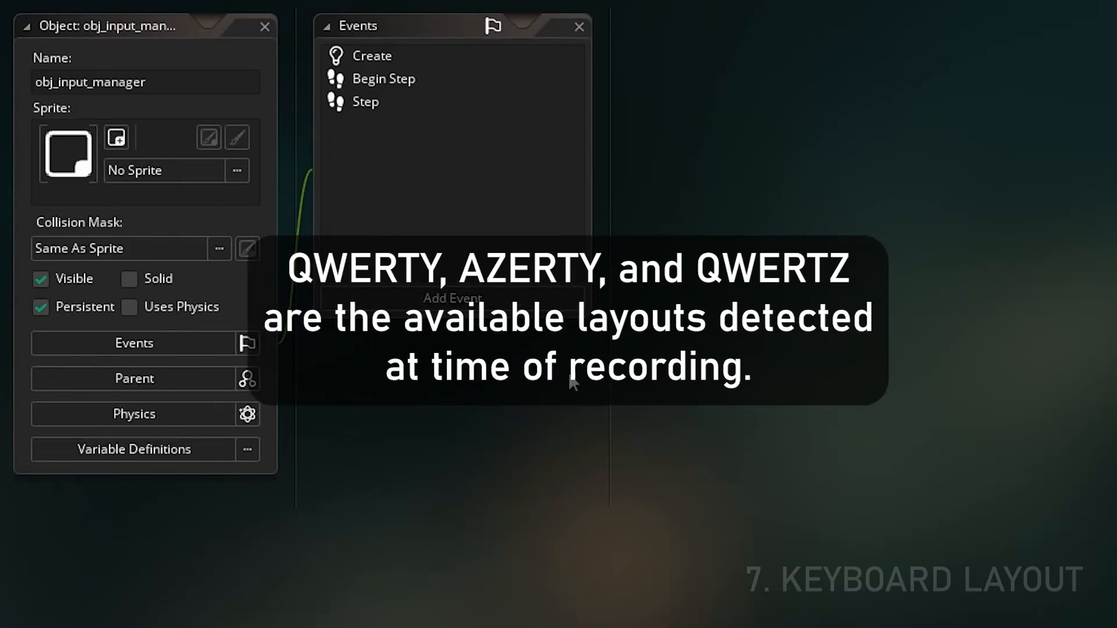
Step: In the Create event, add if (input_guess_keyboard_layout() == "AZERTY") above the key bindings
double_click(371, 56)
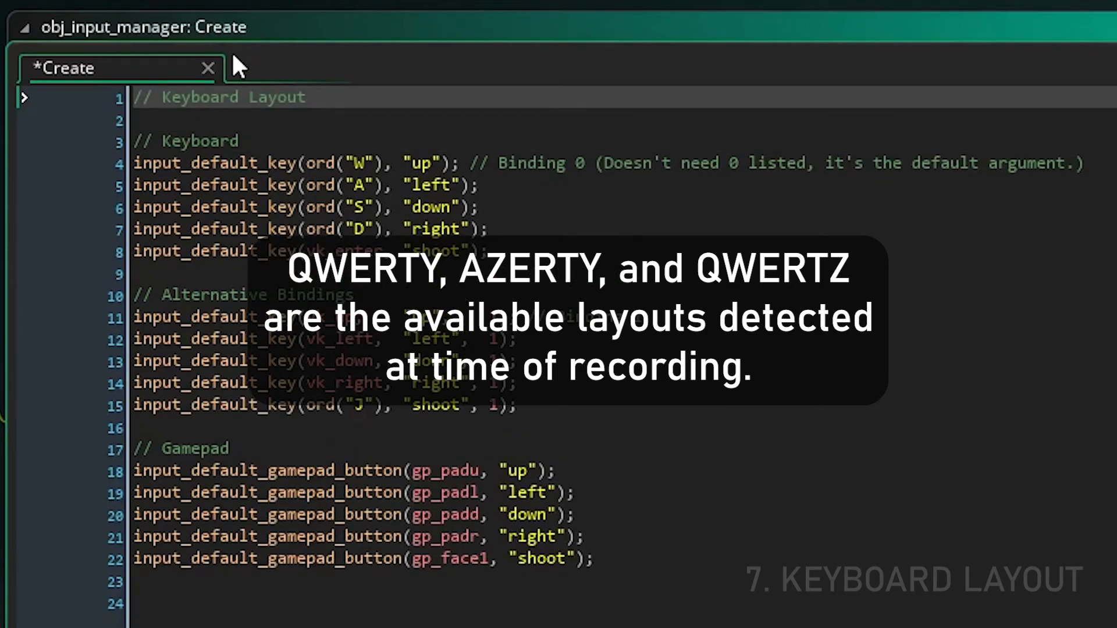
type("if (input_guess_keyboard_layout")
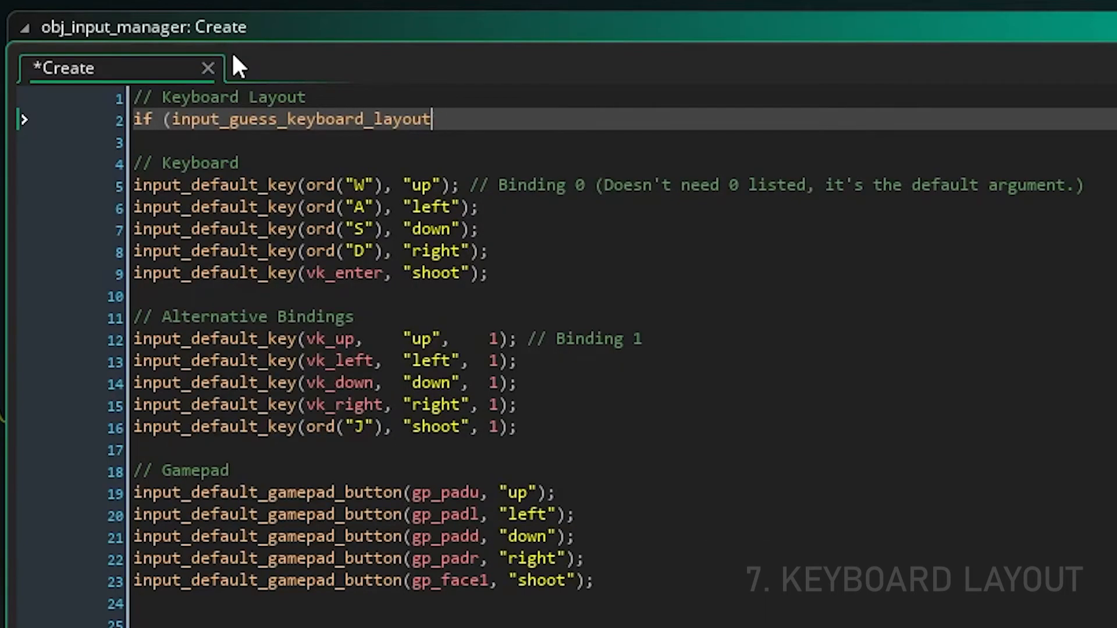
type("() == \"AZERTY\") {")
type("} else {")
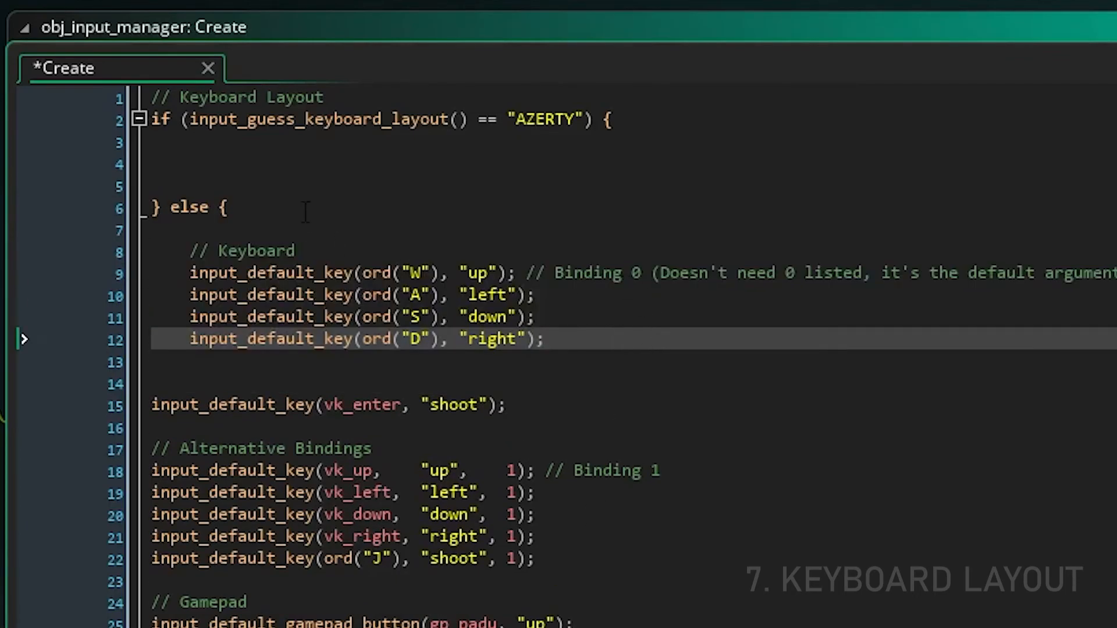
Step: Label the else branch // QWERTY Layout and the if branch // AZERTY Layout
type("QWERTY Layout")
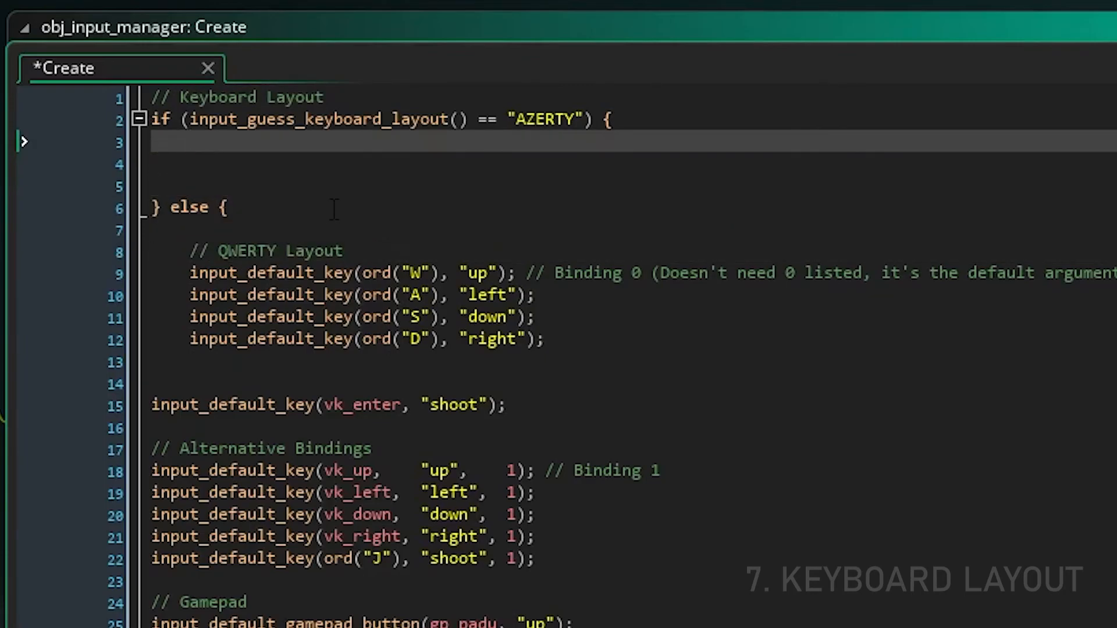
type("// AZERTY Layout")
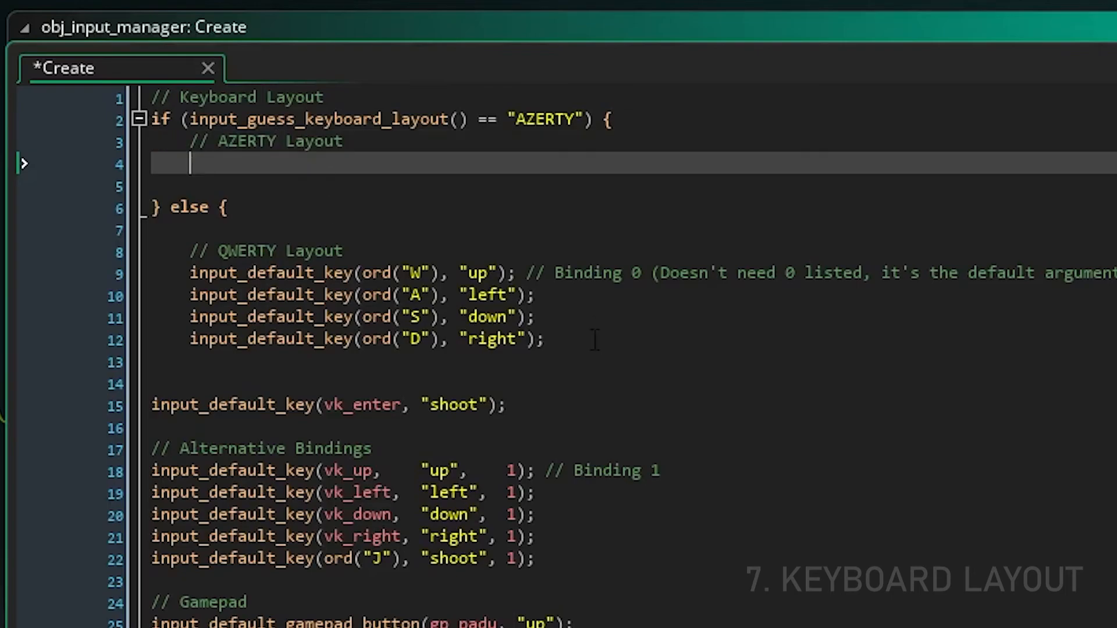